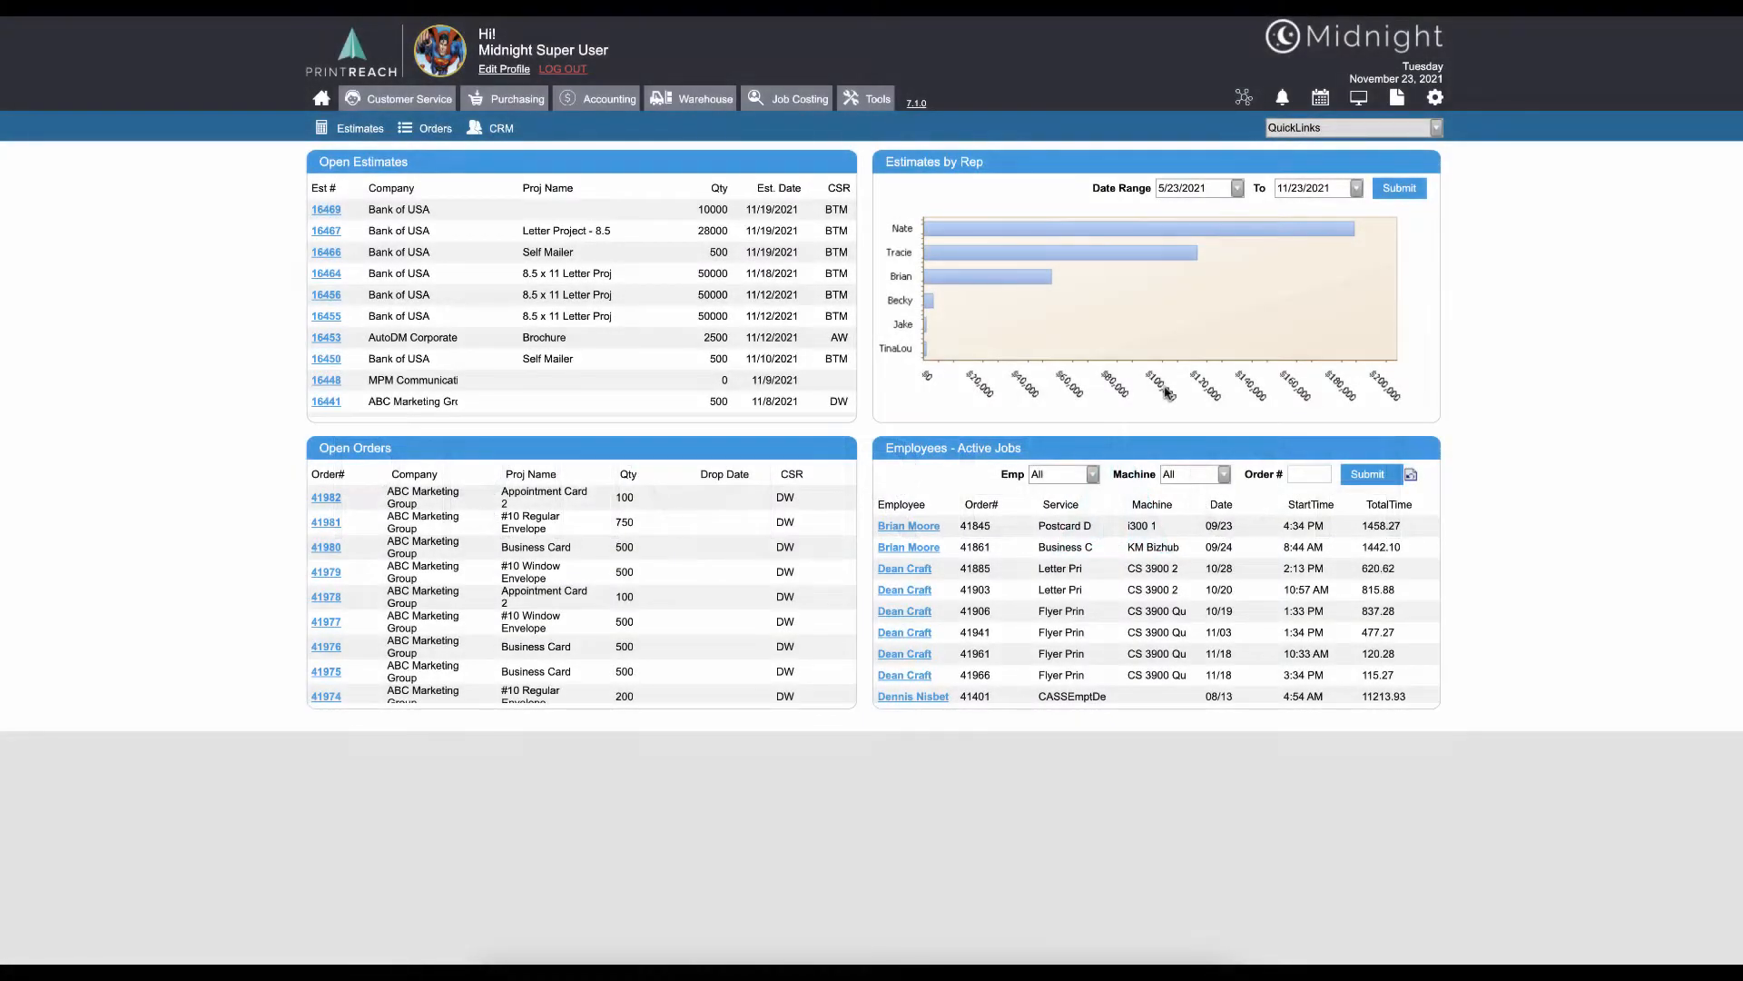
mouse_move(1273, 370)
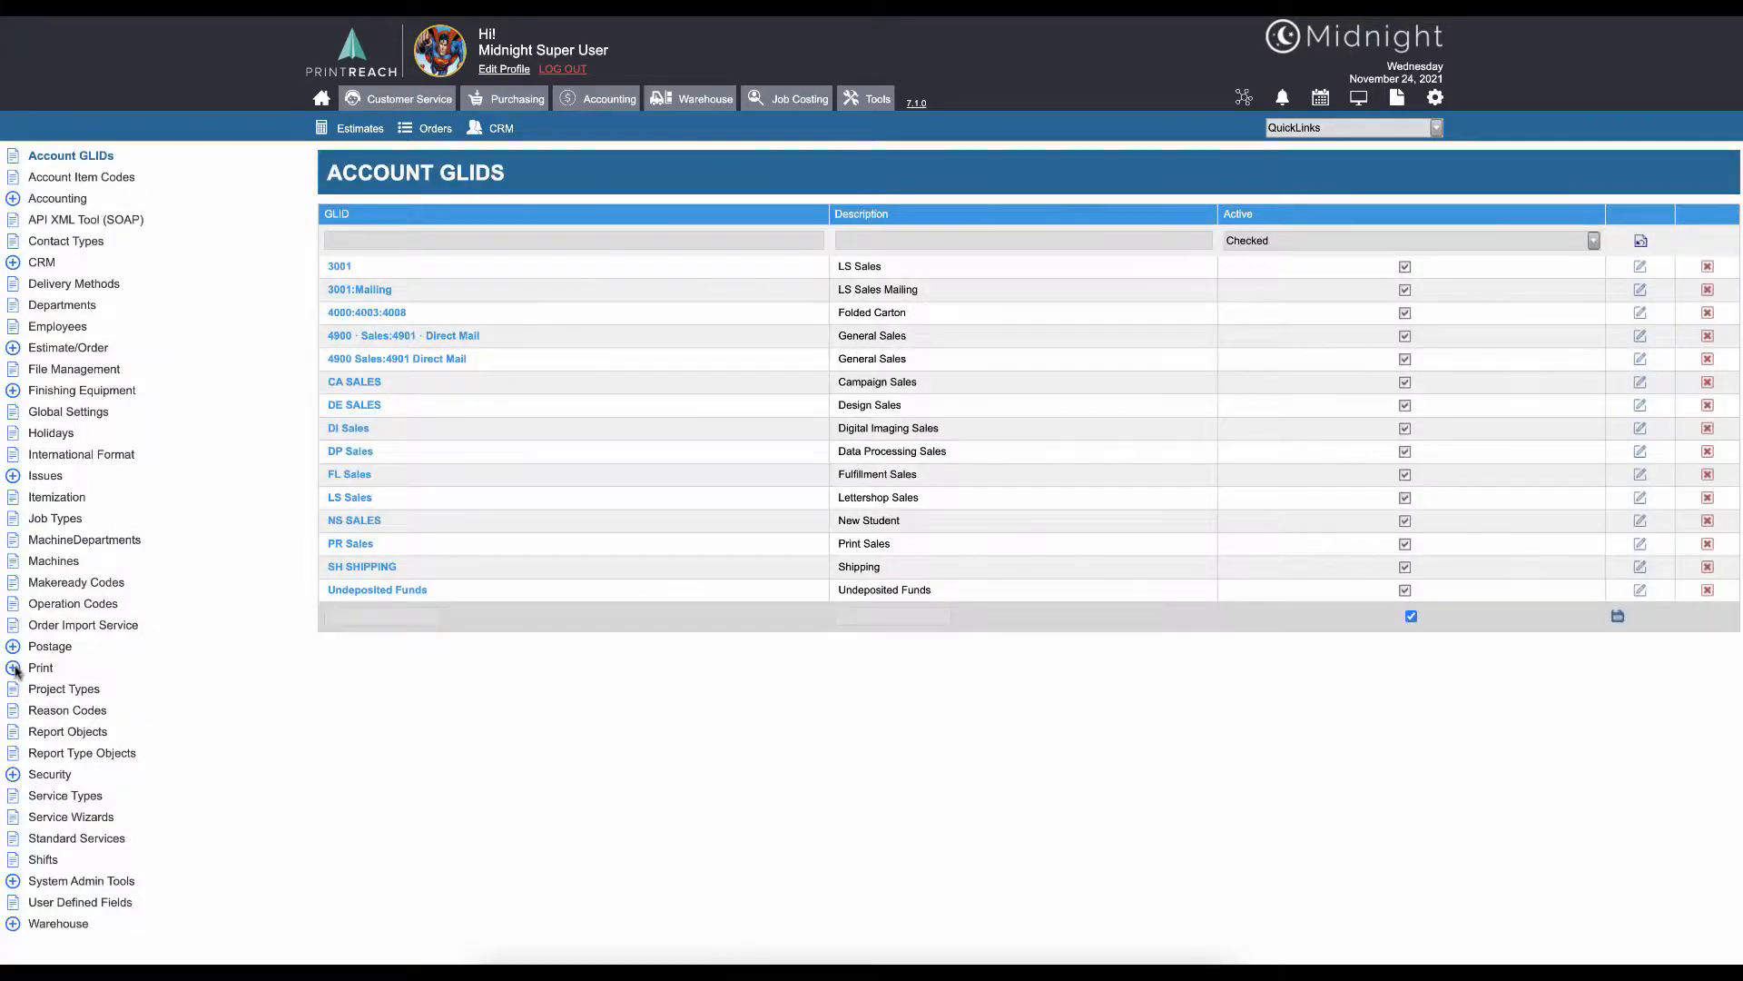
Step: Open Print Product Templates under the Print tree, dismissing the QuickLinks list
click(40, 667)
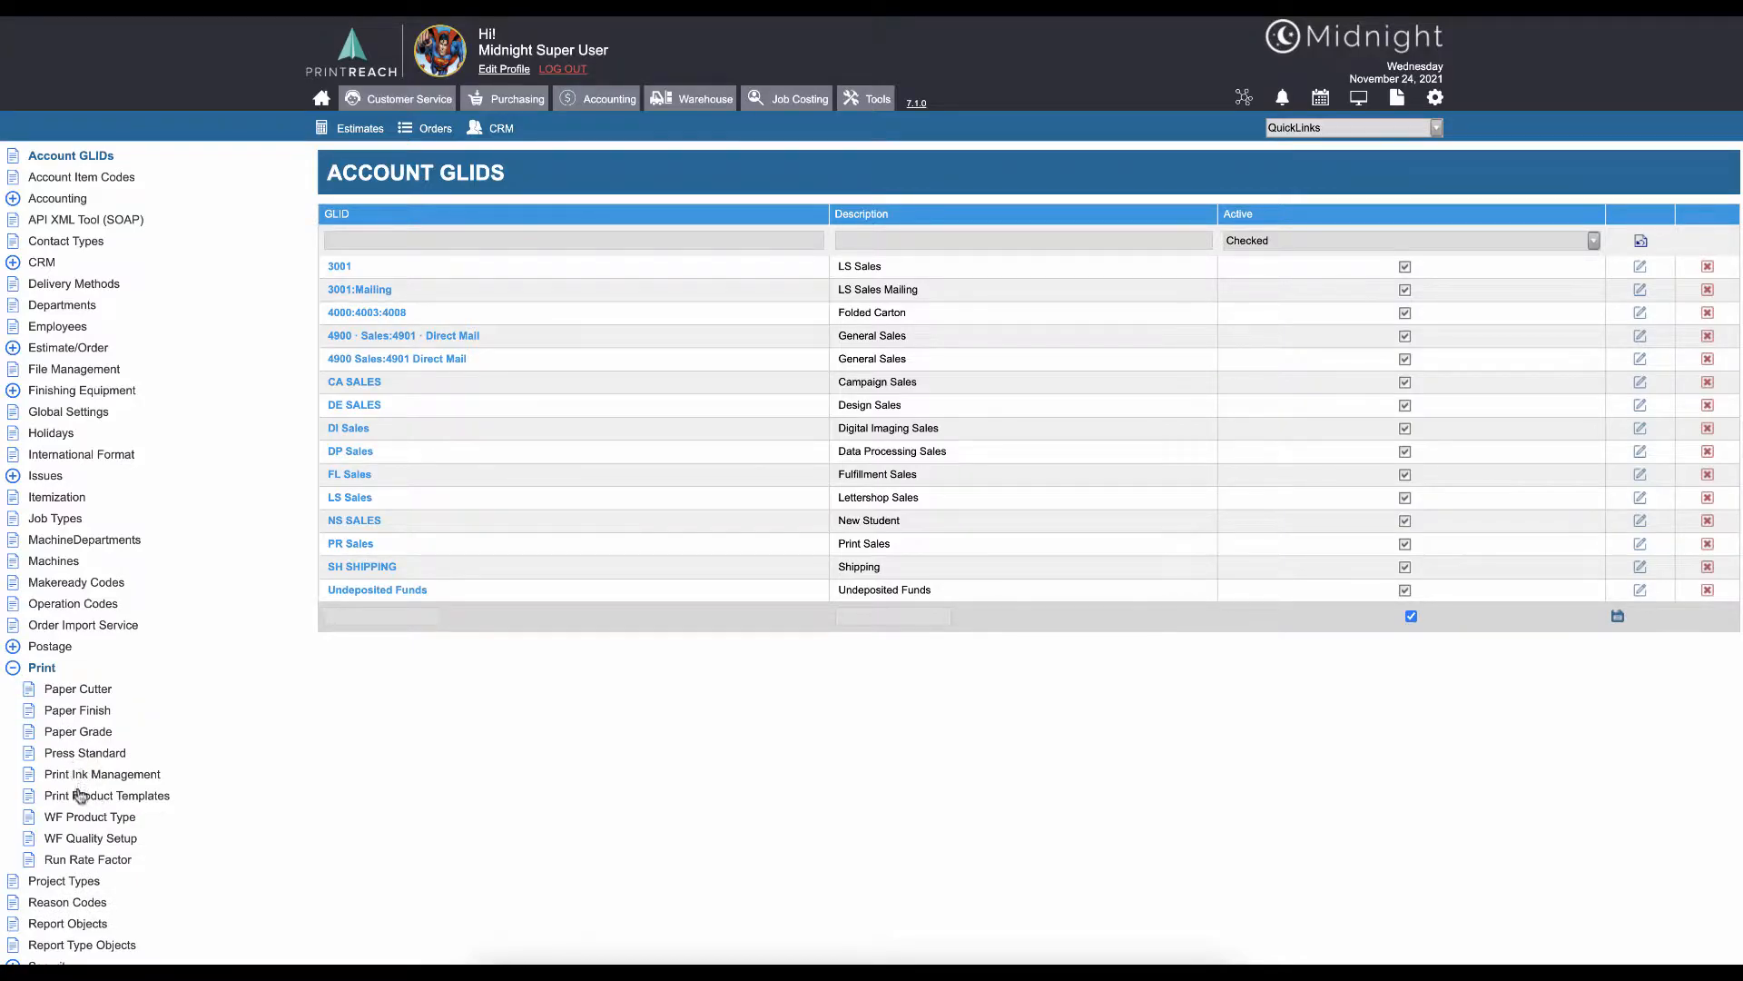
click(107, 795)
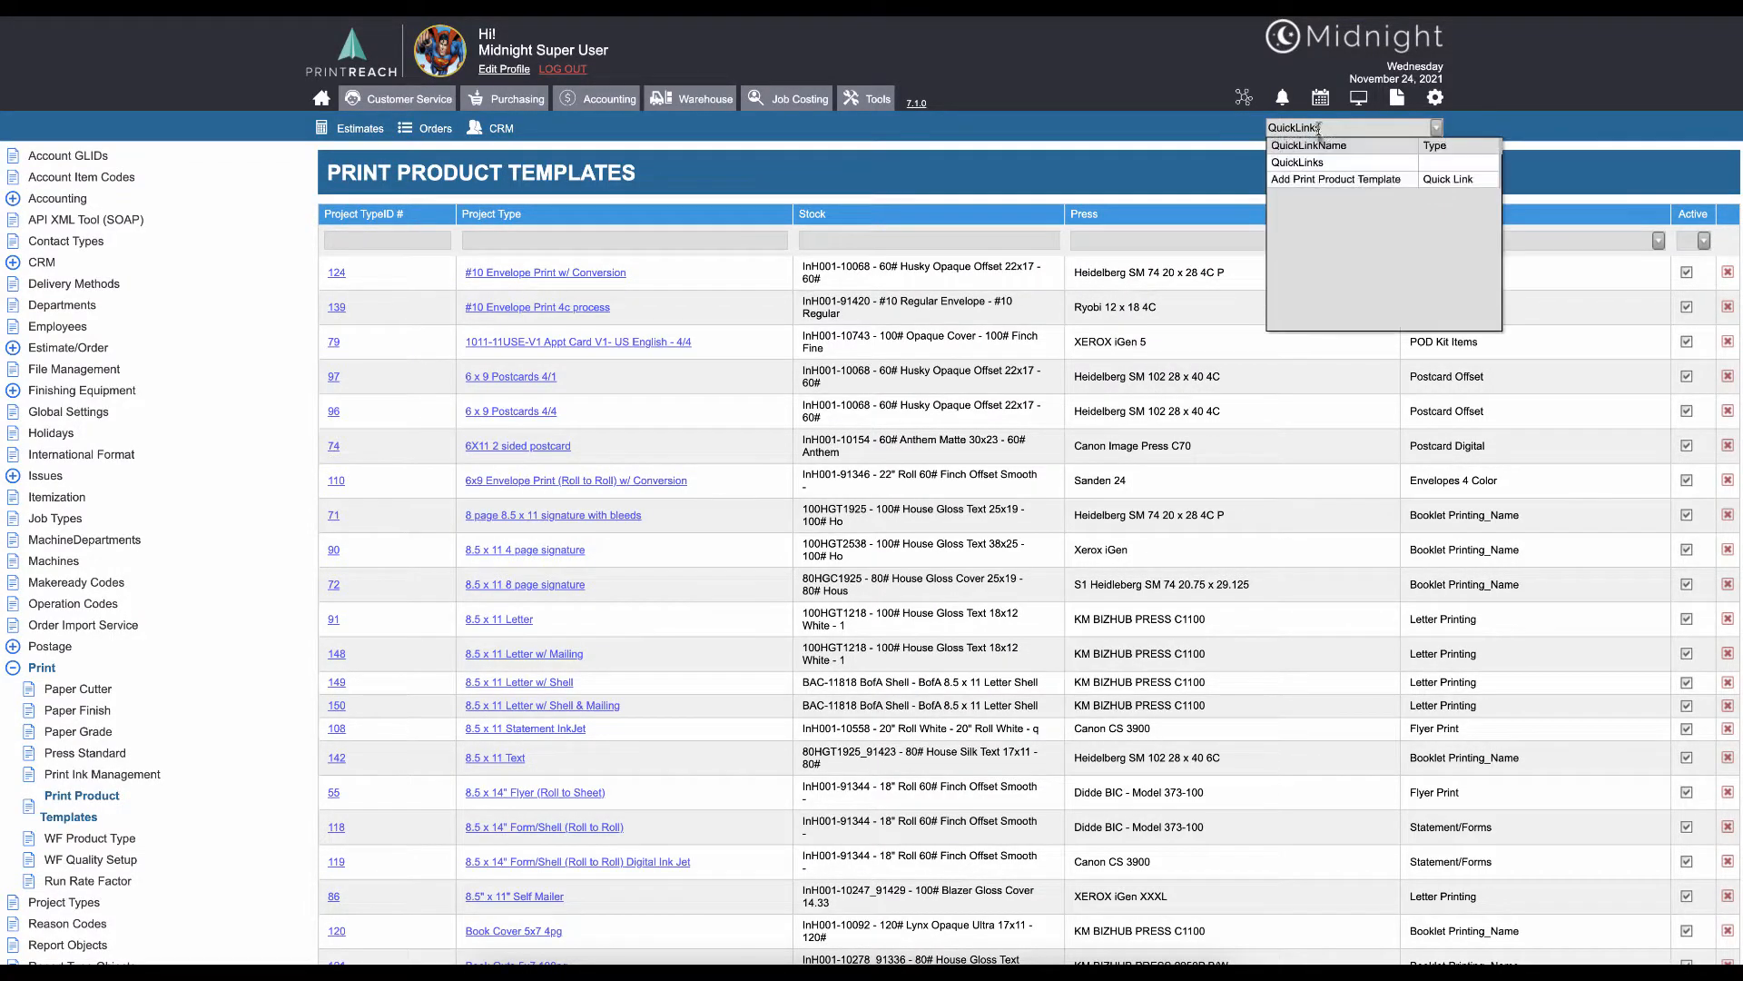
mouse_move(1334, 179)
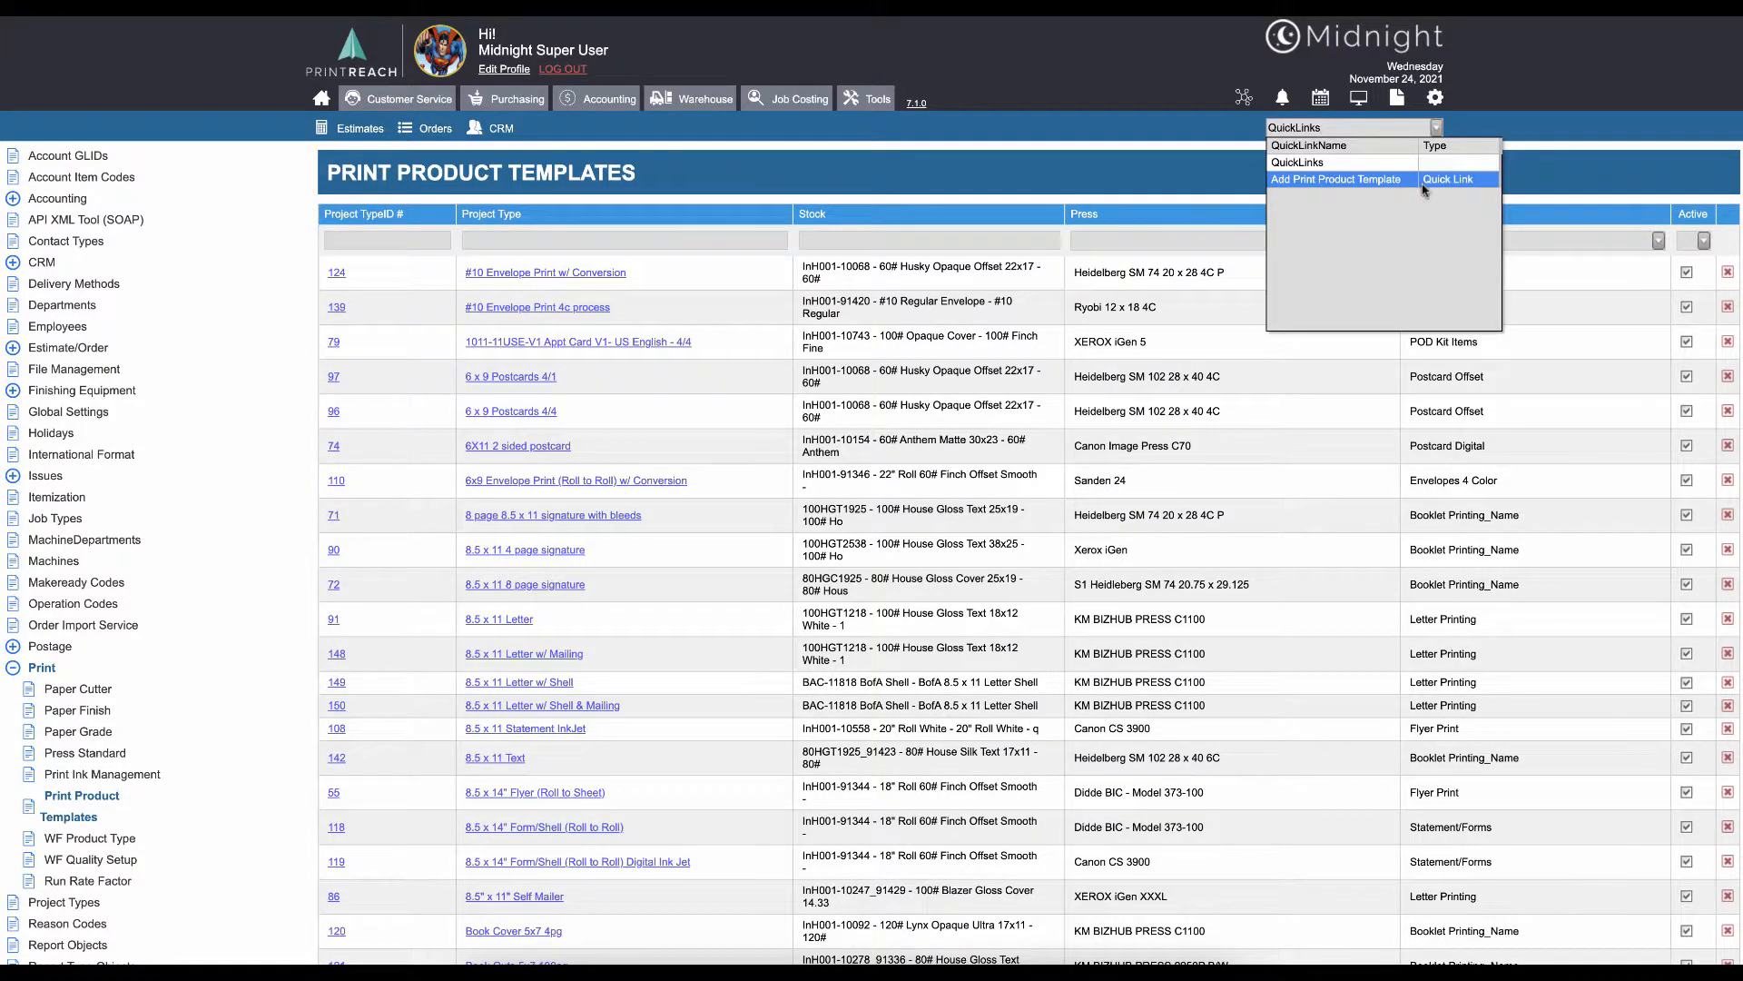
click(1046, 178)
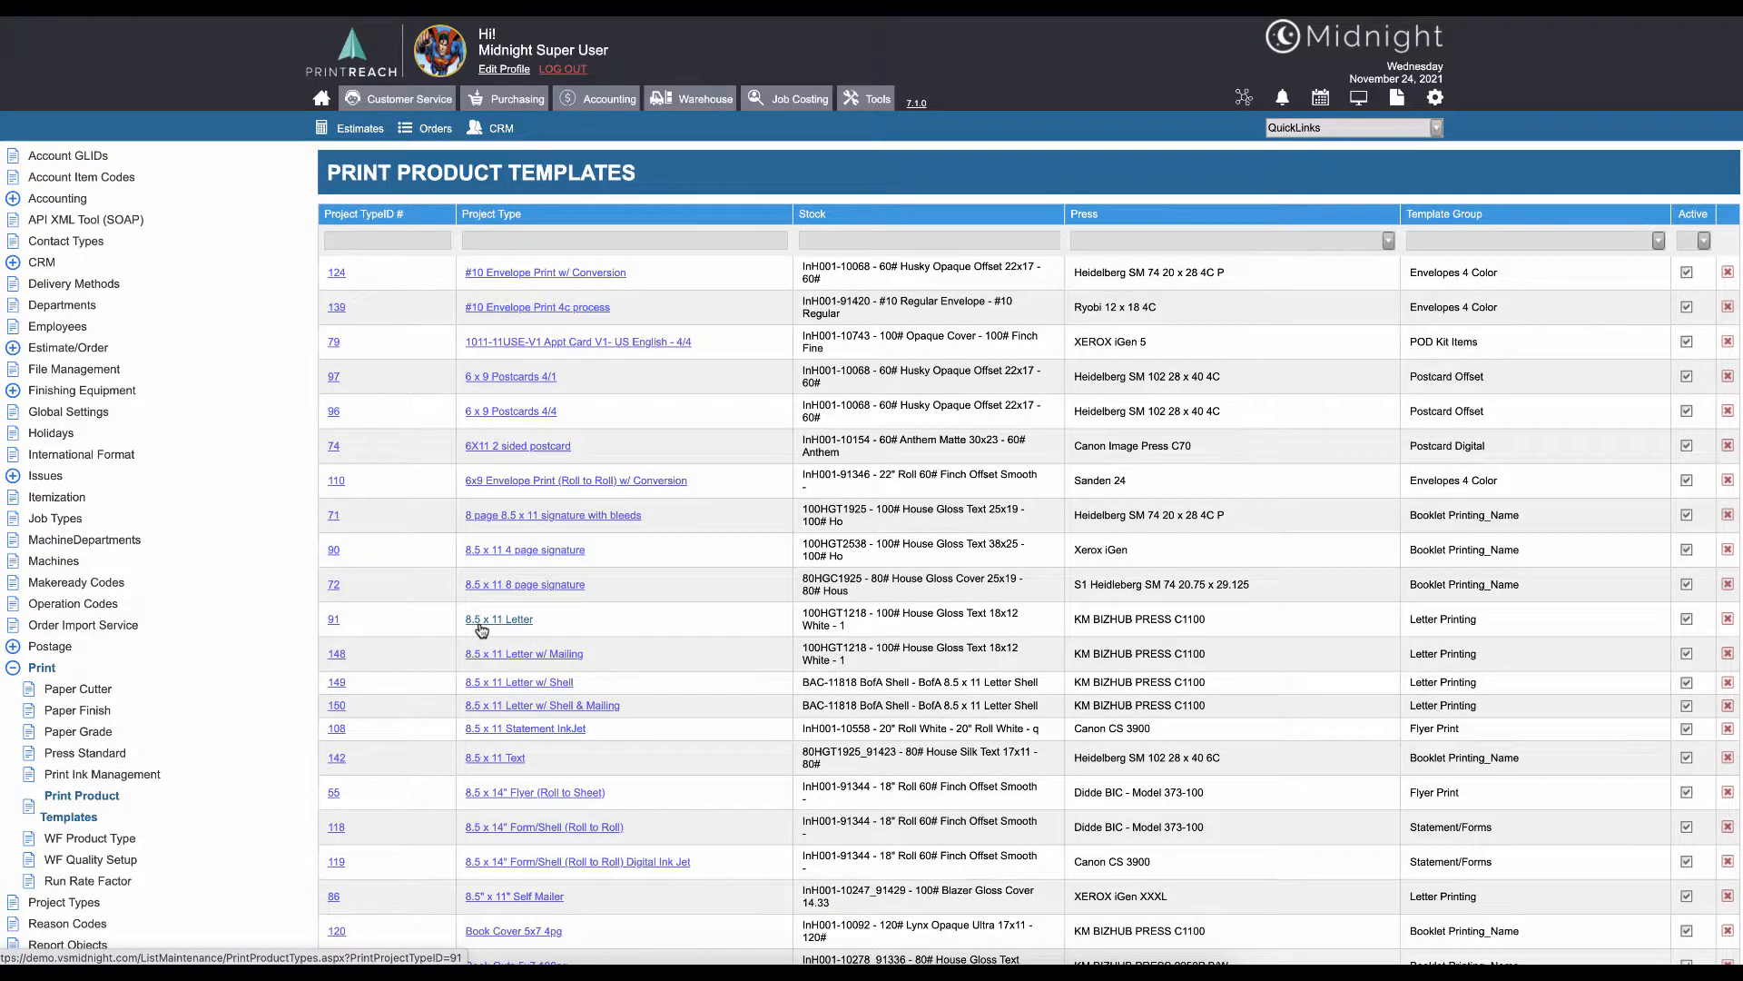
Step: Open the 8.5 x 11 Letter template from the templates list
click(499, 619)
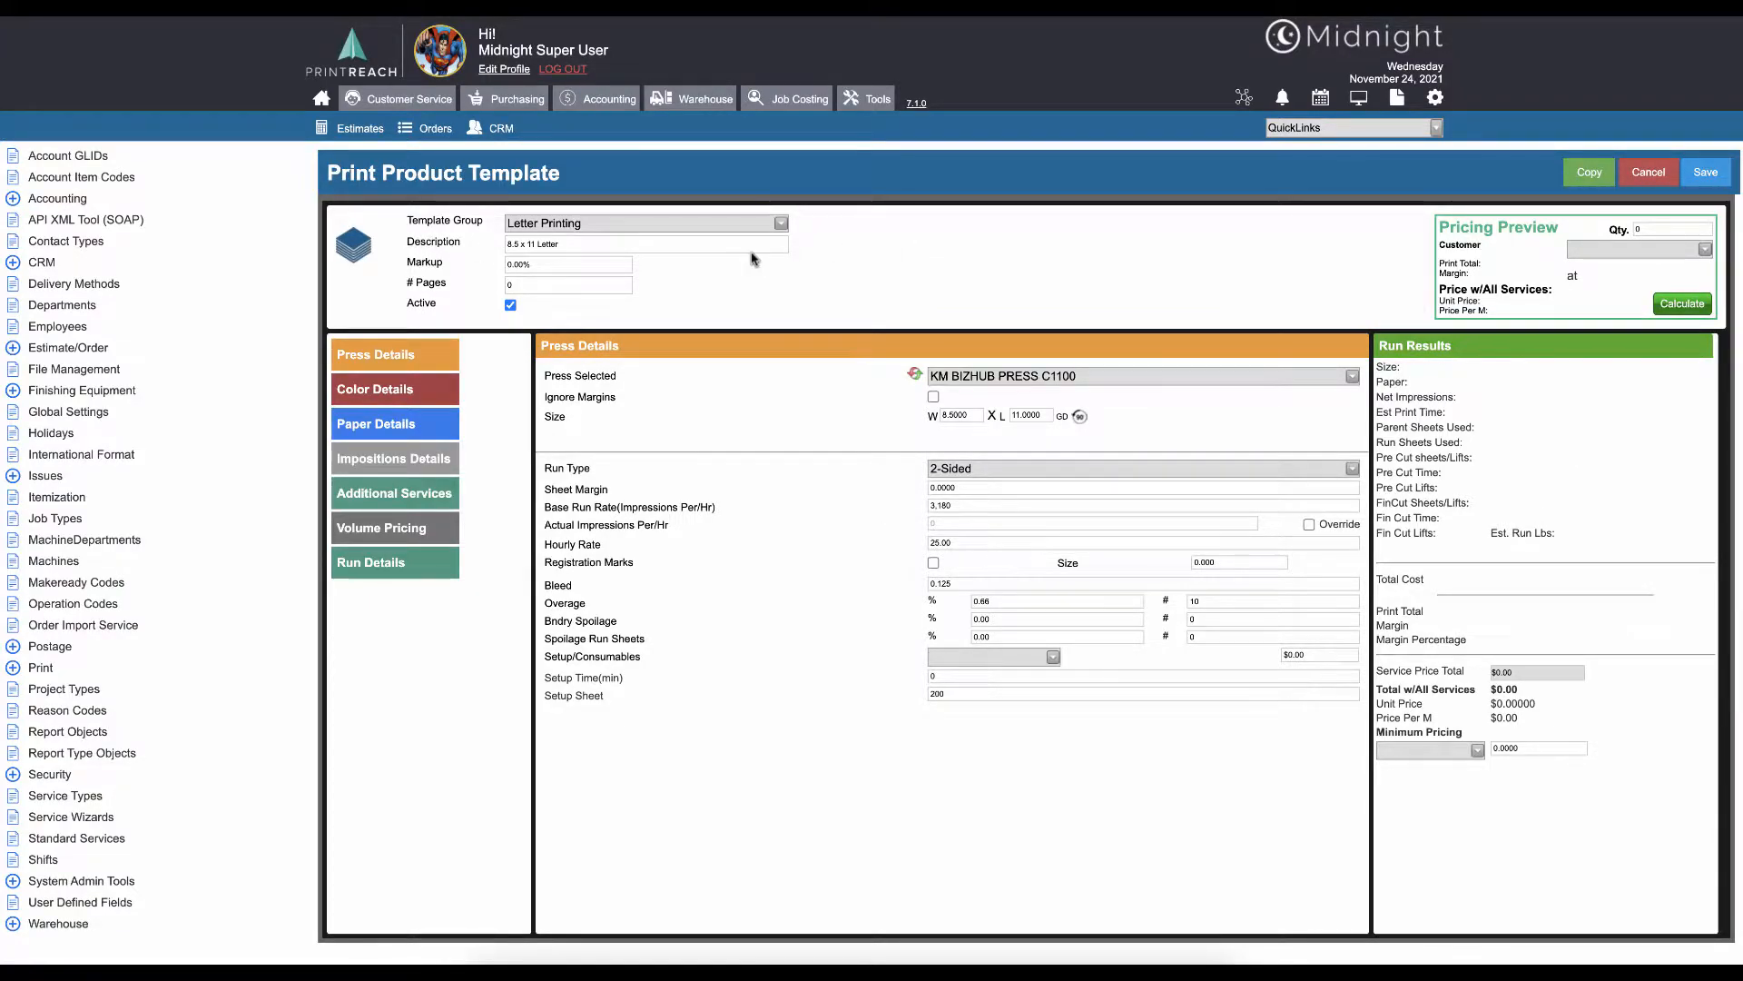
mouse_move(778, 217)
text(5,000)
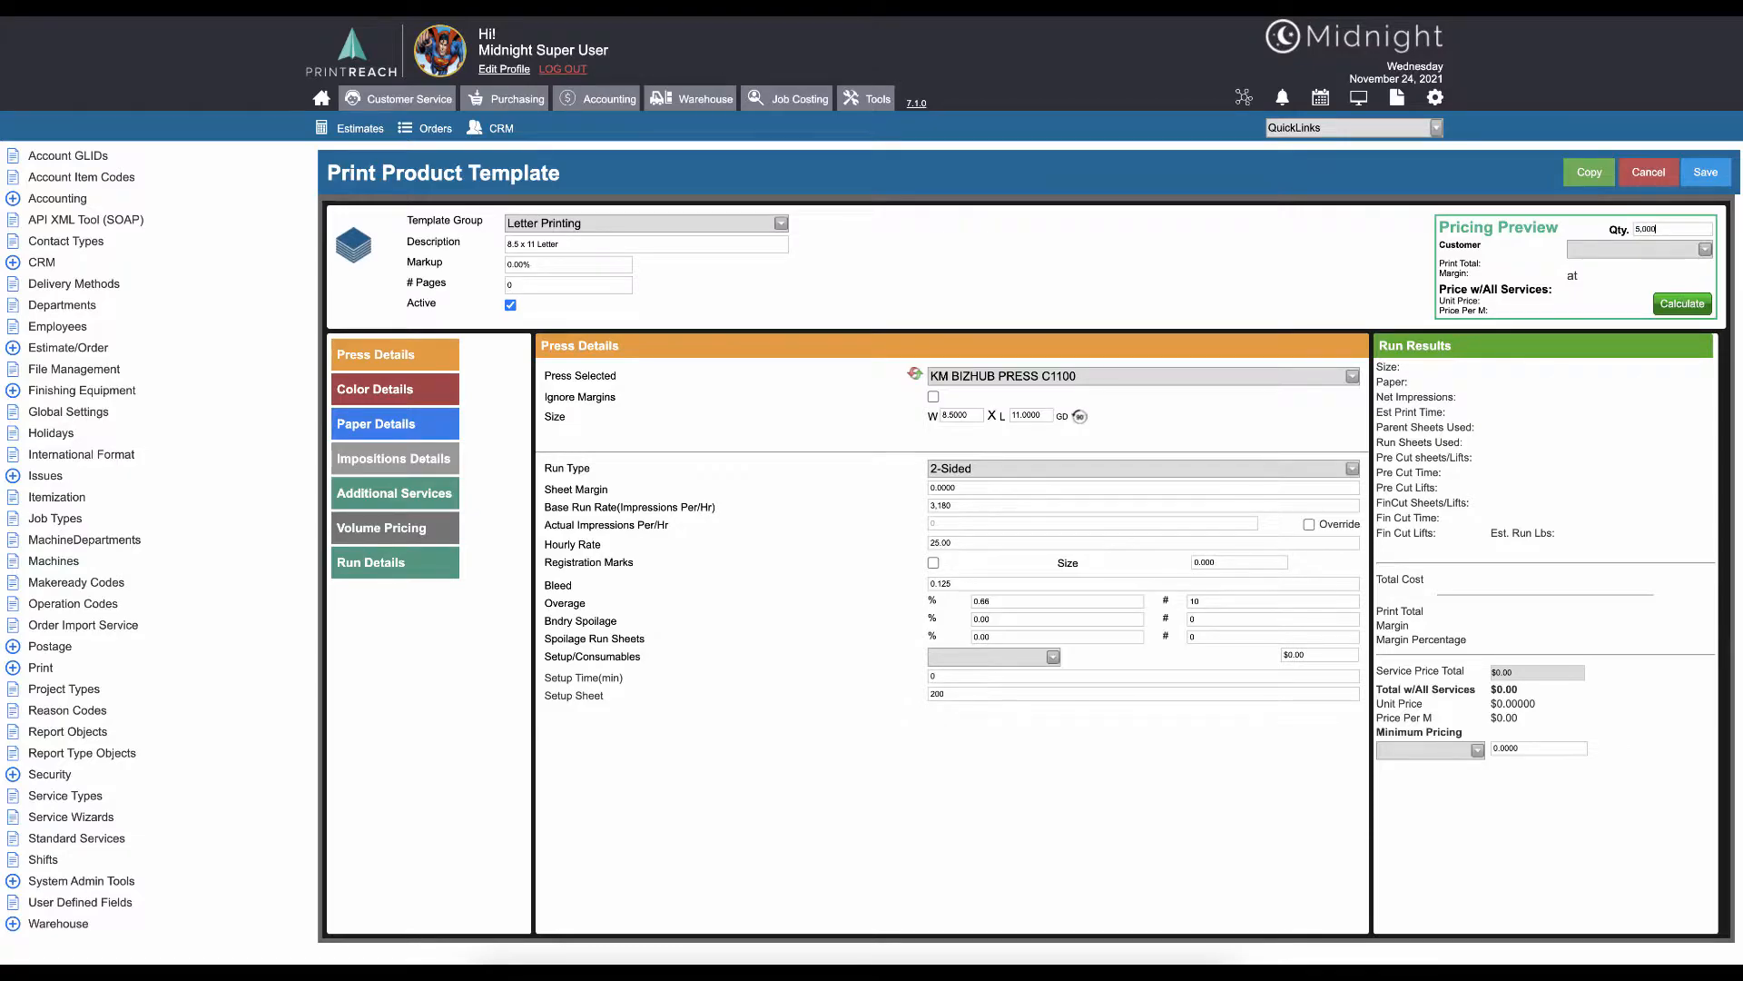
Step: Calculate the 50,000-piece preview: $17,813.09 total, 31.72 hours print time
click(1680, 303)
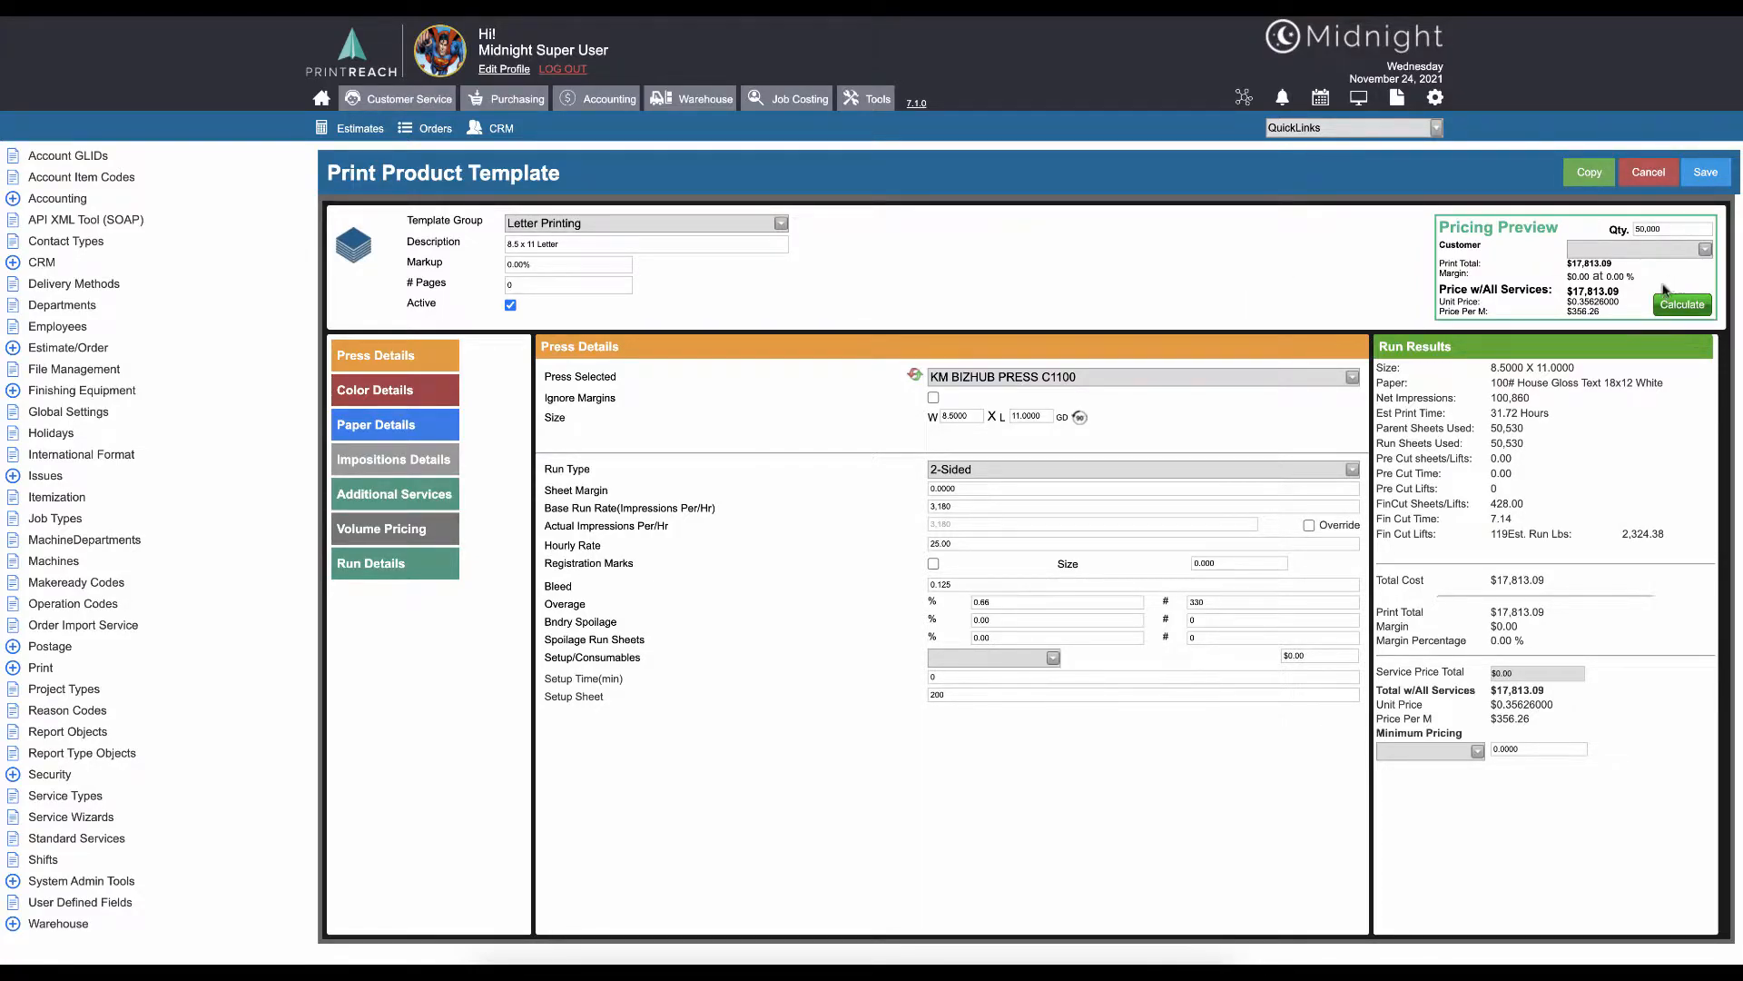
mouse_move(1245, 415)
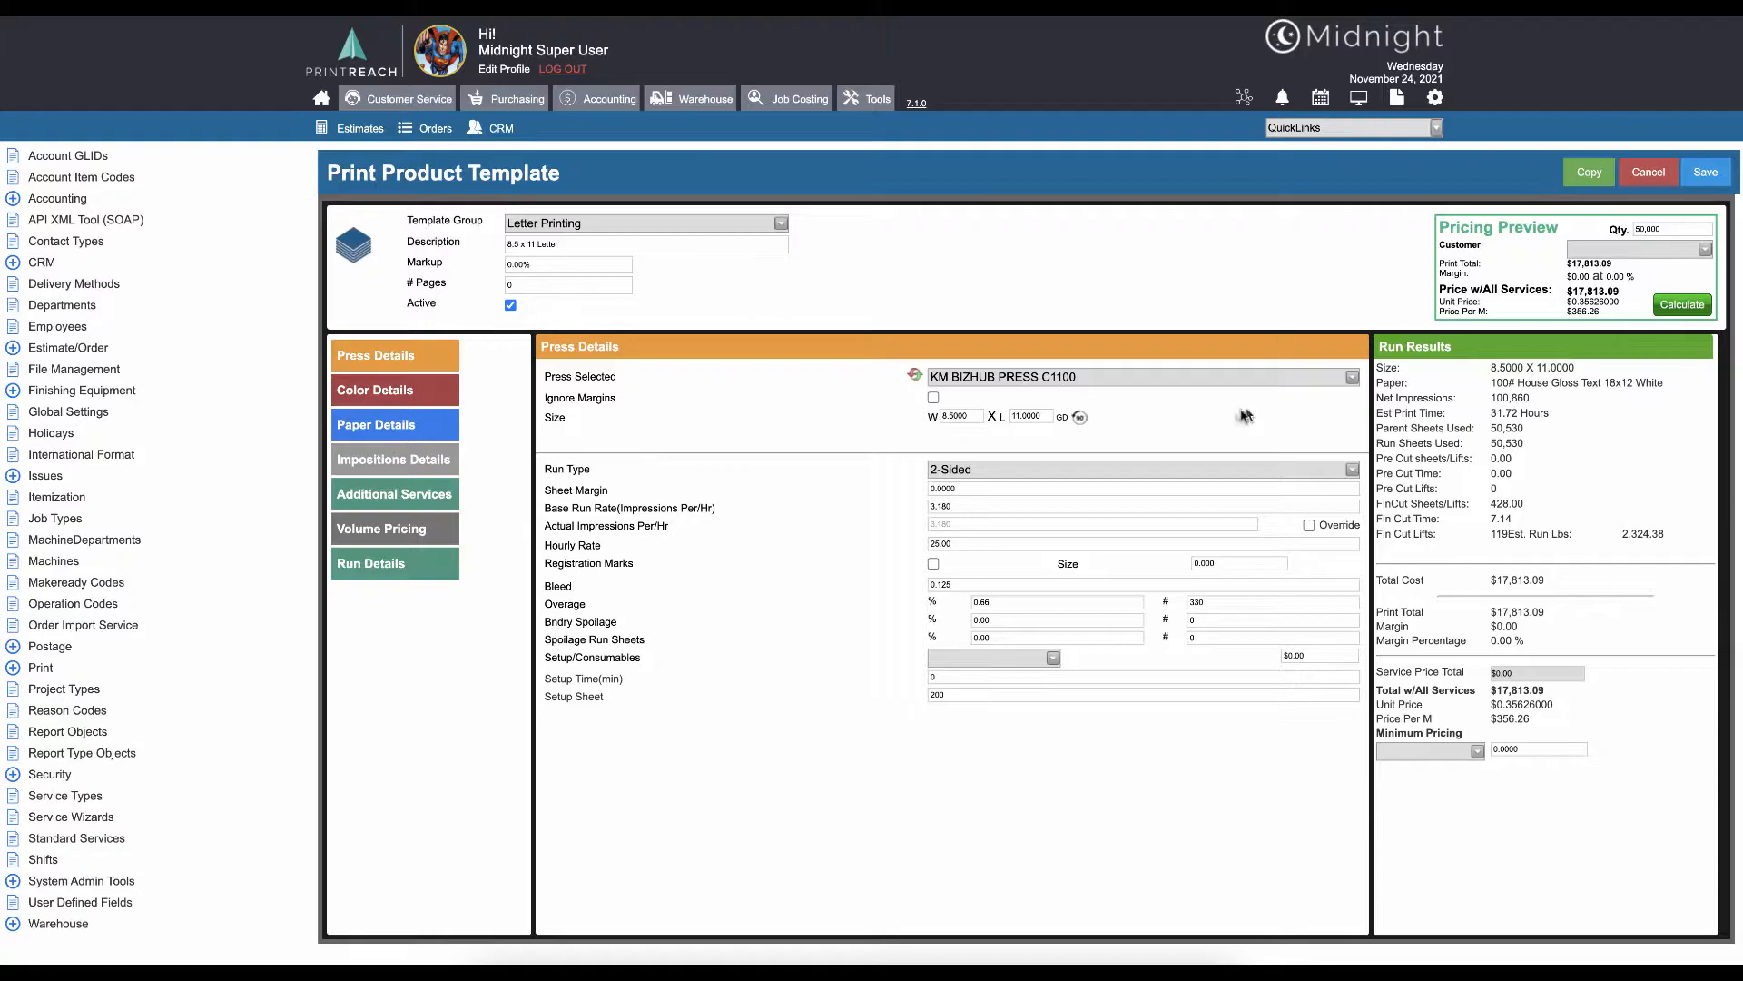
mouse_move(579, 539)
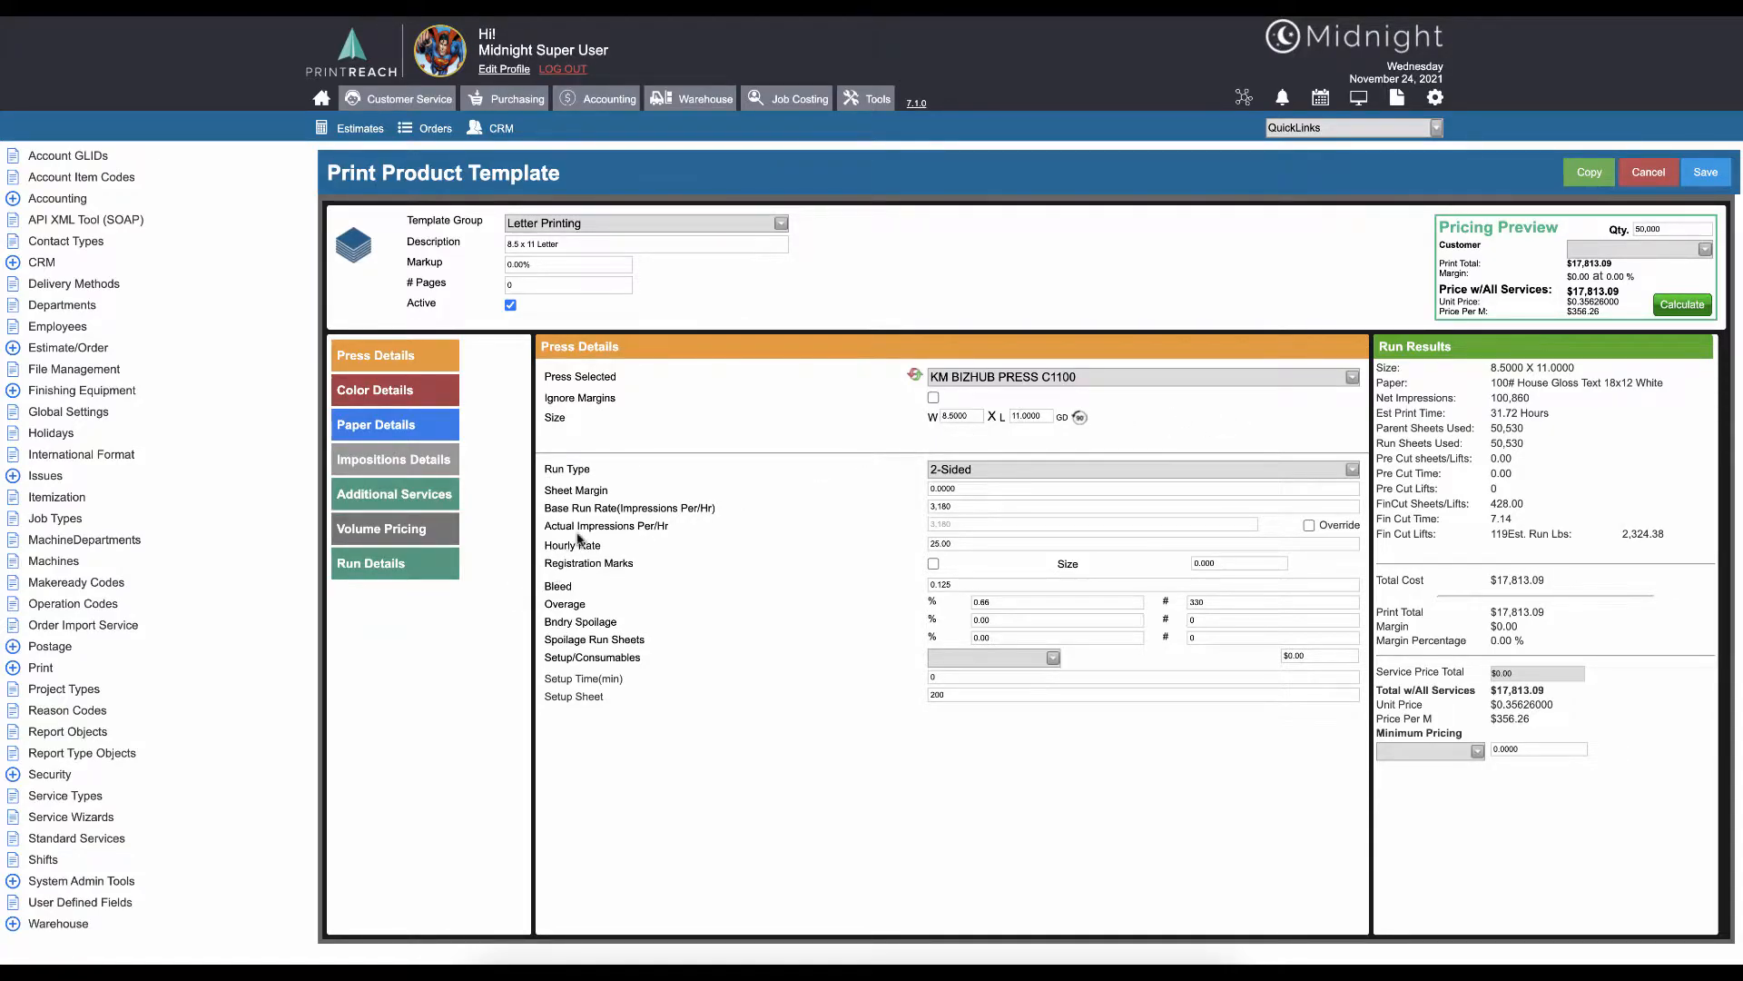
mouse_move(561, 439)
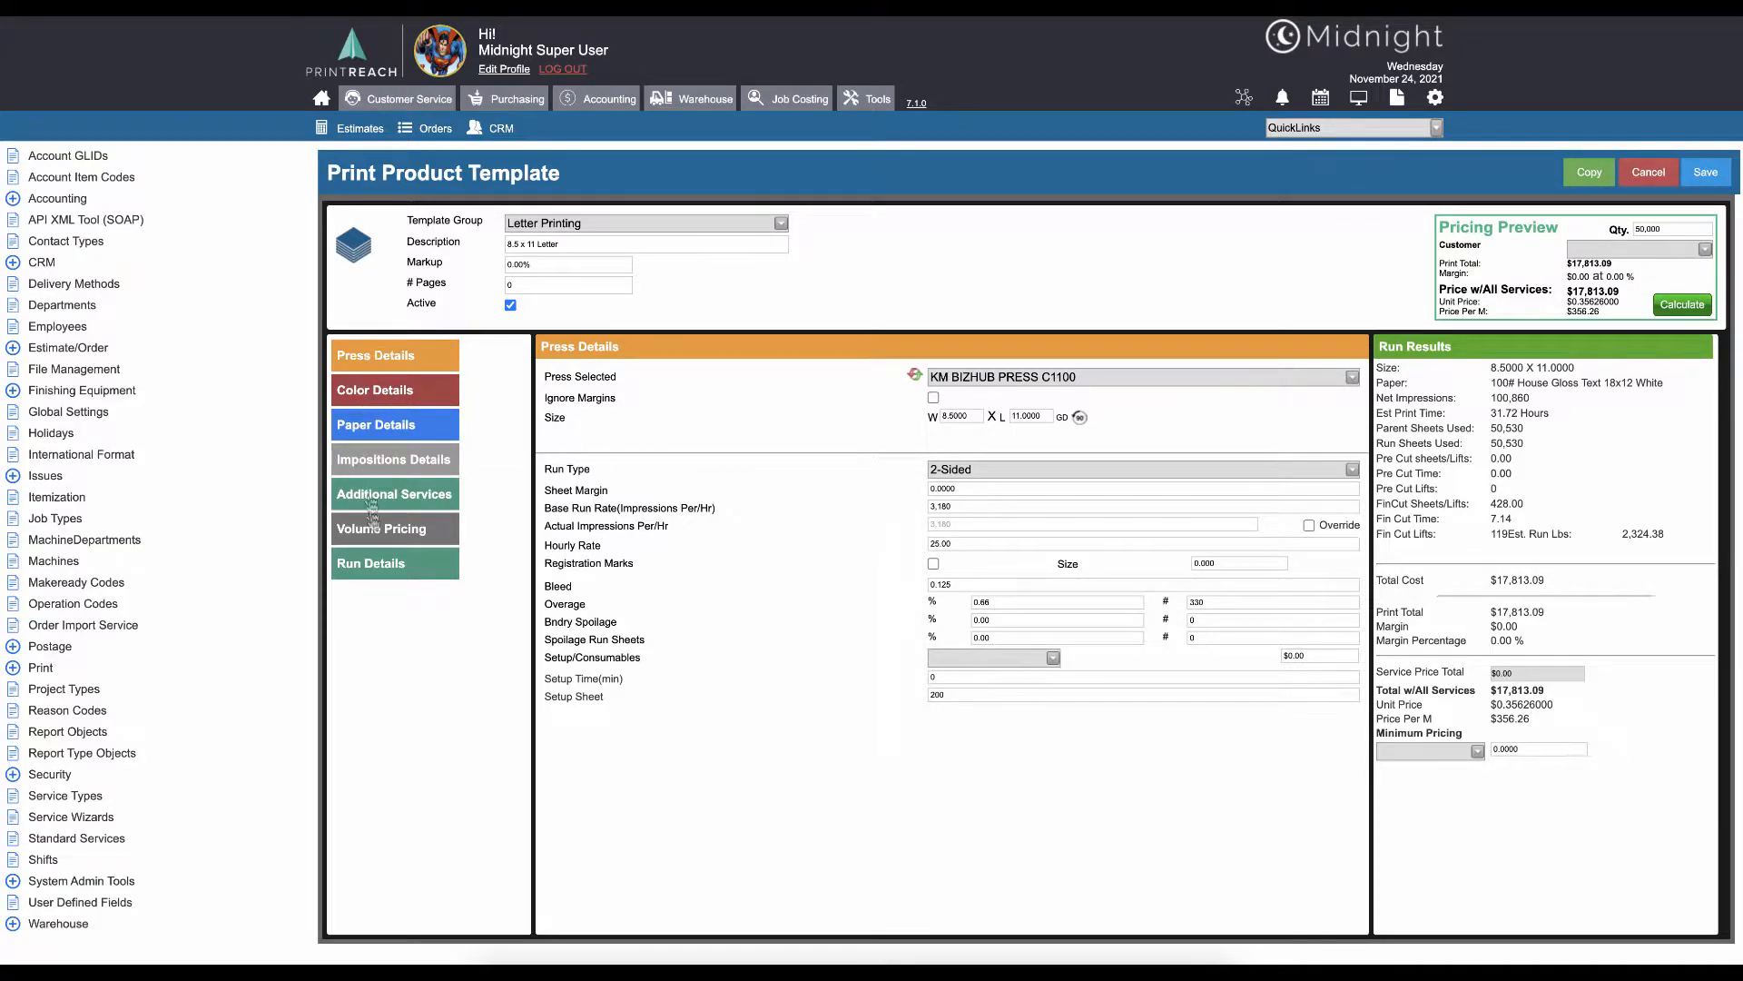
mouse_move(412, 372)
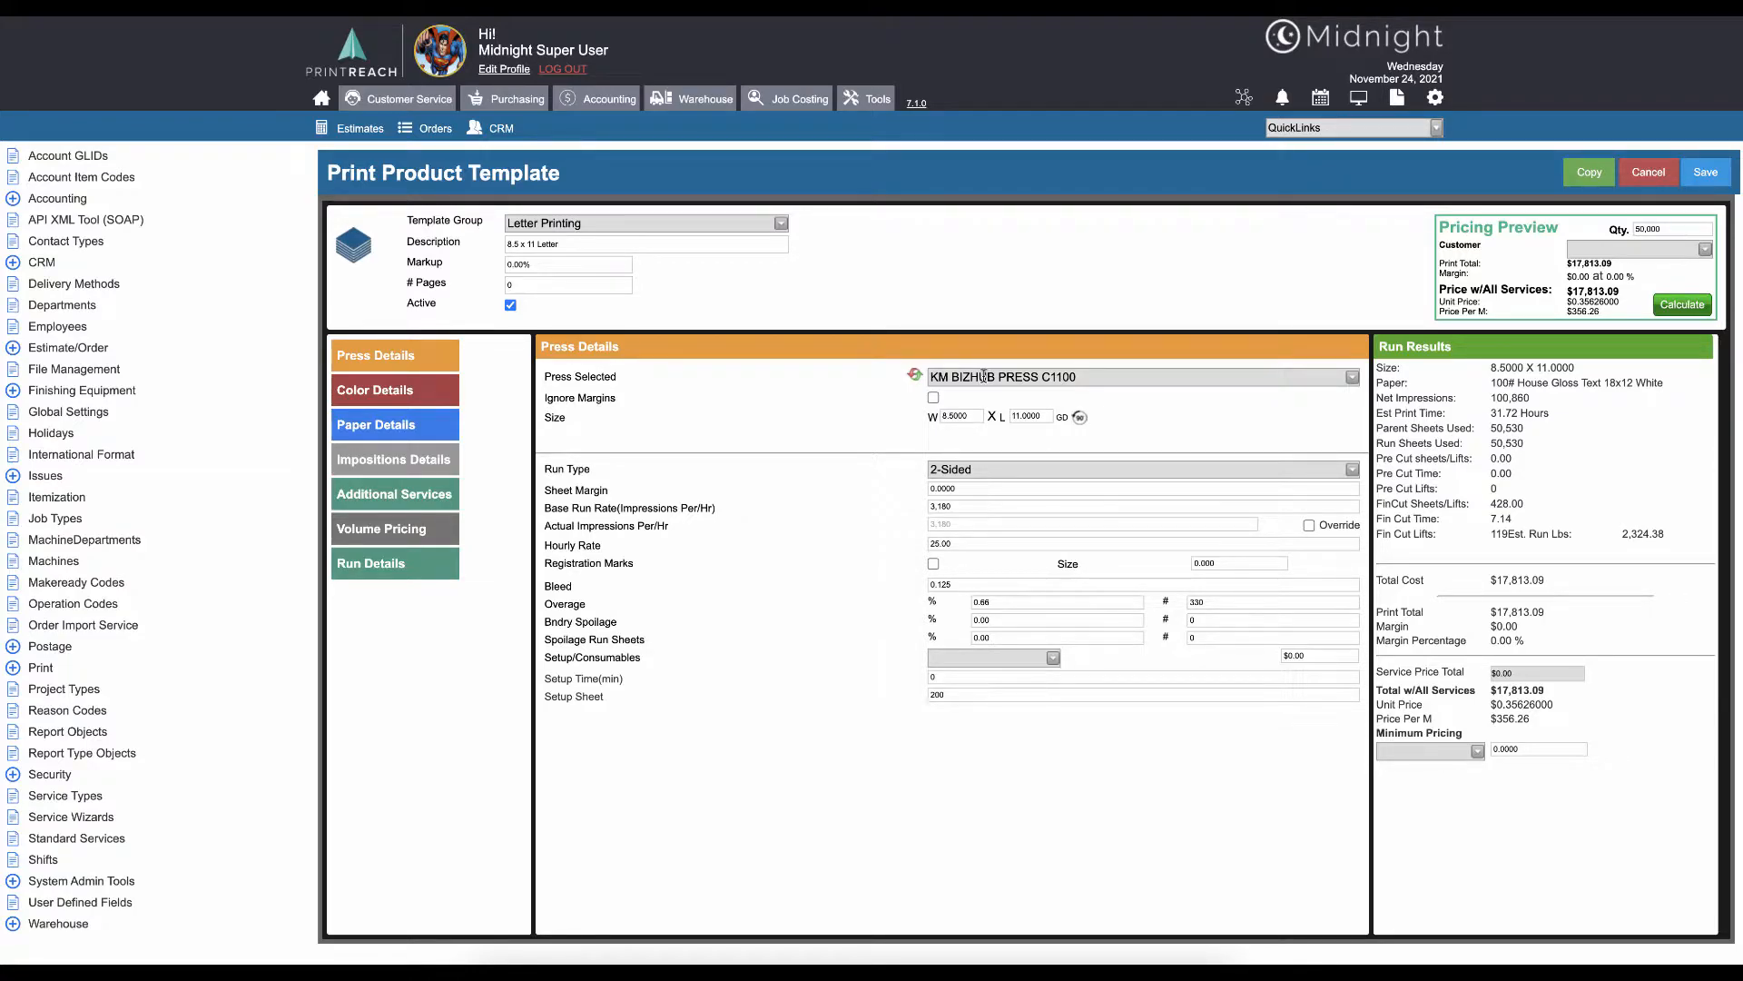
mouse_move(1342, 202)
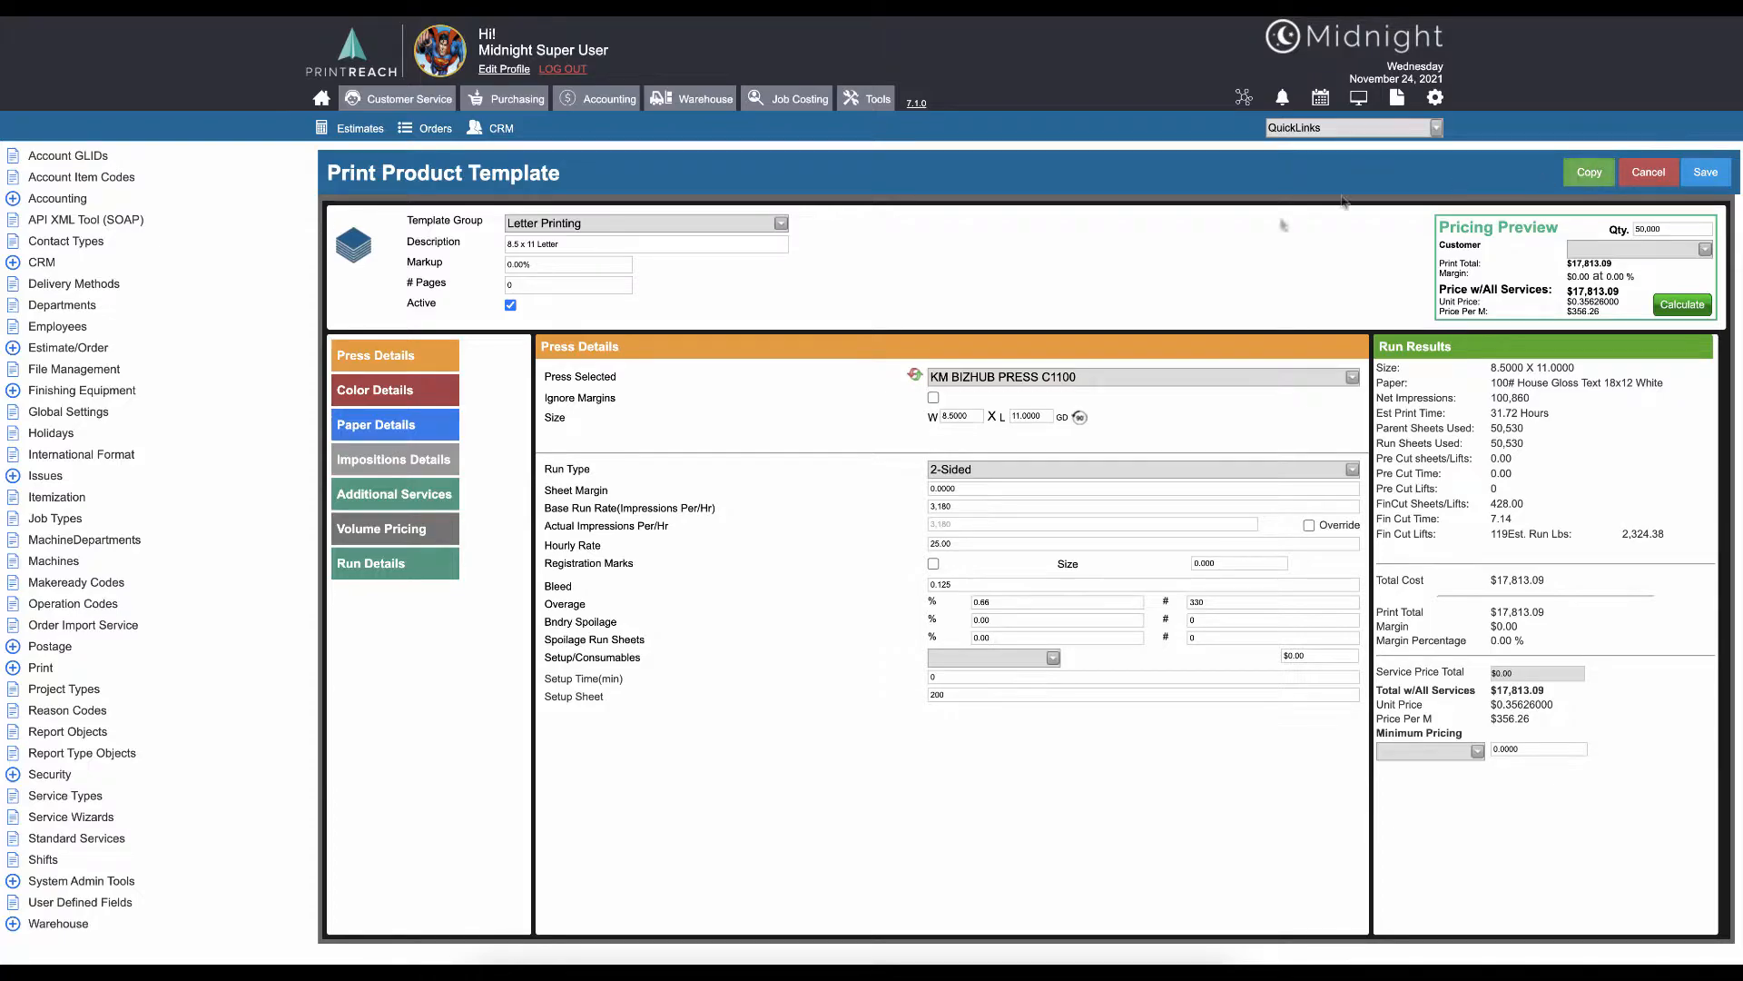
mouse_move(1153, 264)
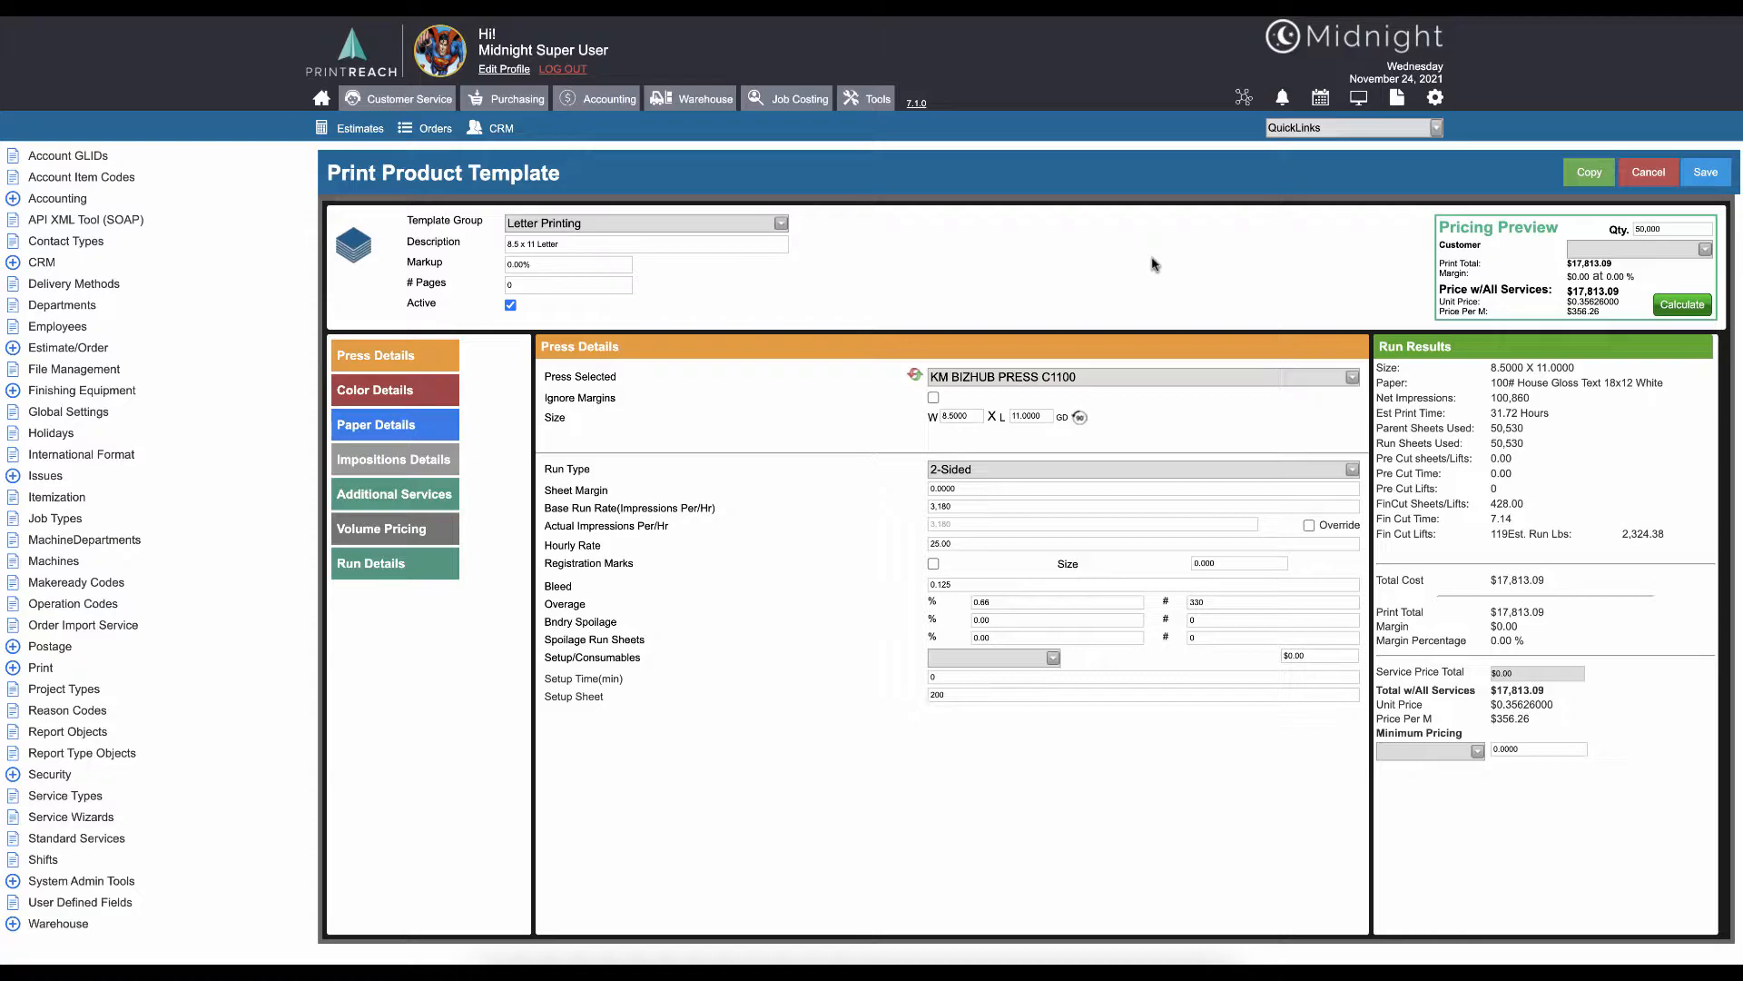
mouse_move(1126, 320)
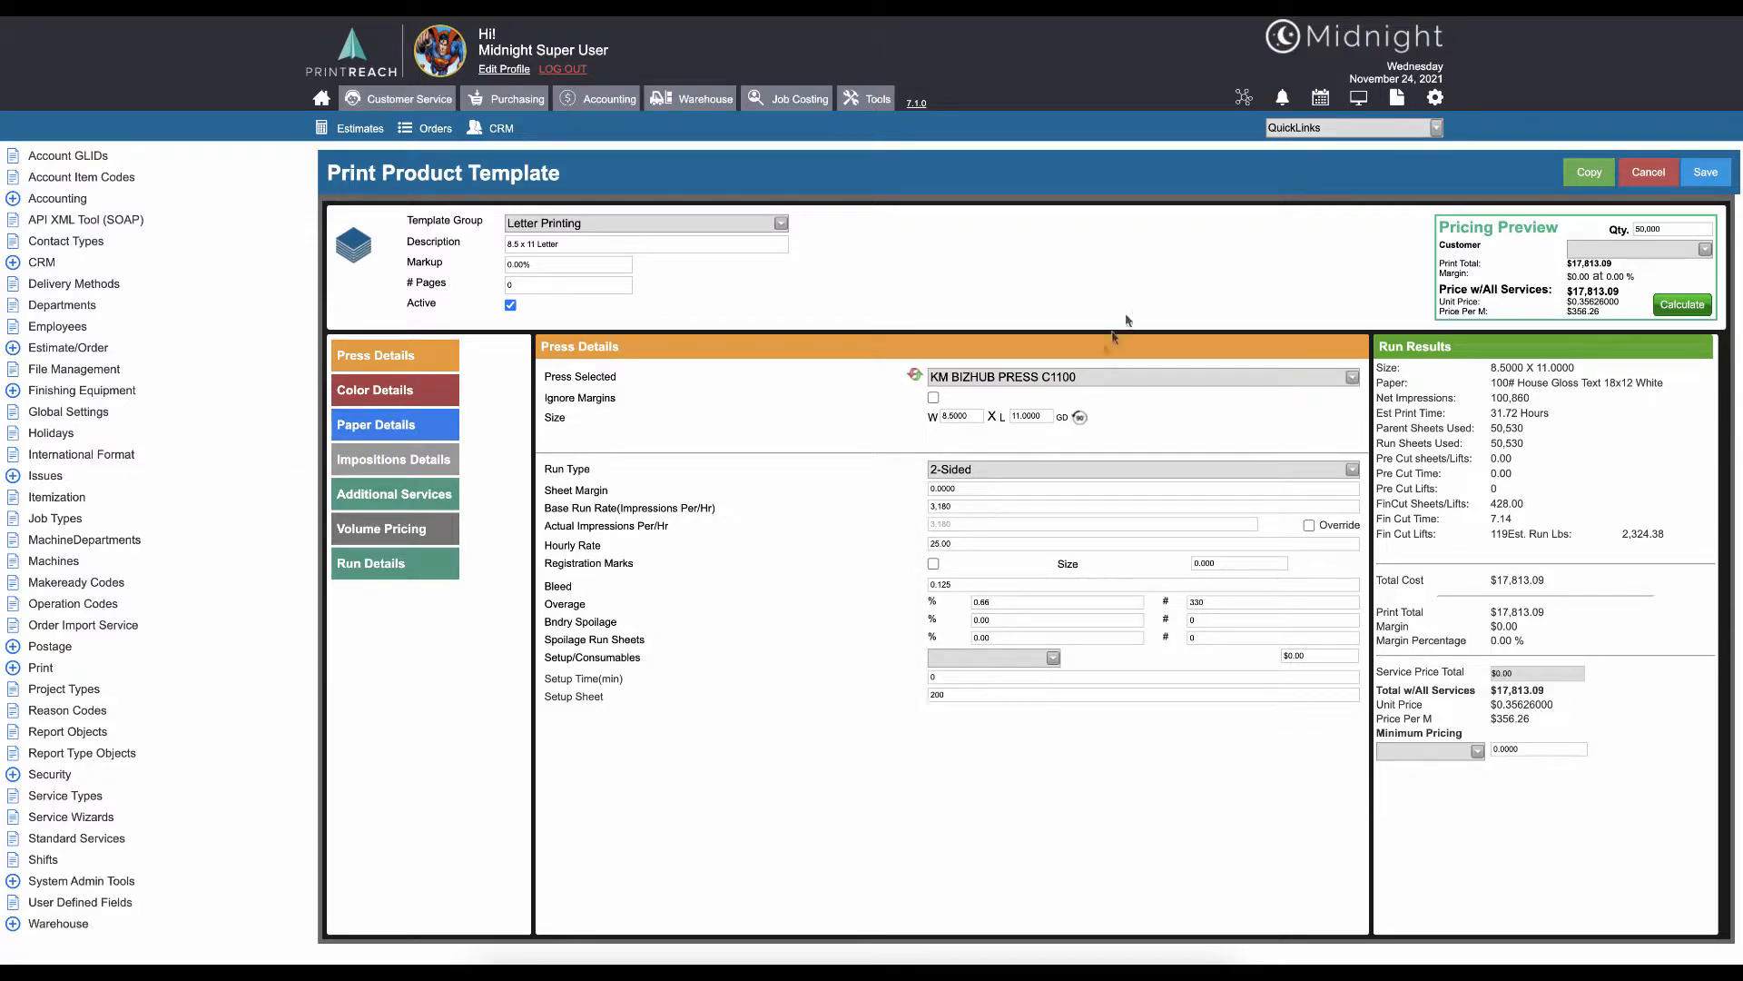
mouse_move(931, 398)
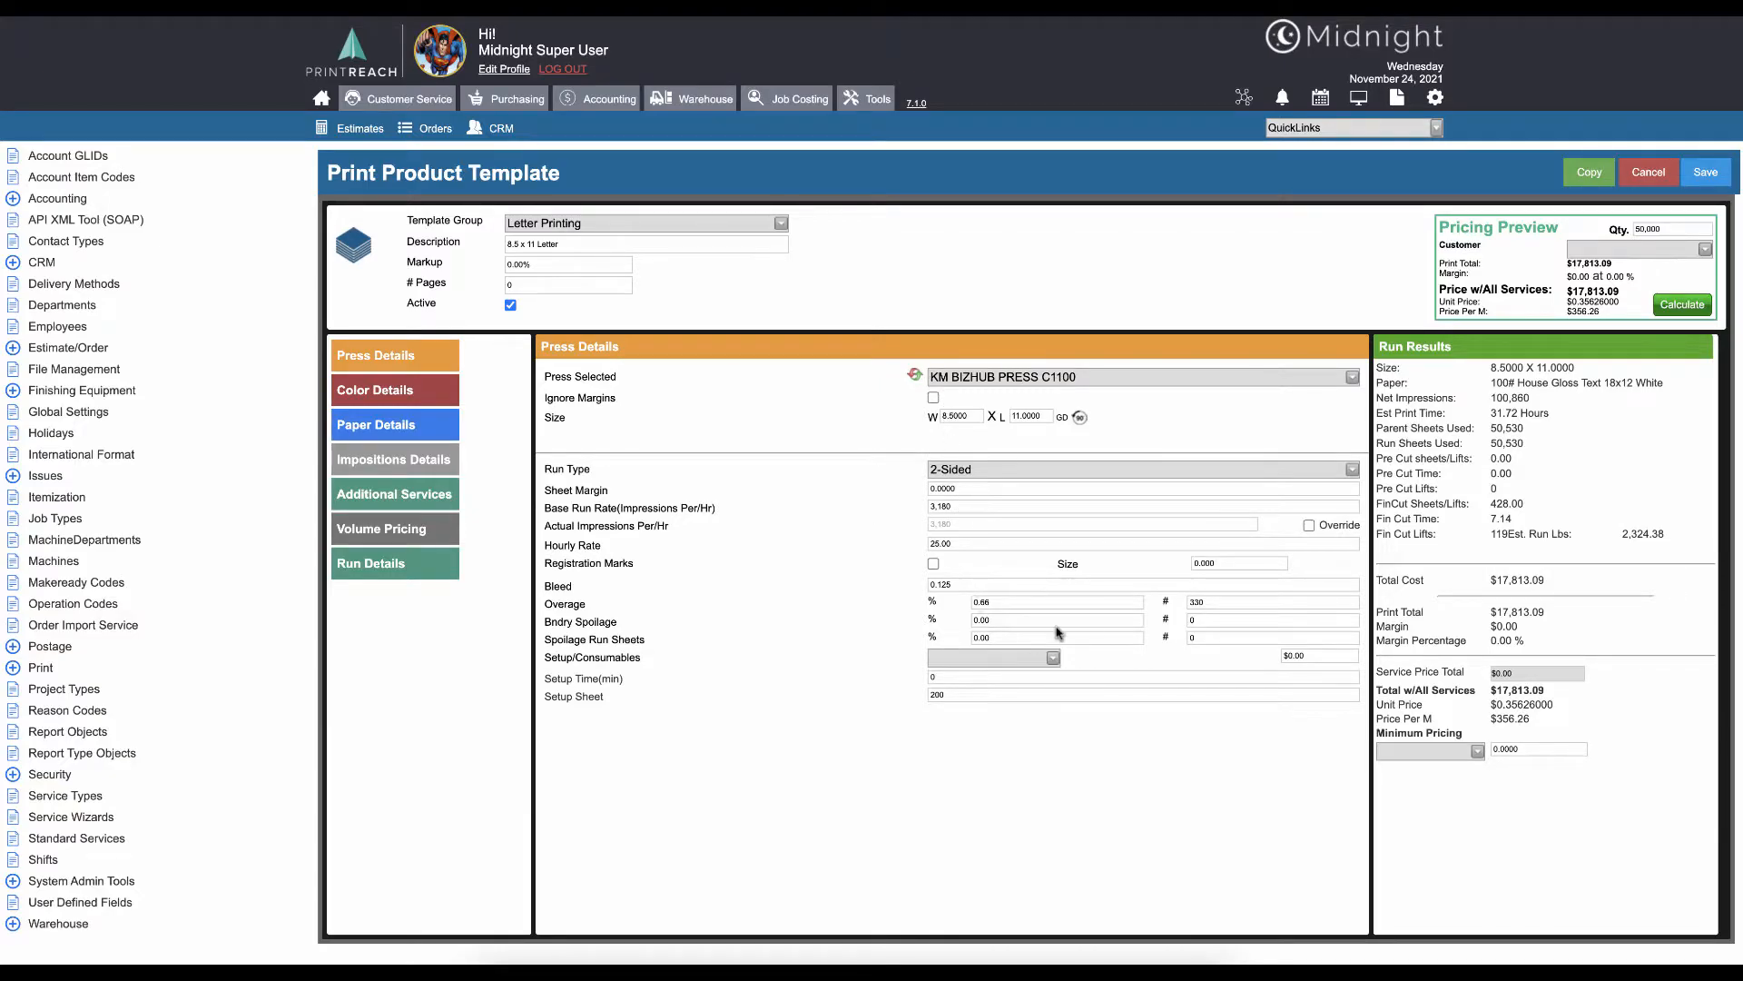
mouse_move(578, 511)
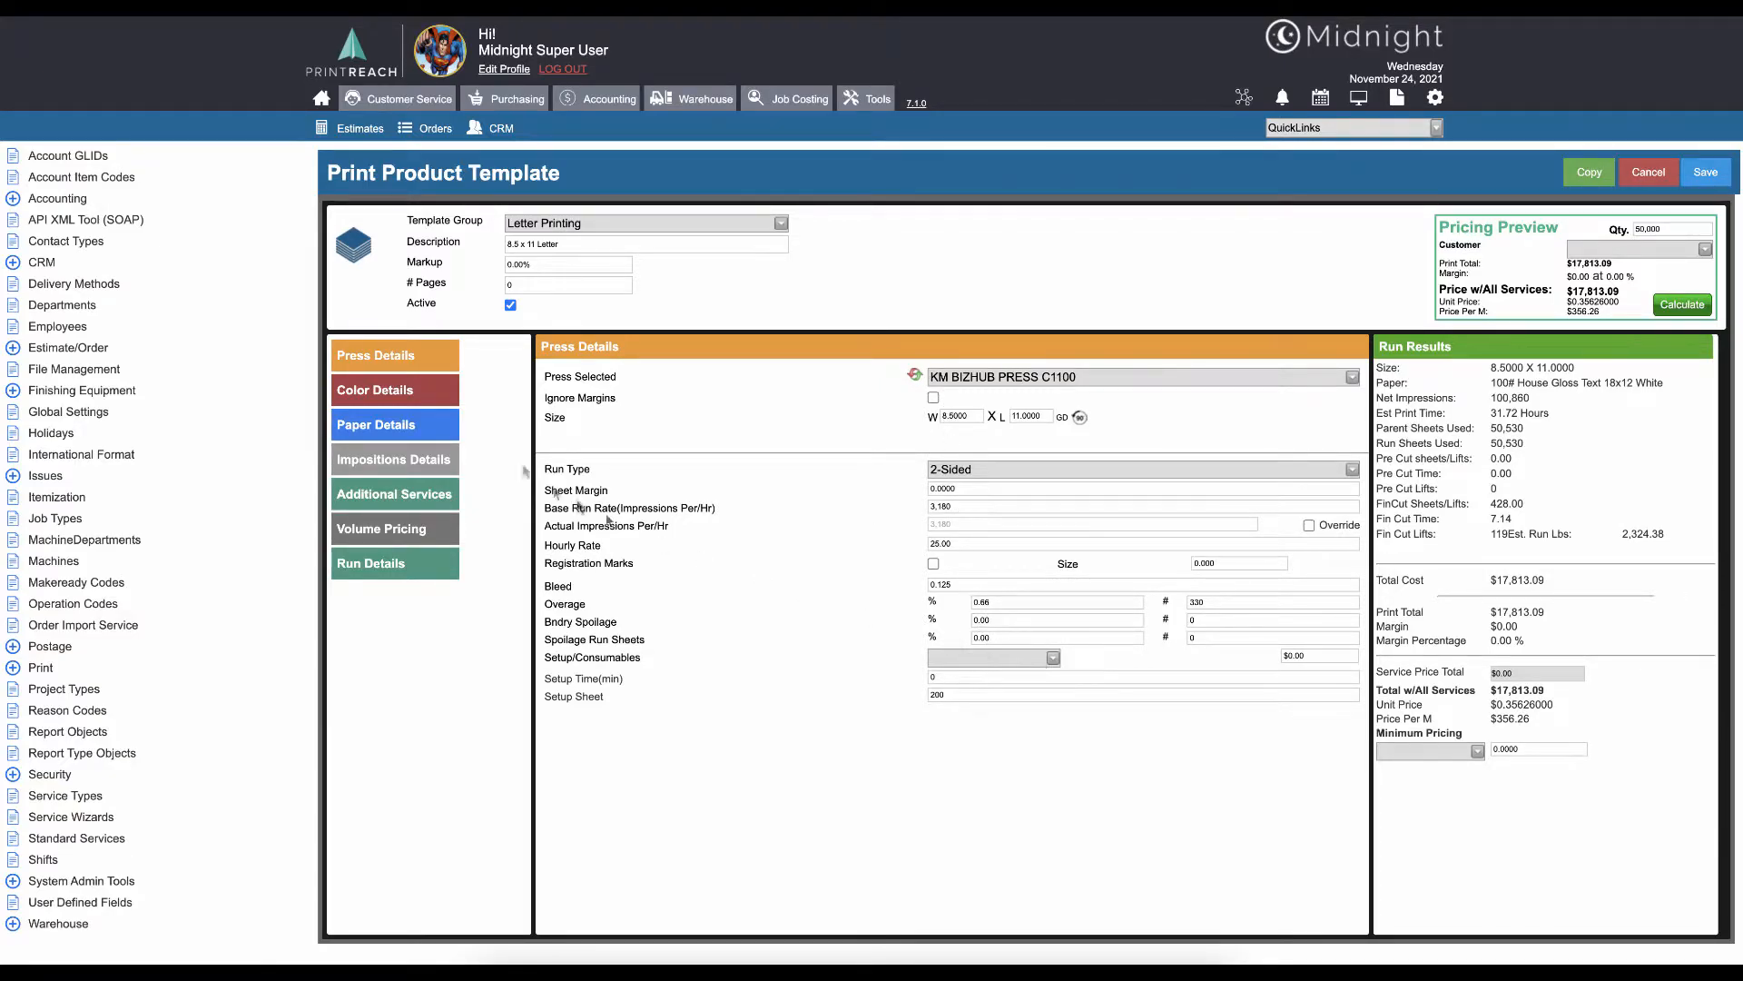
click(375, 389)
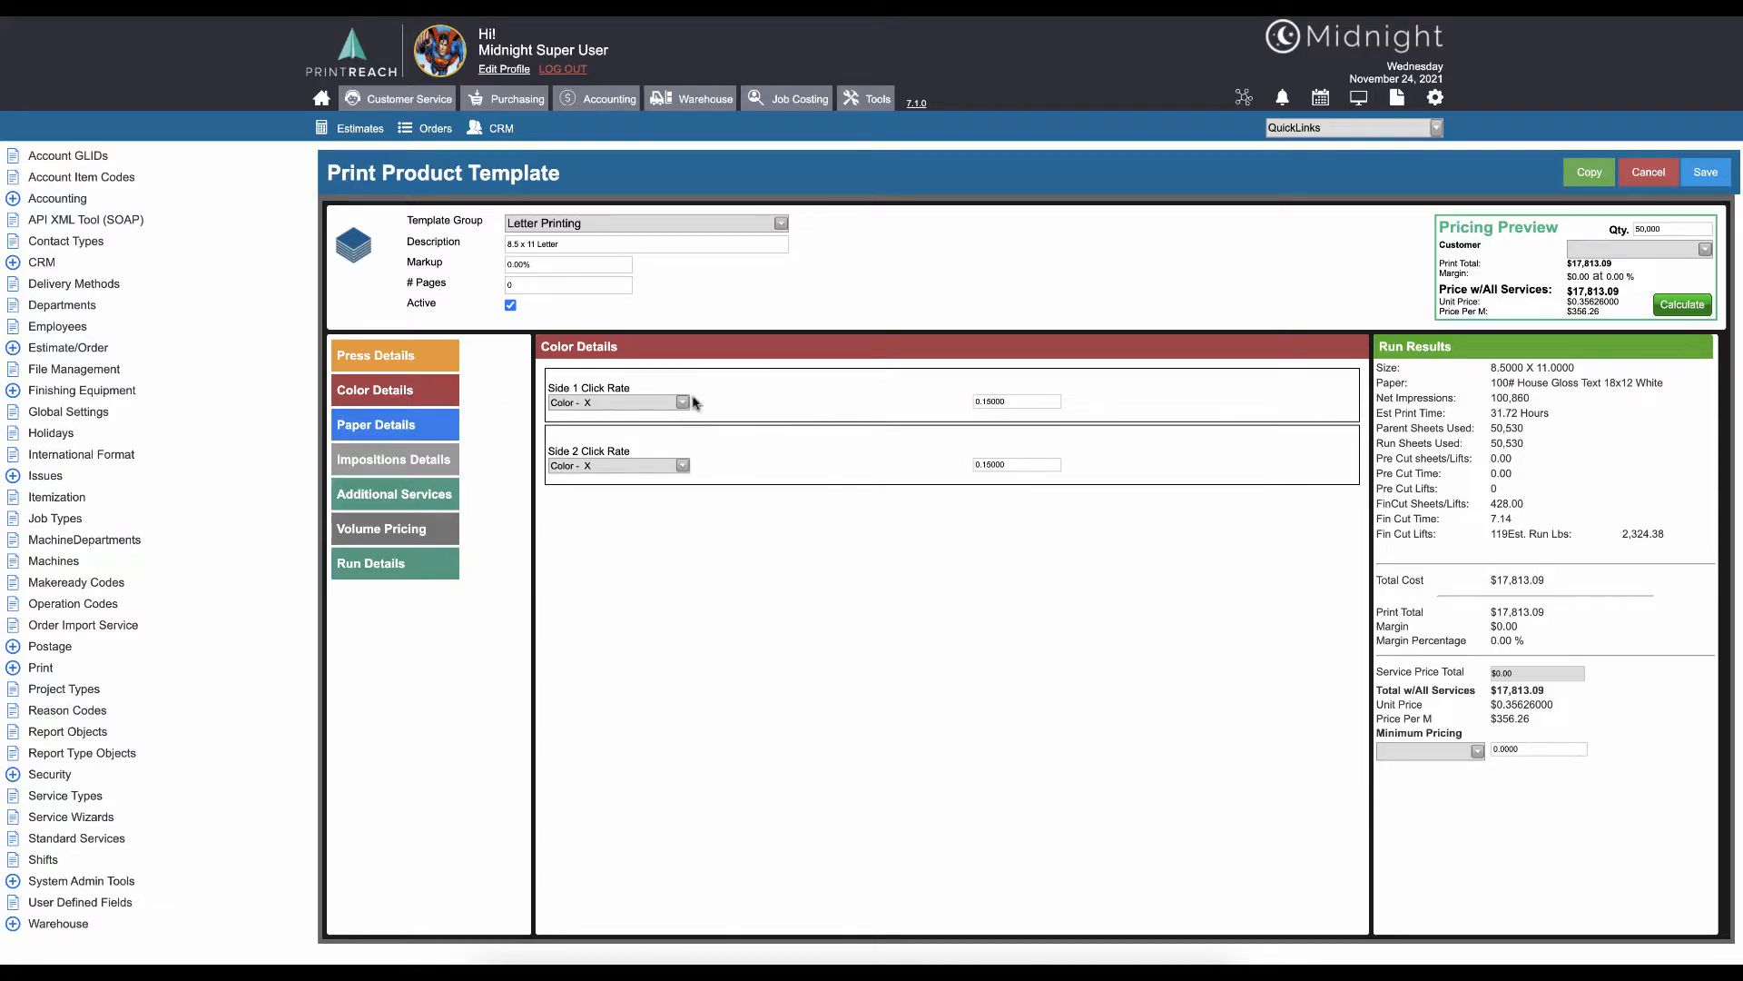
mouse_move(649, 501)
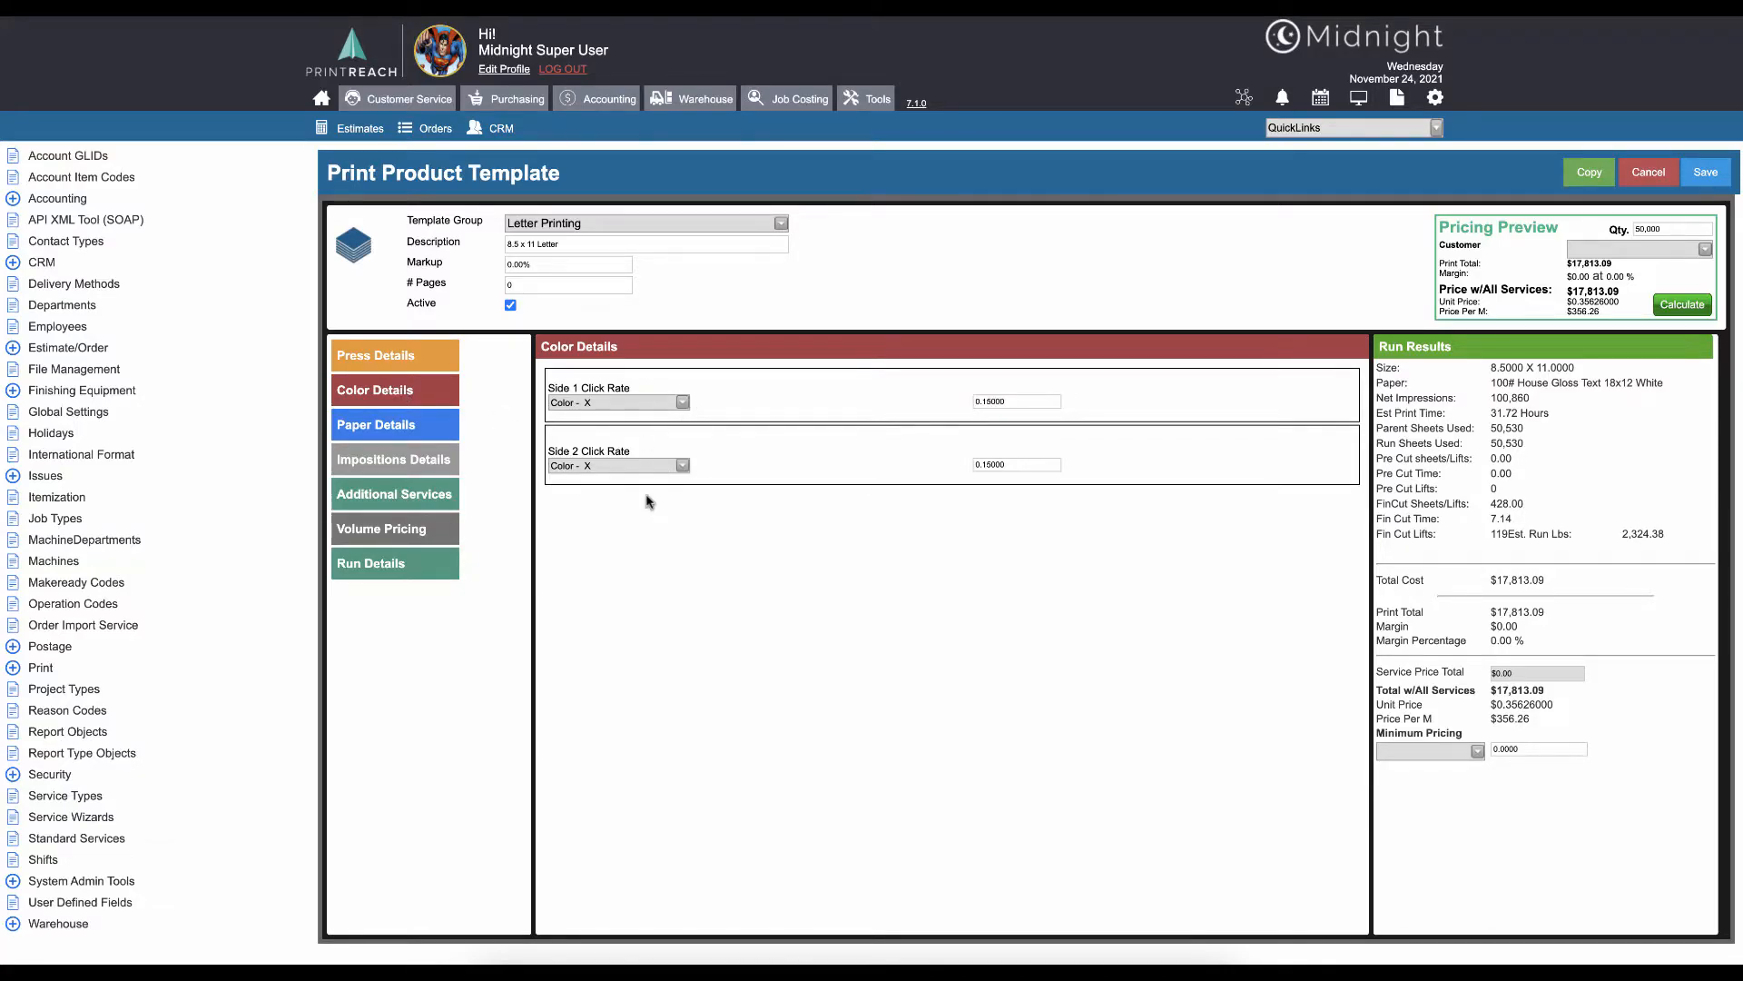
mouse_move(665, 496)
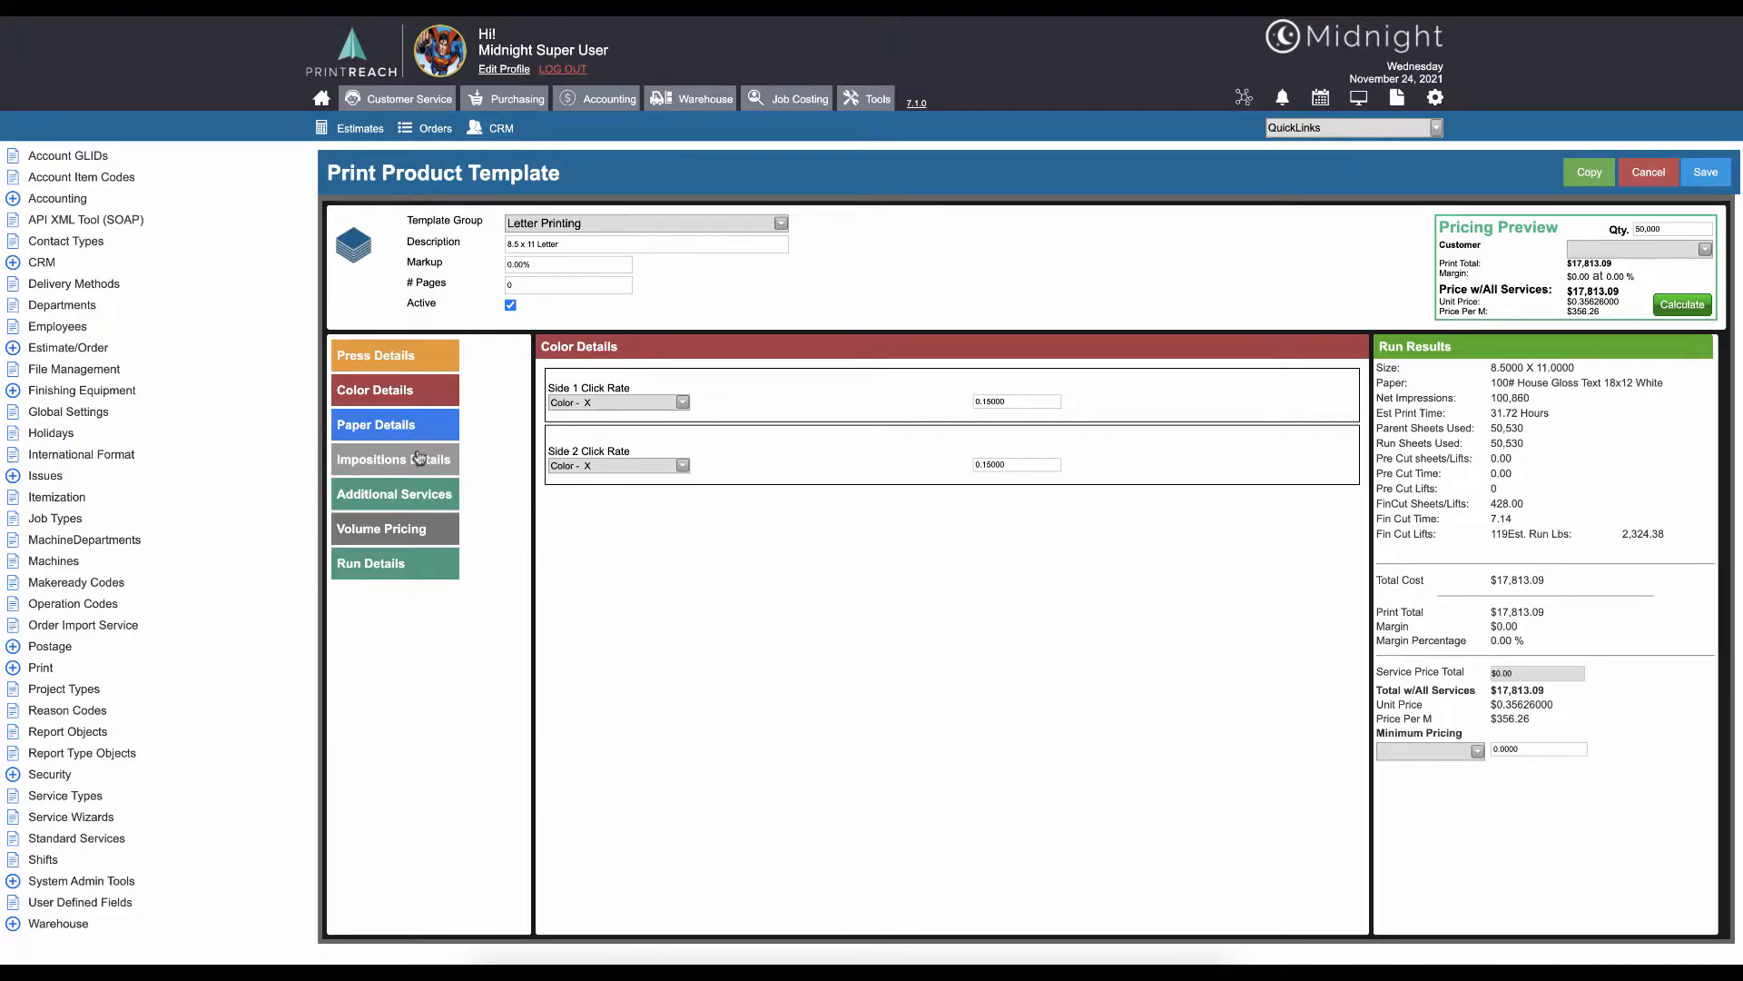
click(375, 424)
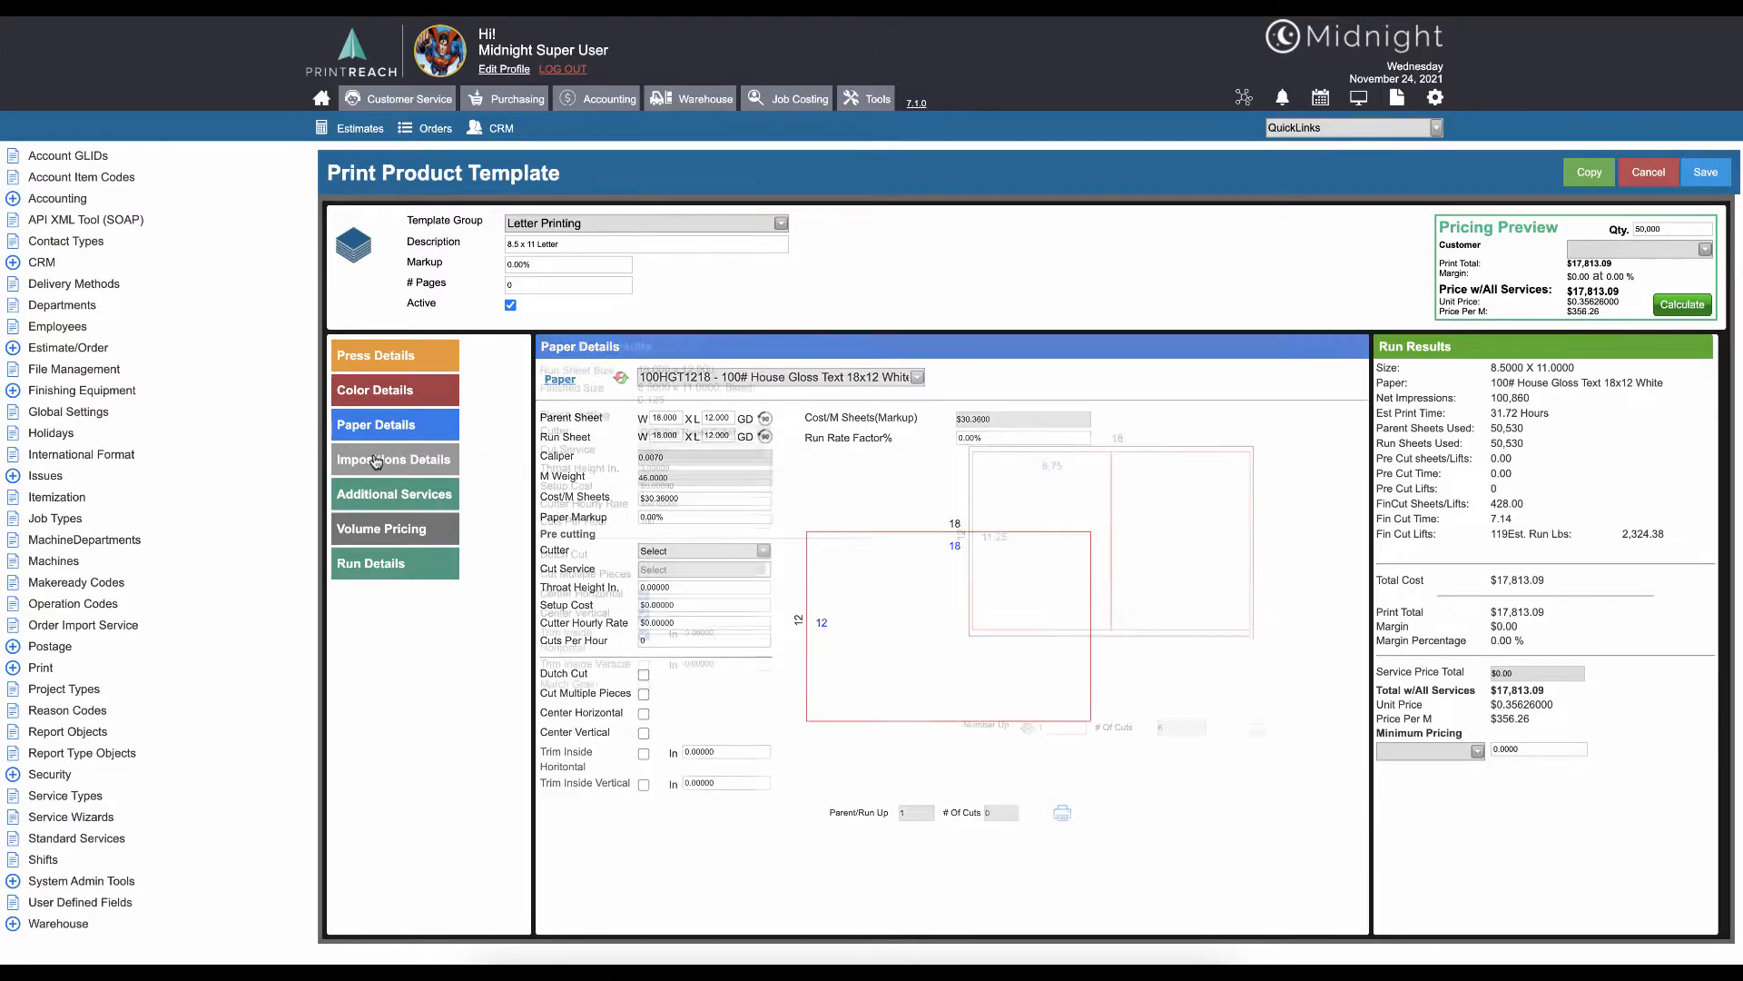
click(393, 460)
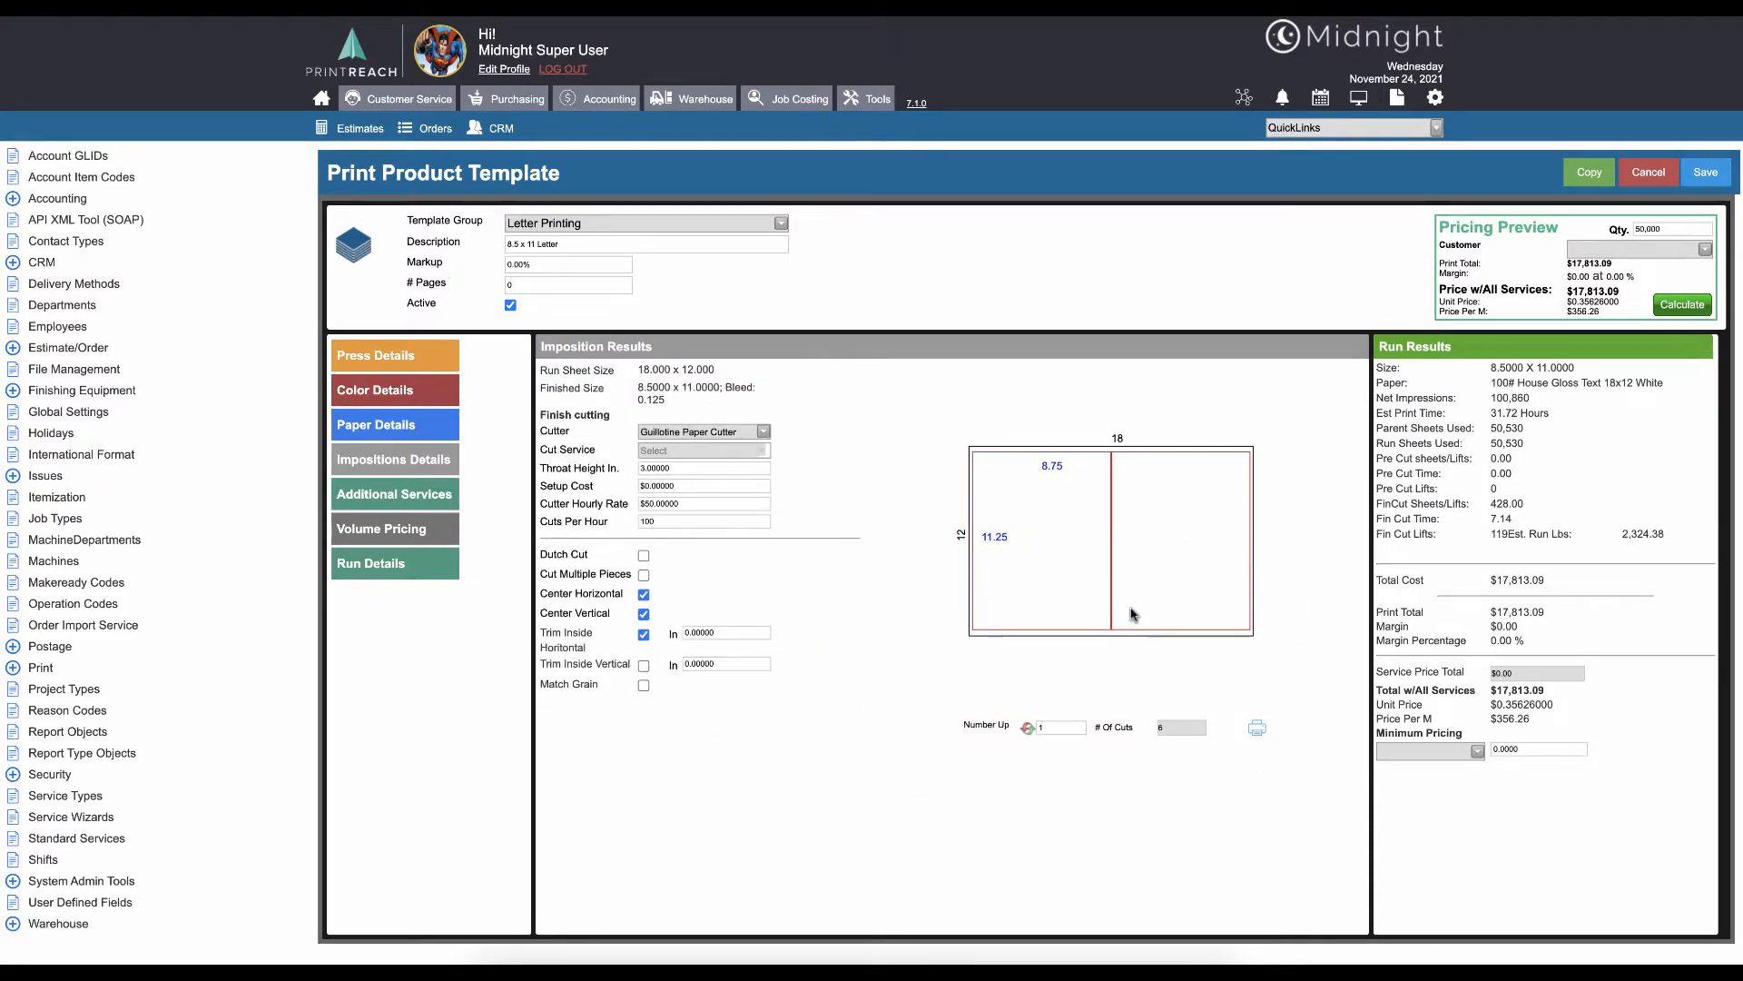
mouse_move(712, 431)
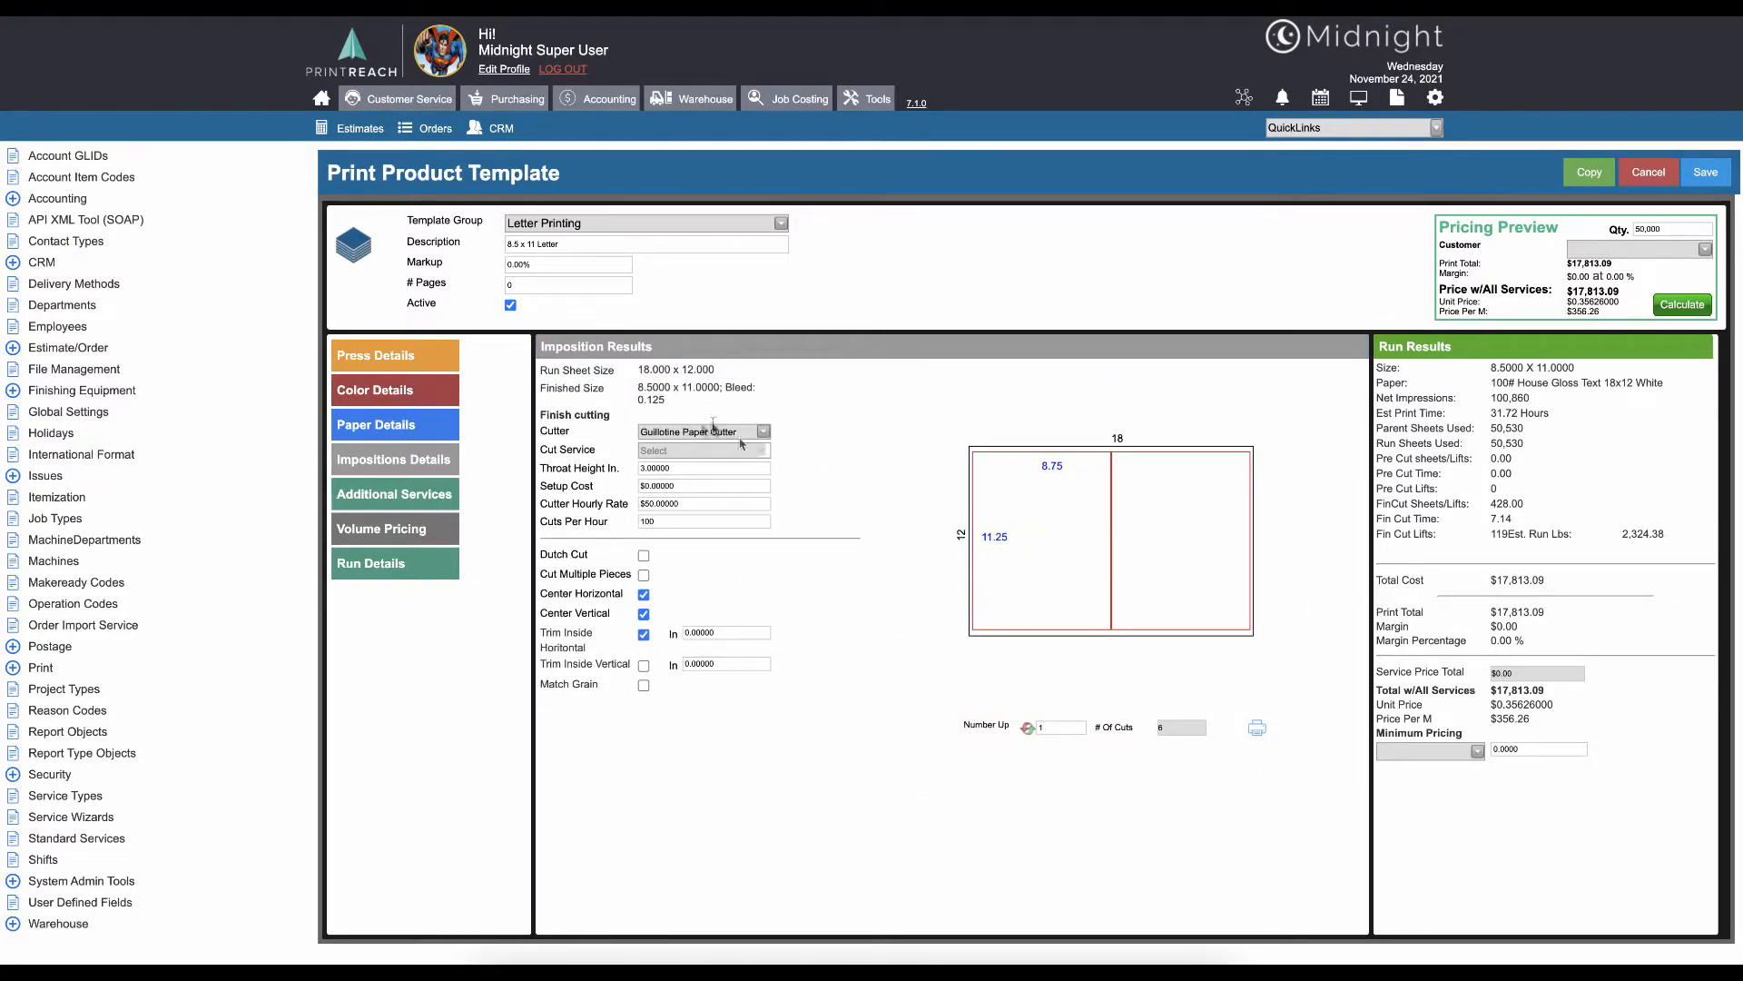
mouse_move(798, 765)
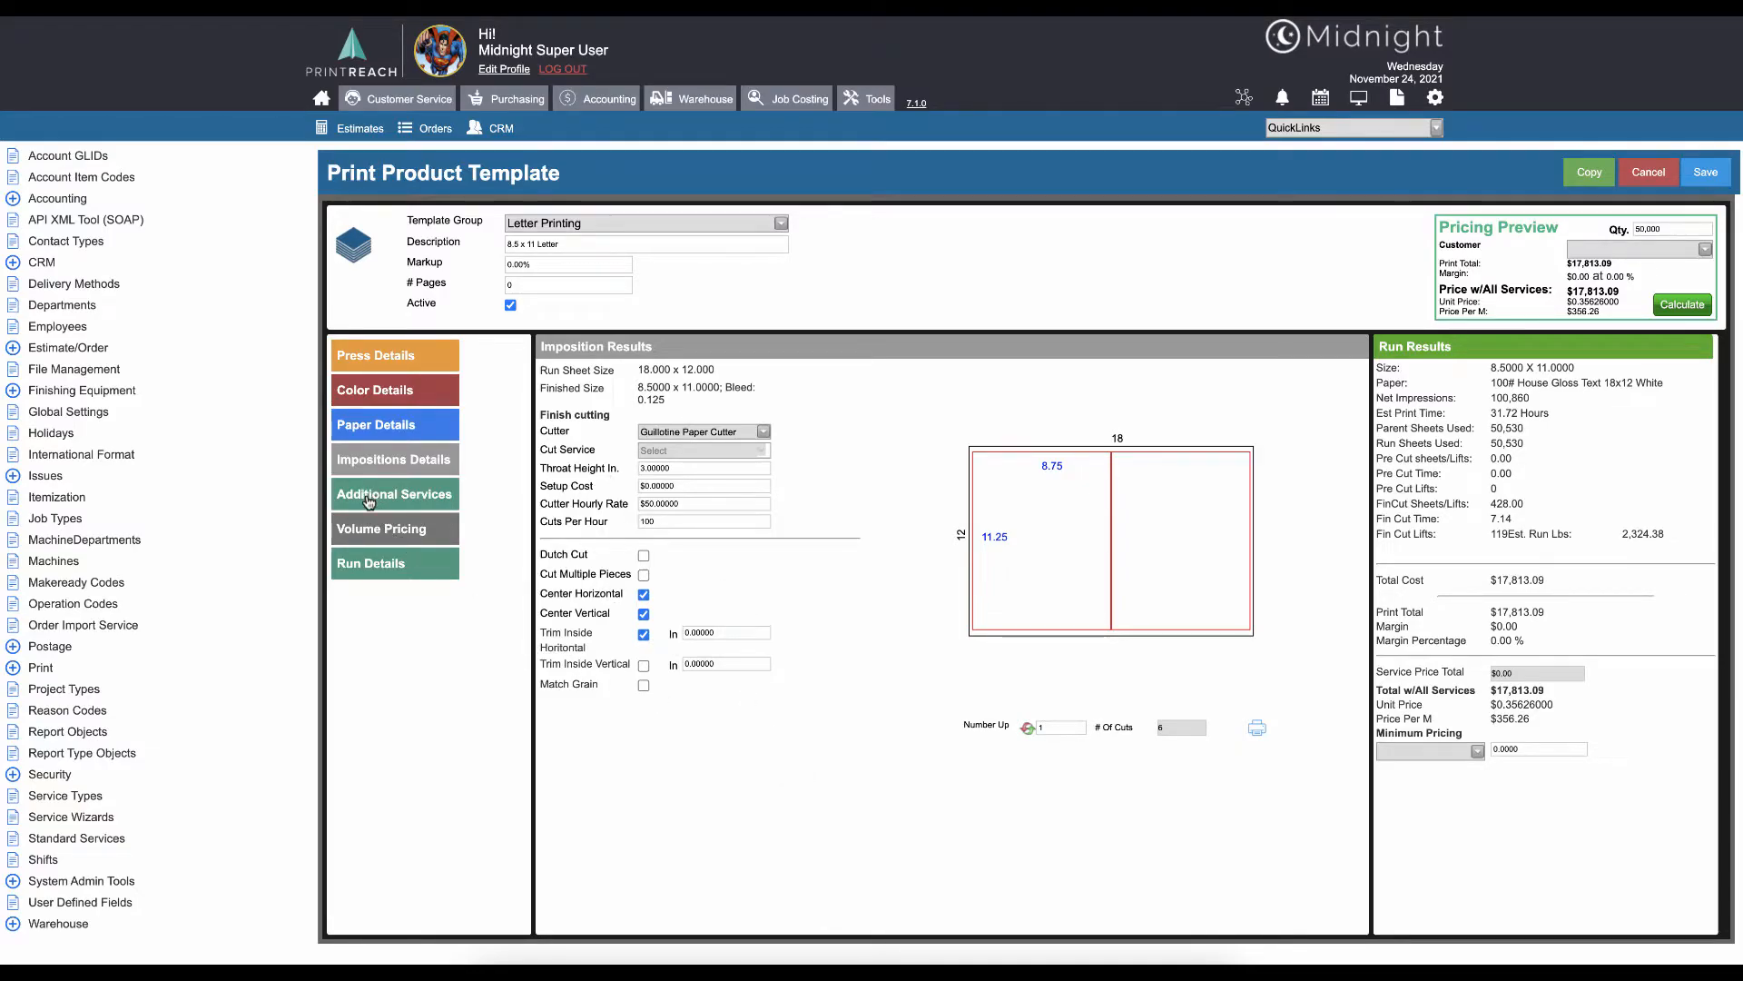
click(393, 494)
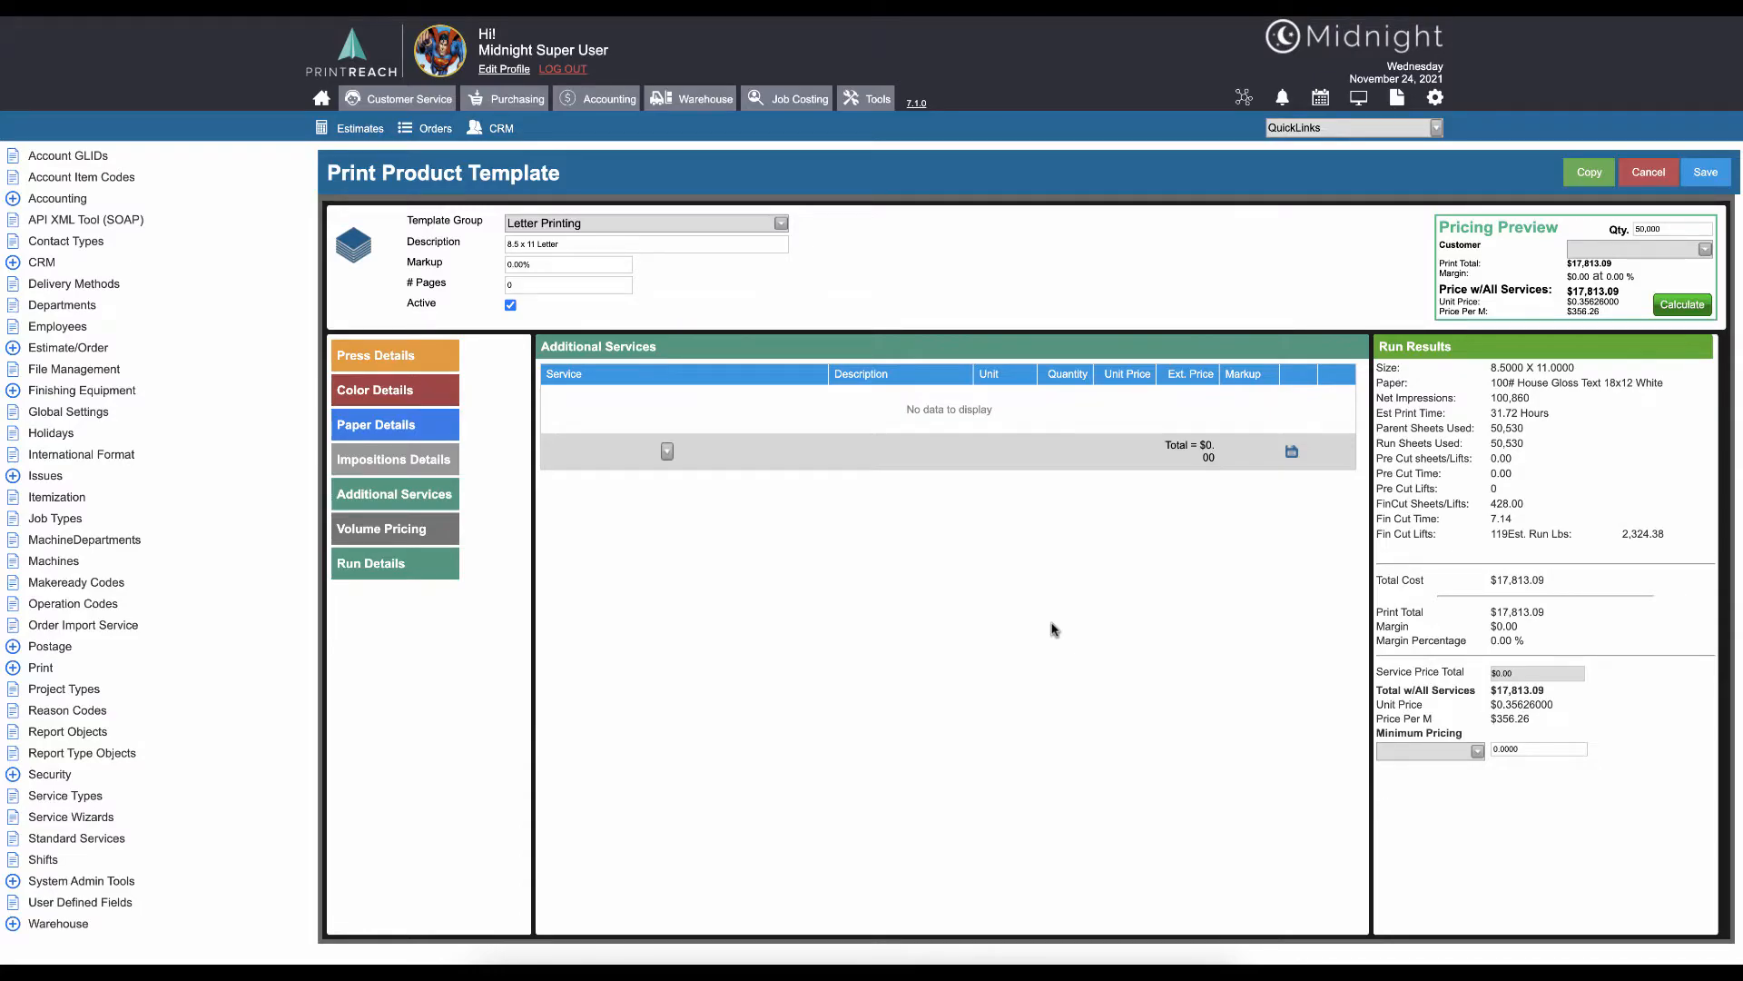
mouse_move(1095, 465)
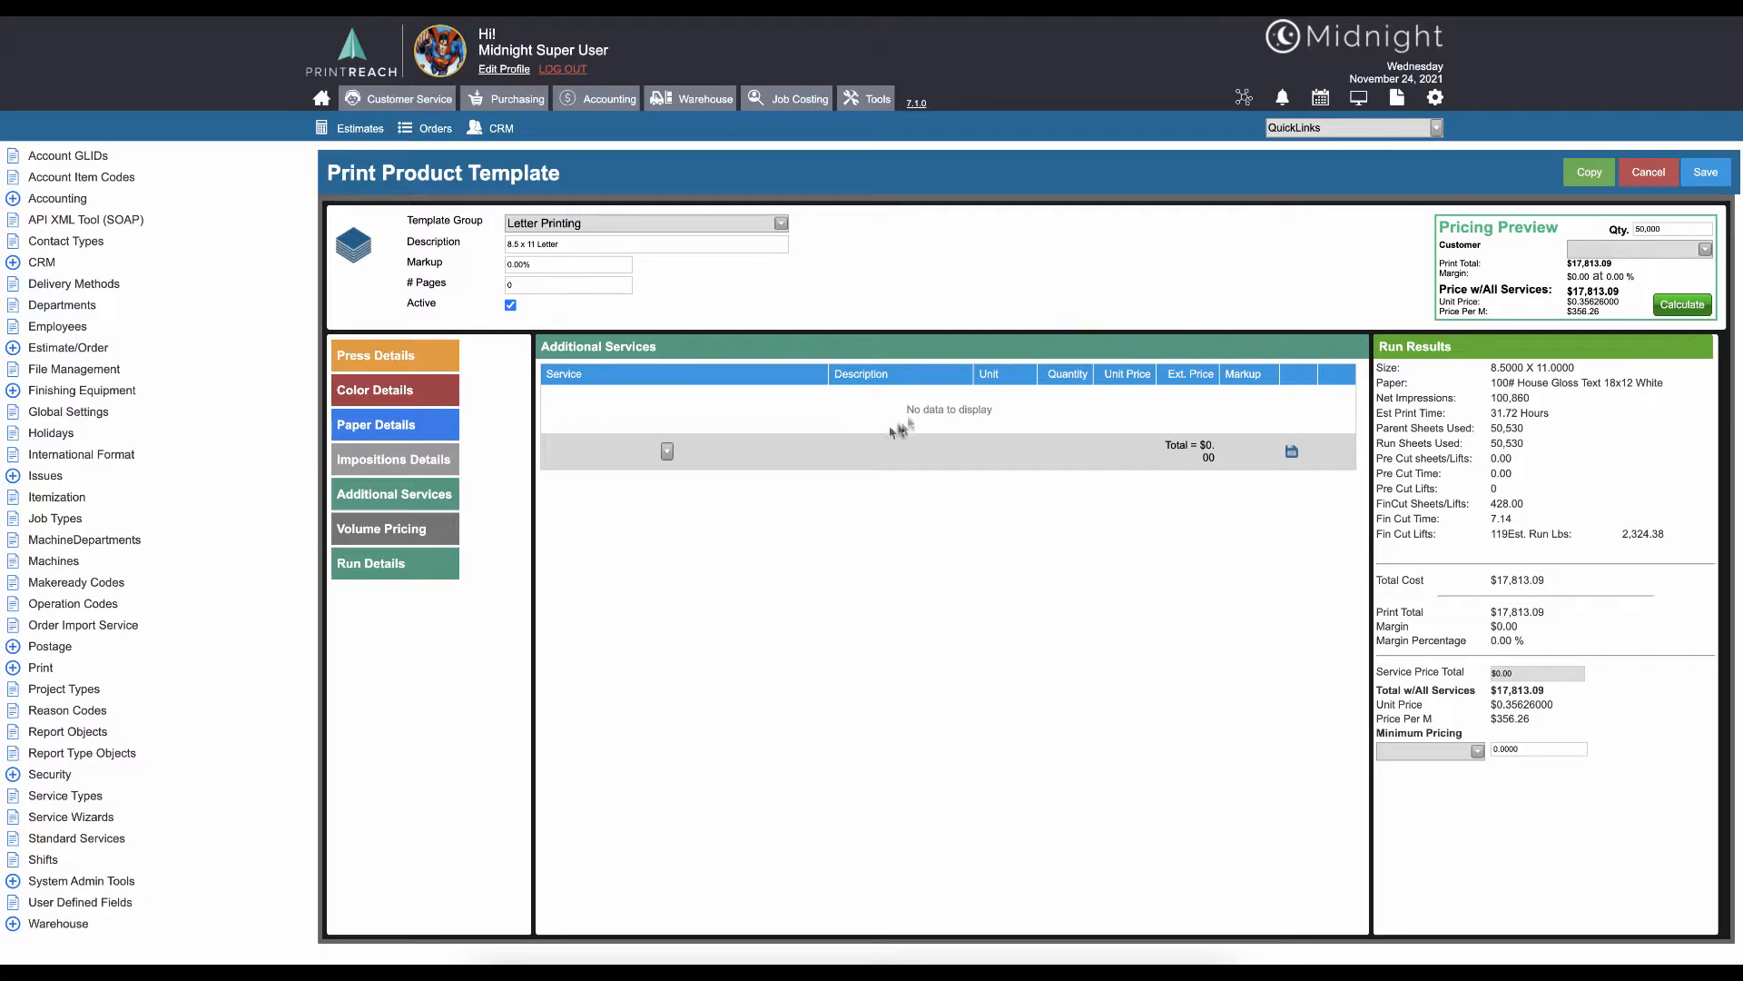
mouse_move(887, 407)
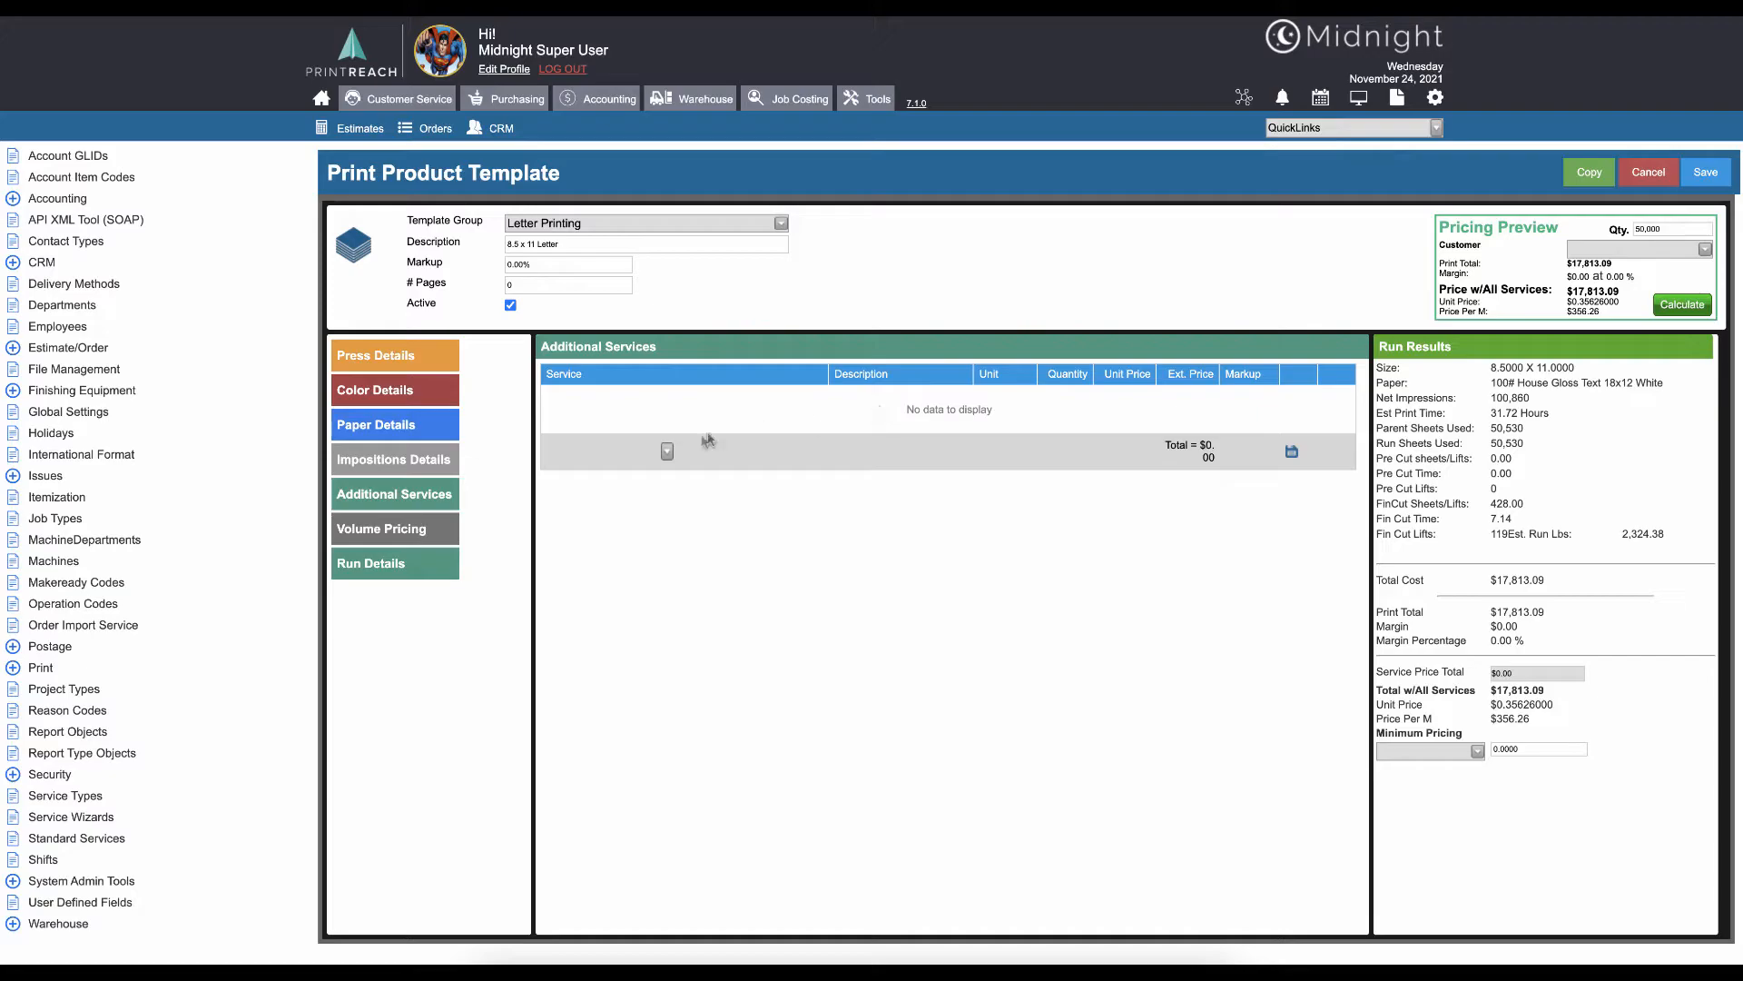
Step: Show the Volume Pricing tab with discounts based on Total w/All Services
click(383, 528)
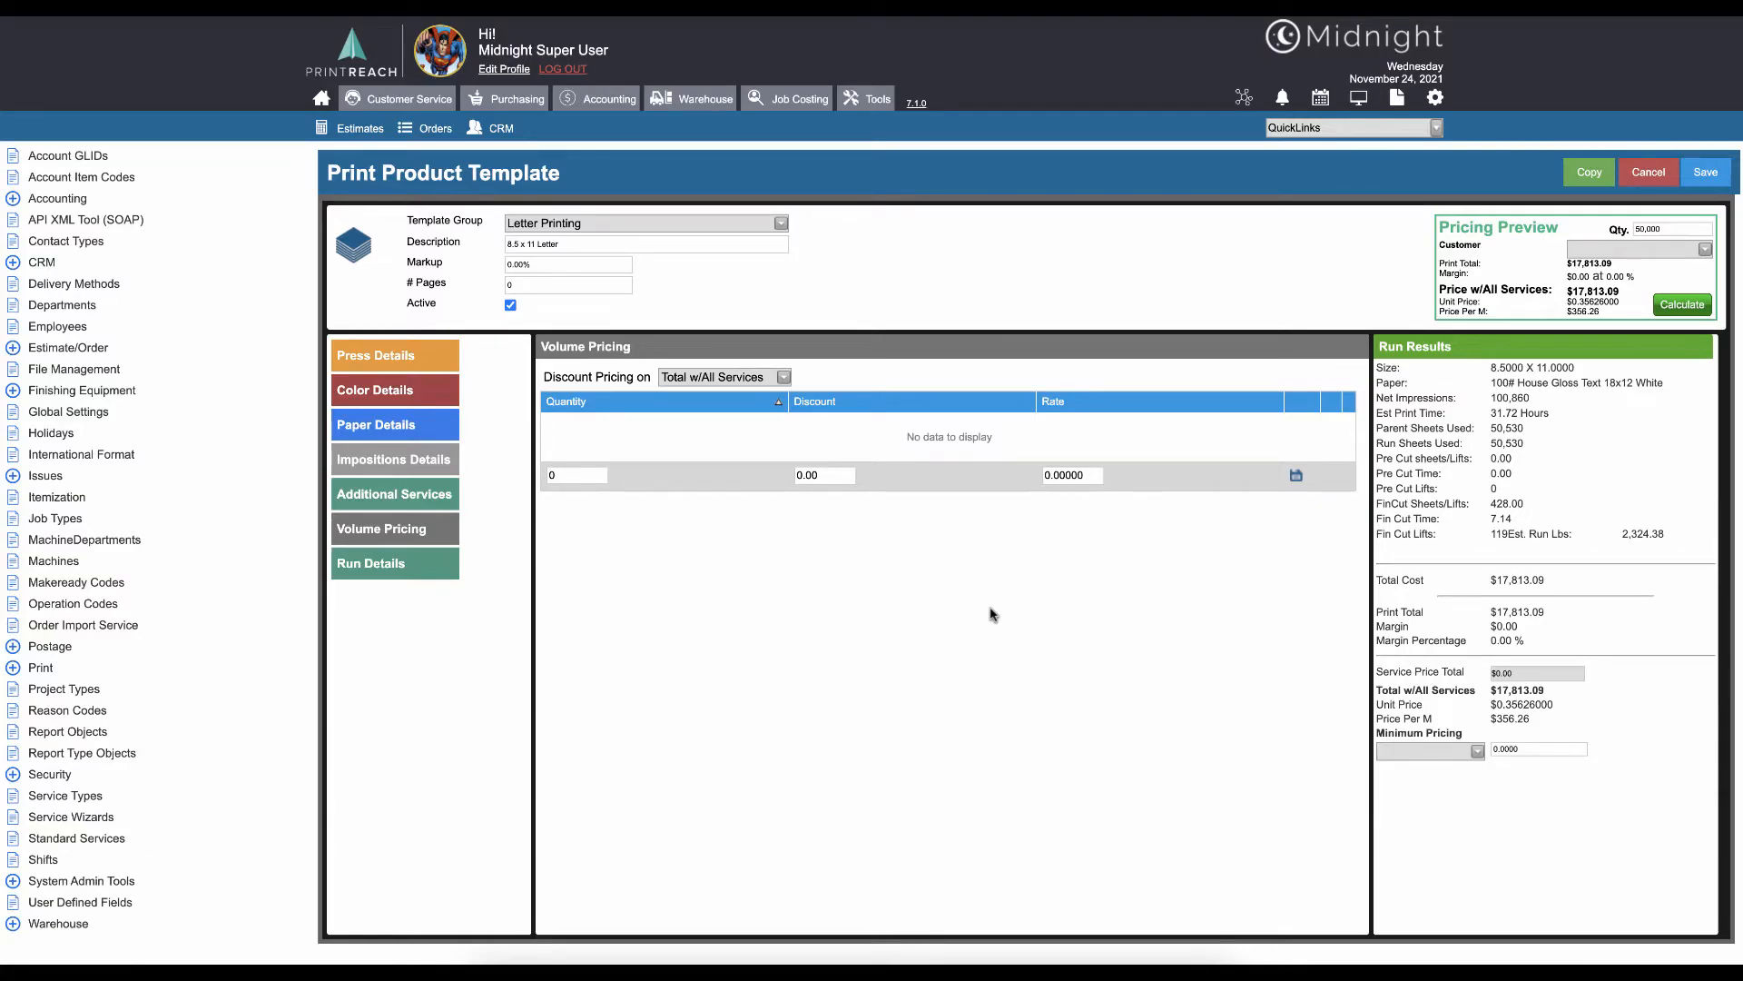
mouse_move(774, 403)
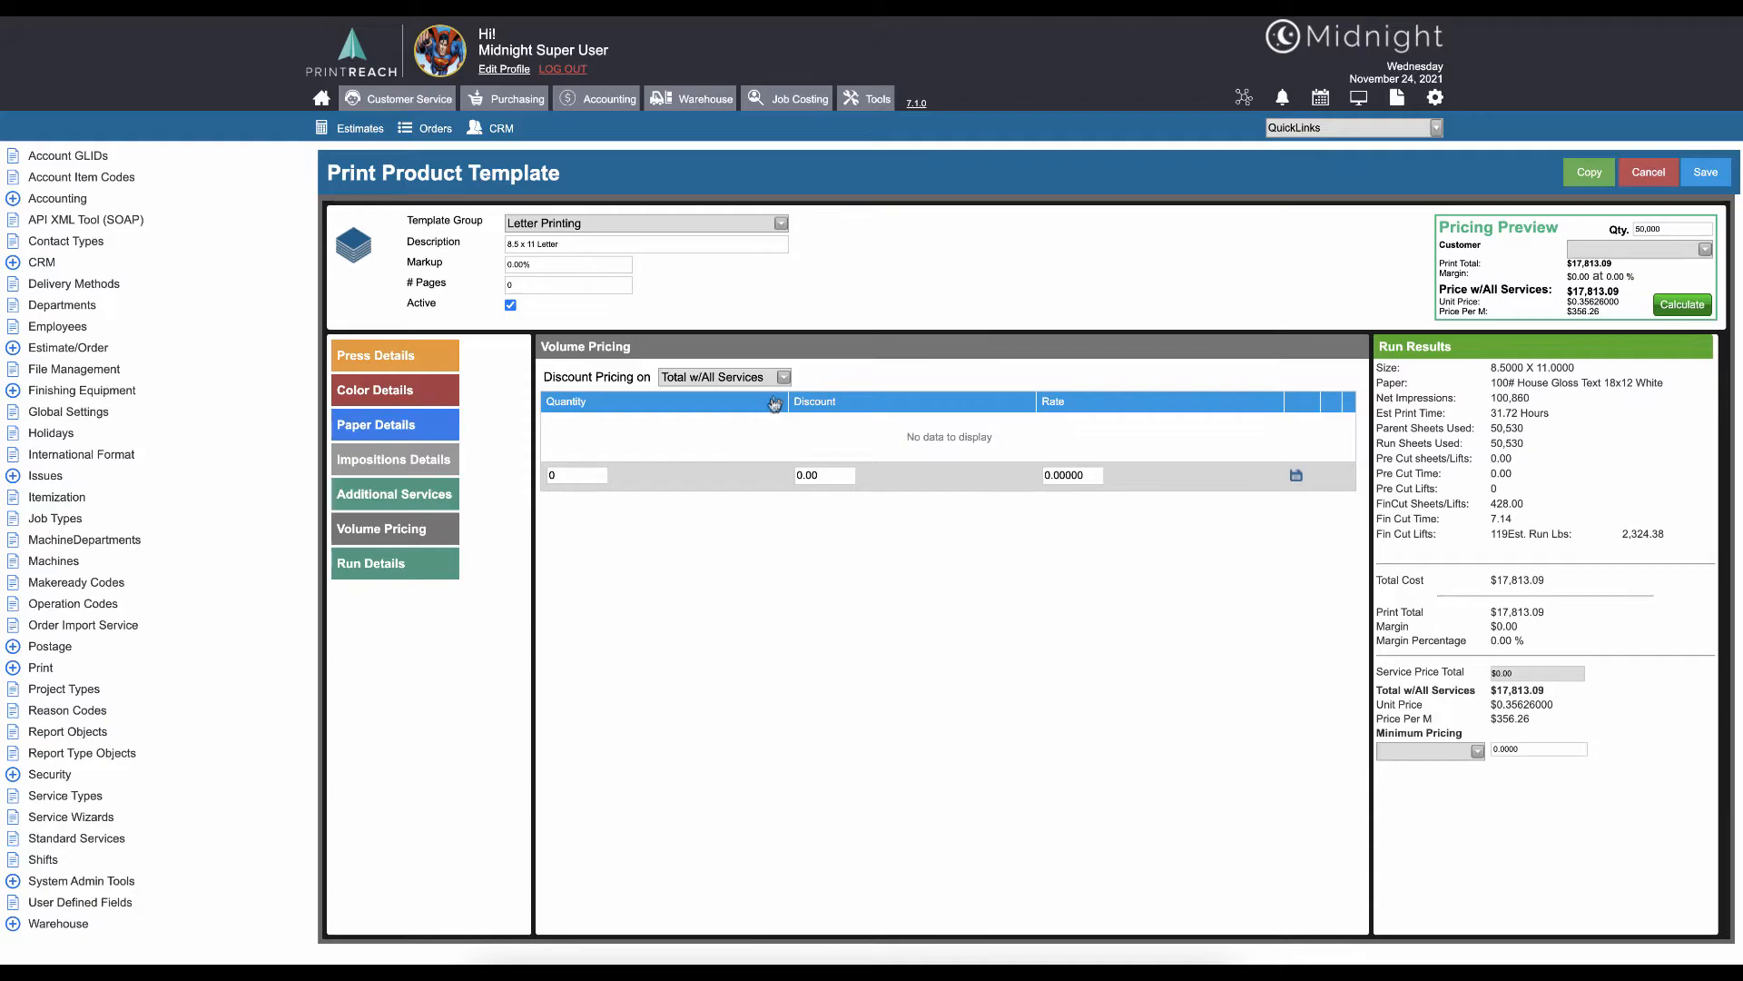
click(782, 377)
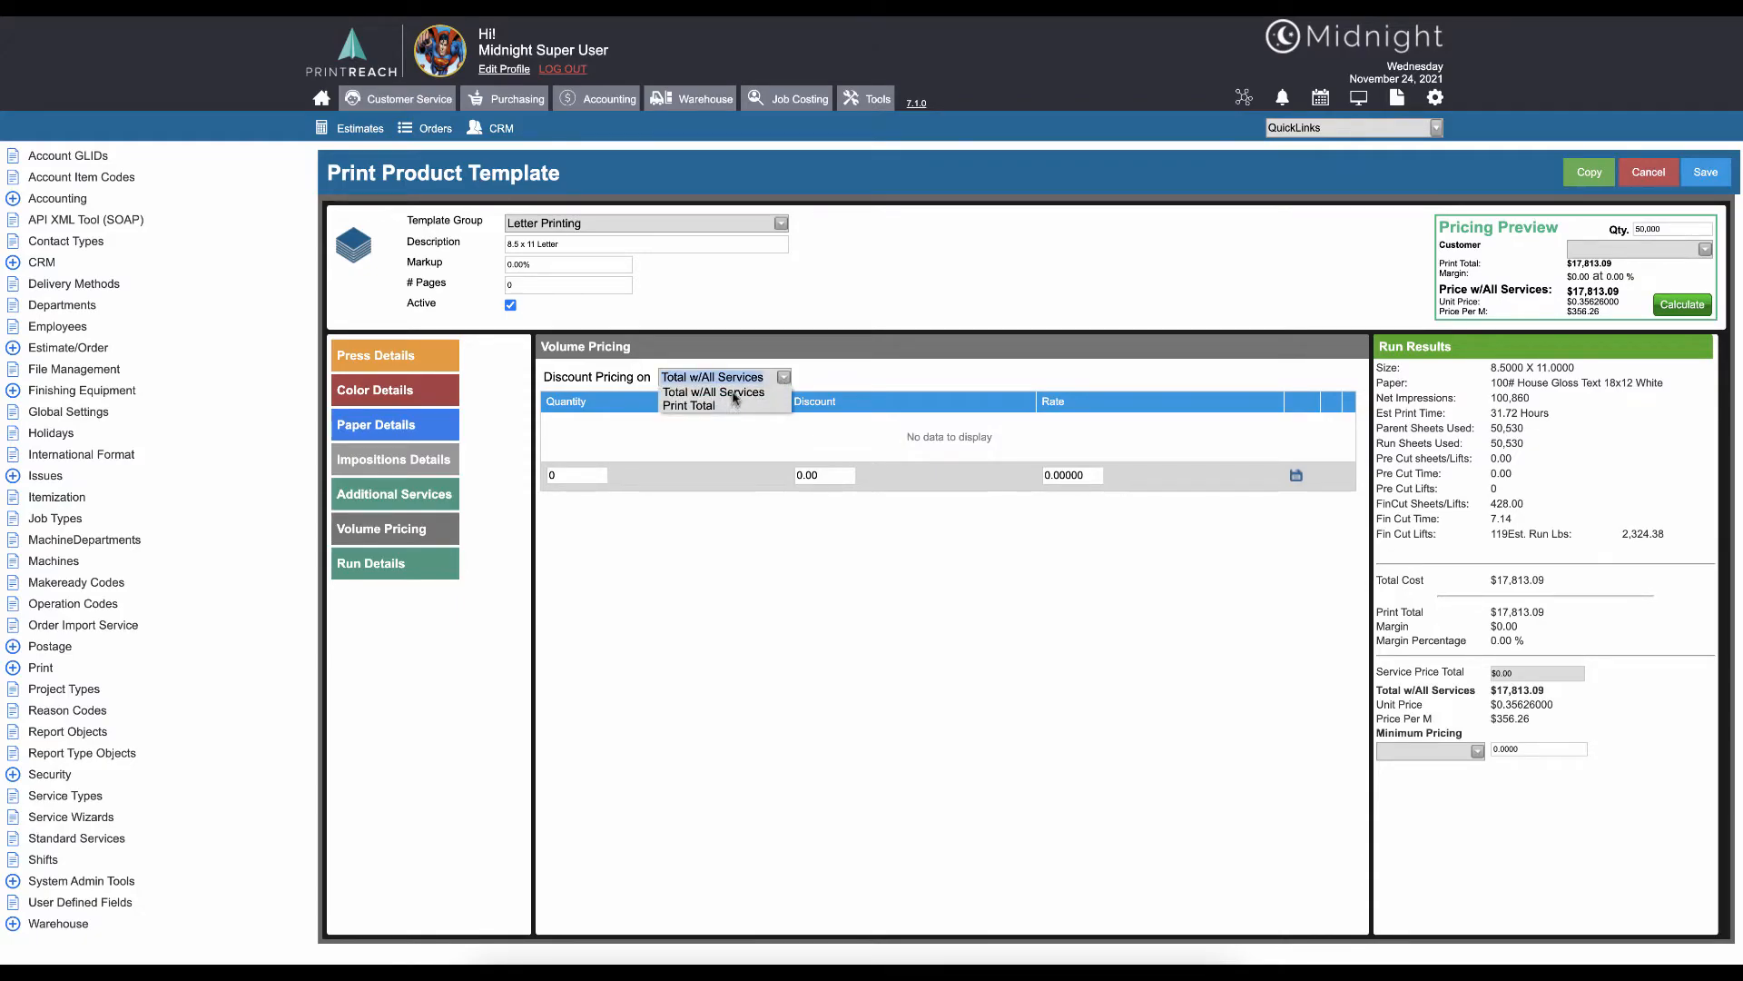
click(711, 376)
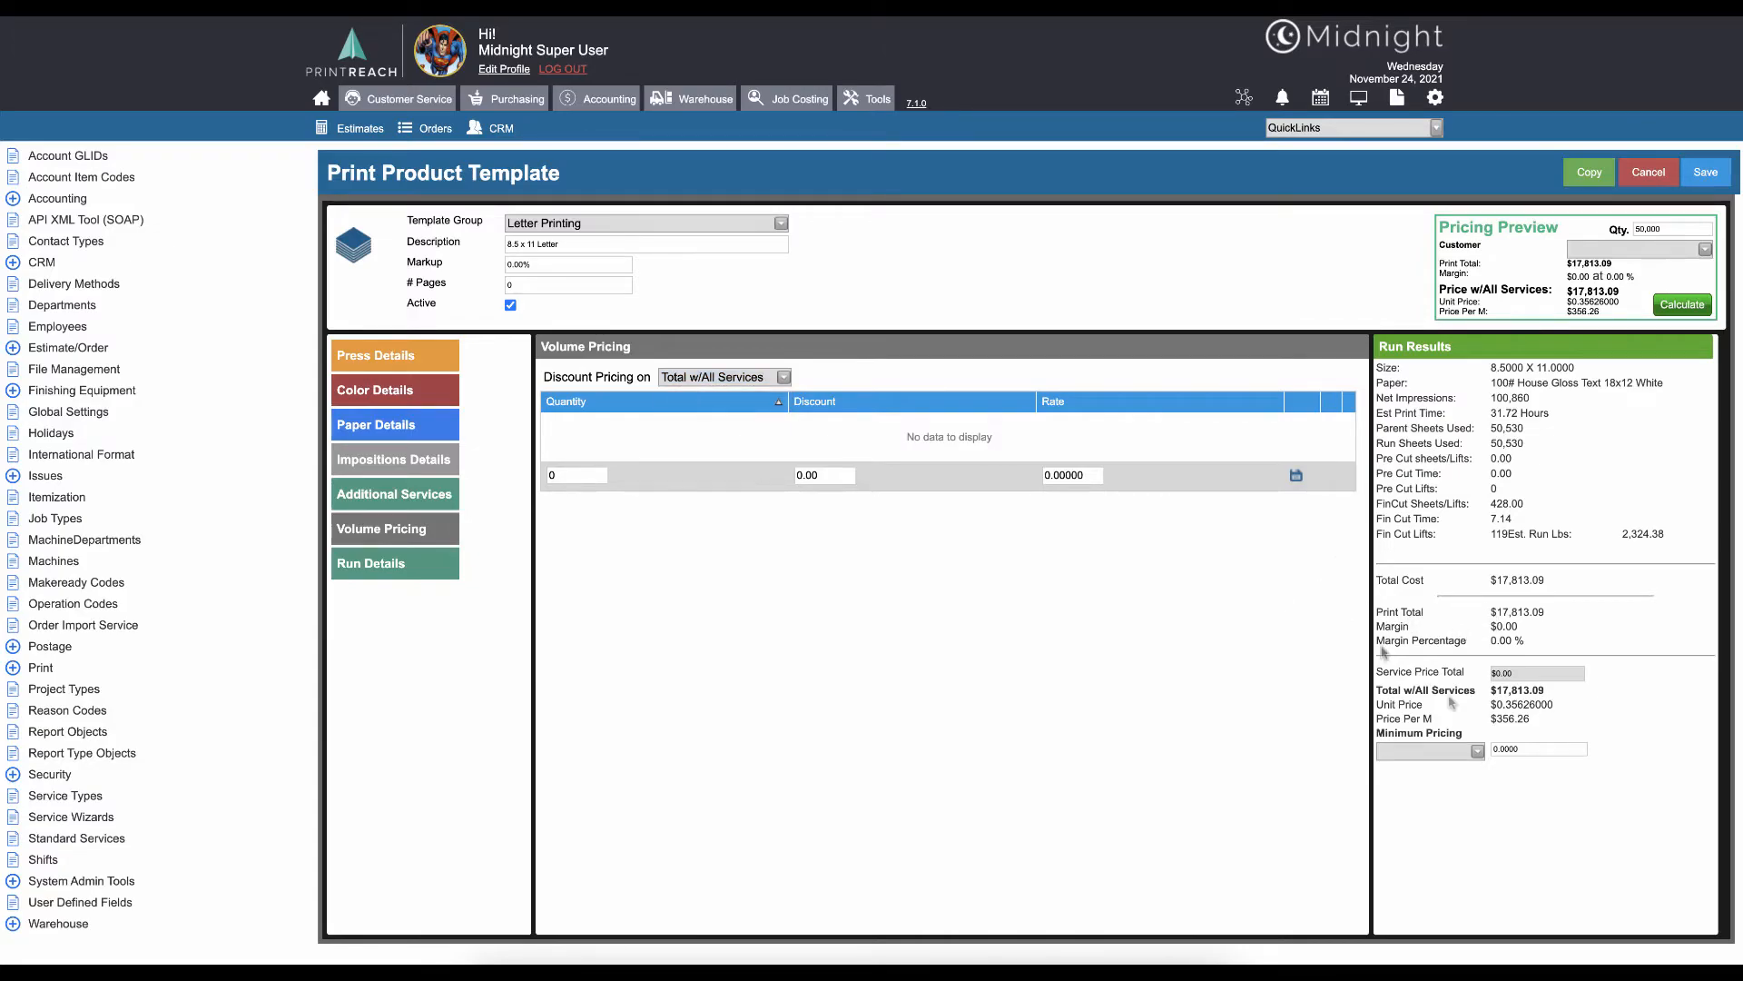
mouse_move(1545, 622)
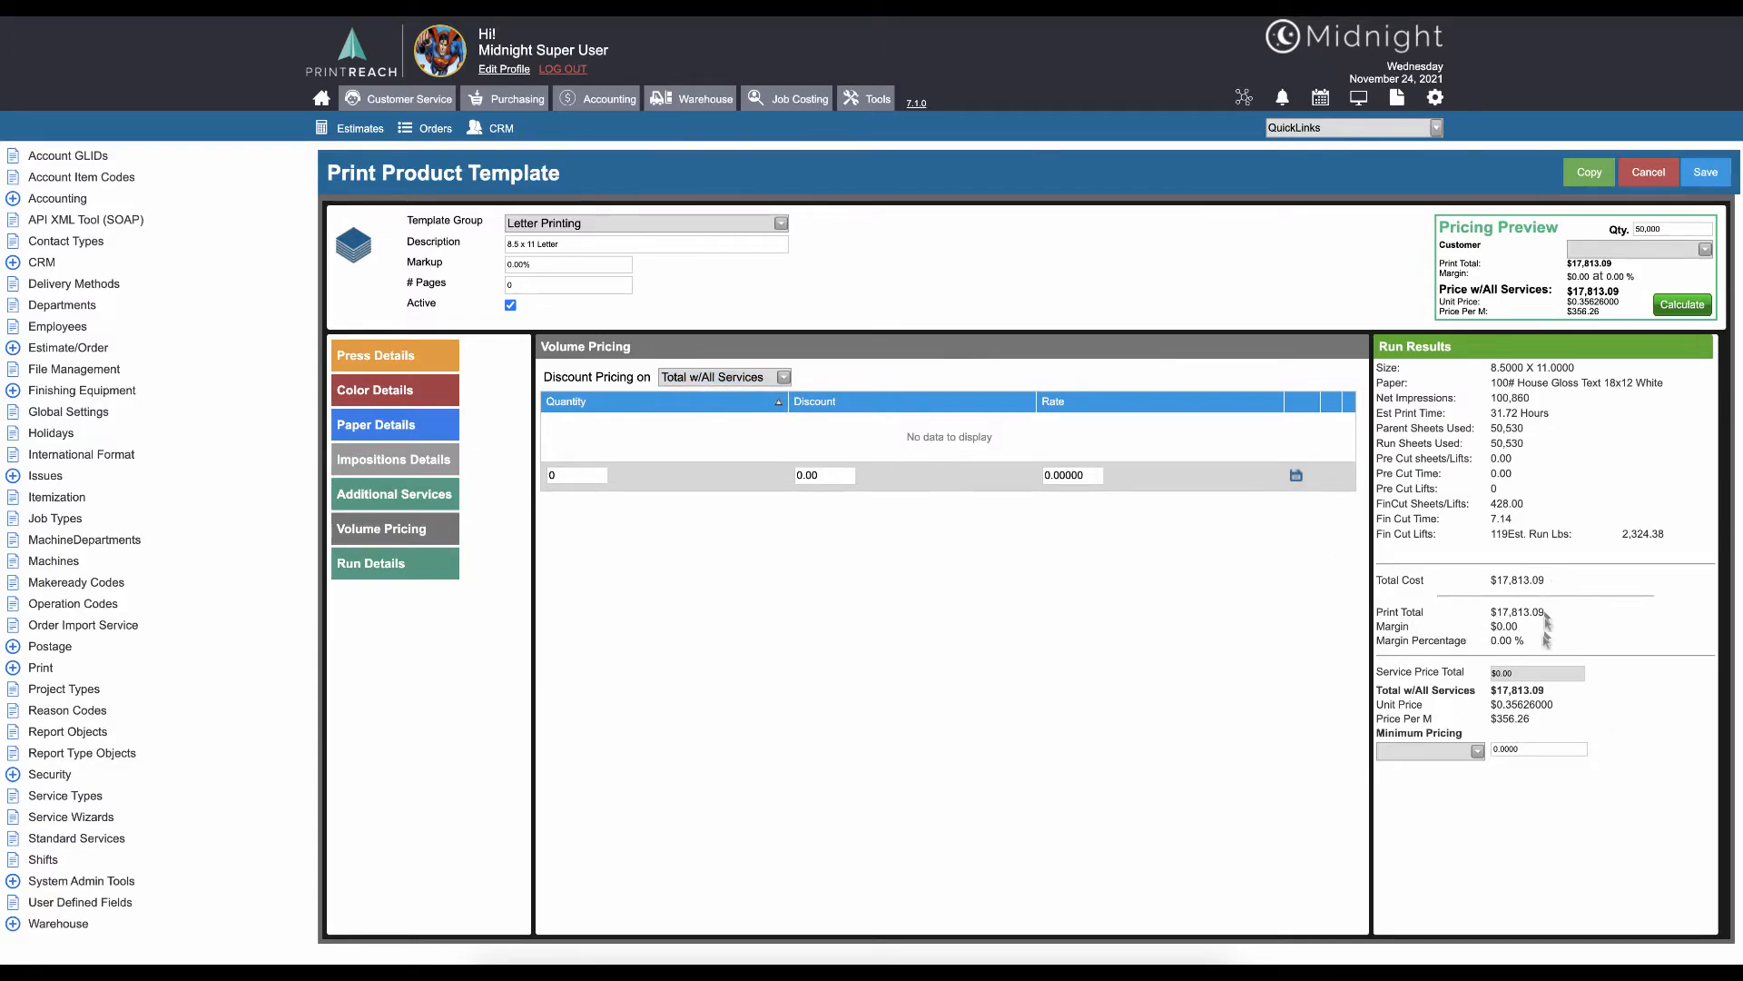
double_click(1517, 611)
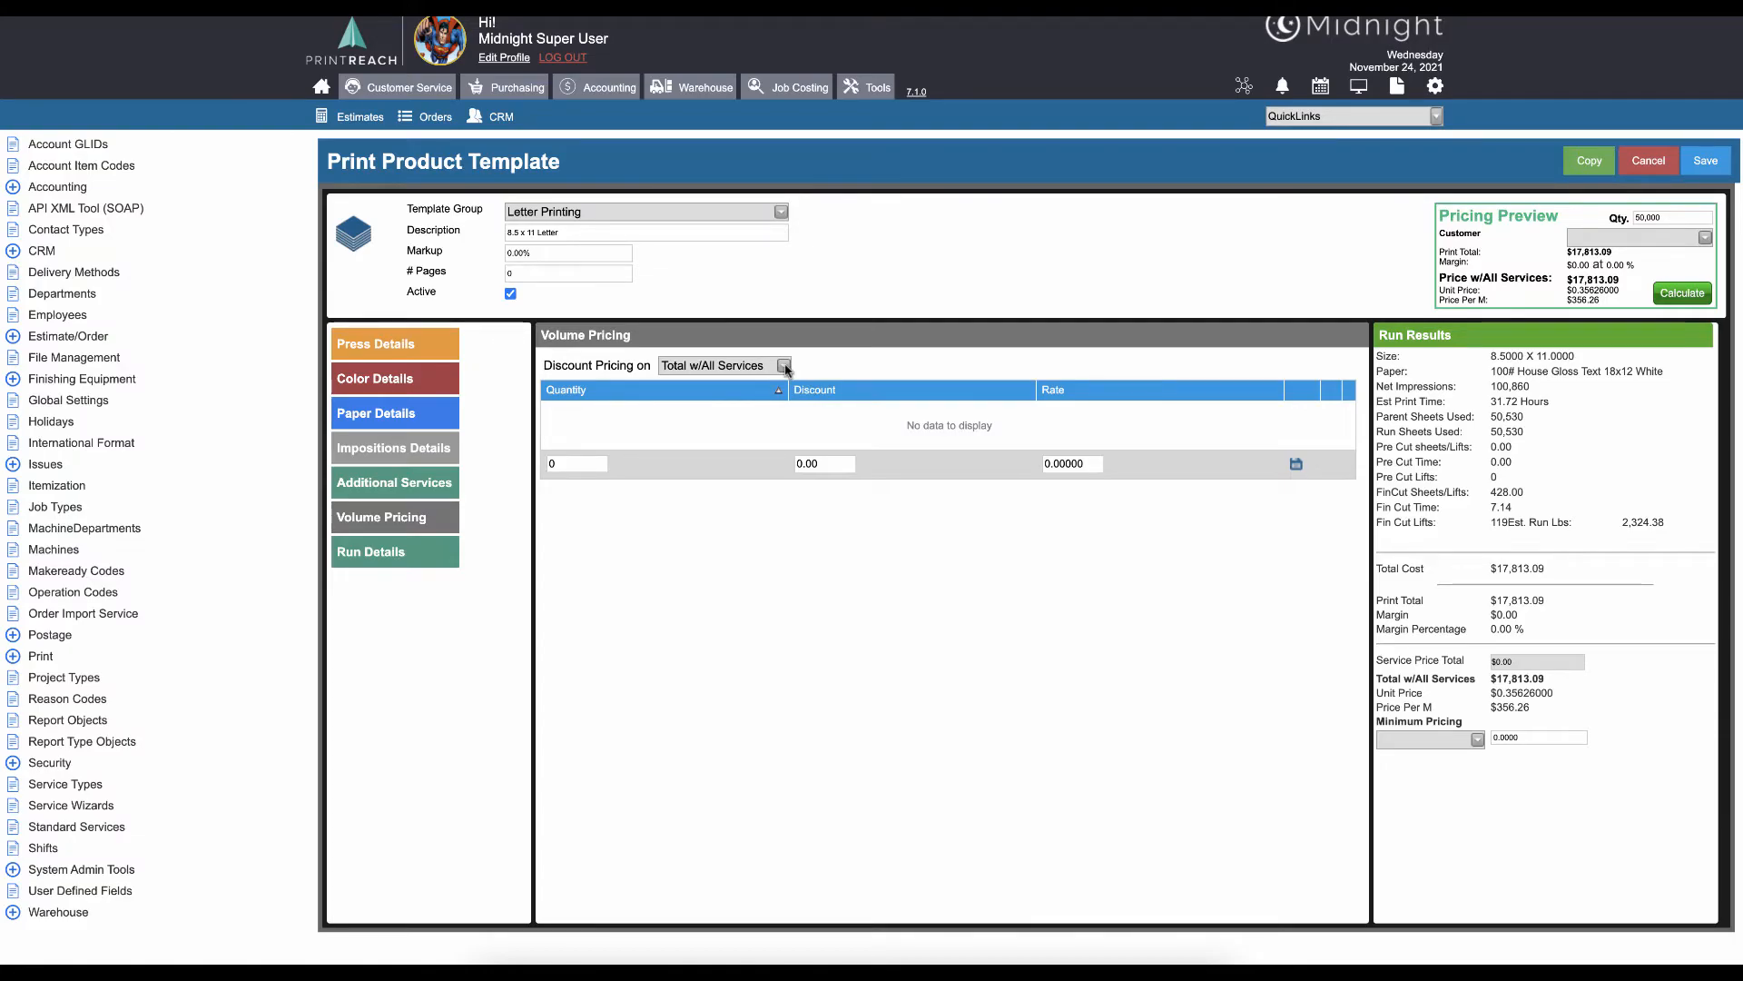
mouse_move(672, 526)
text(500)
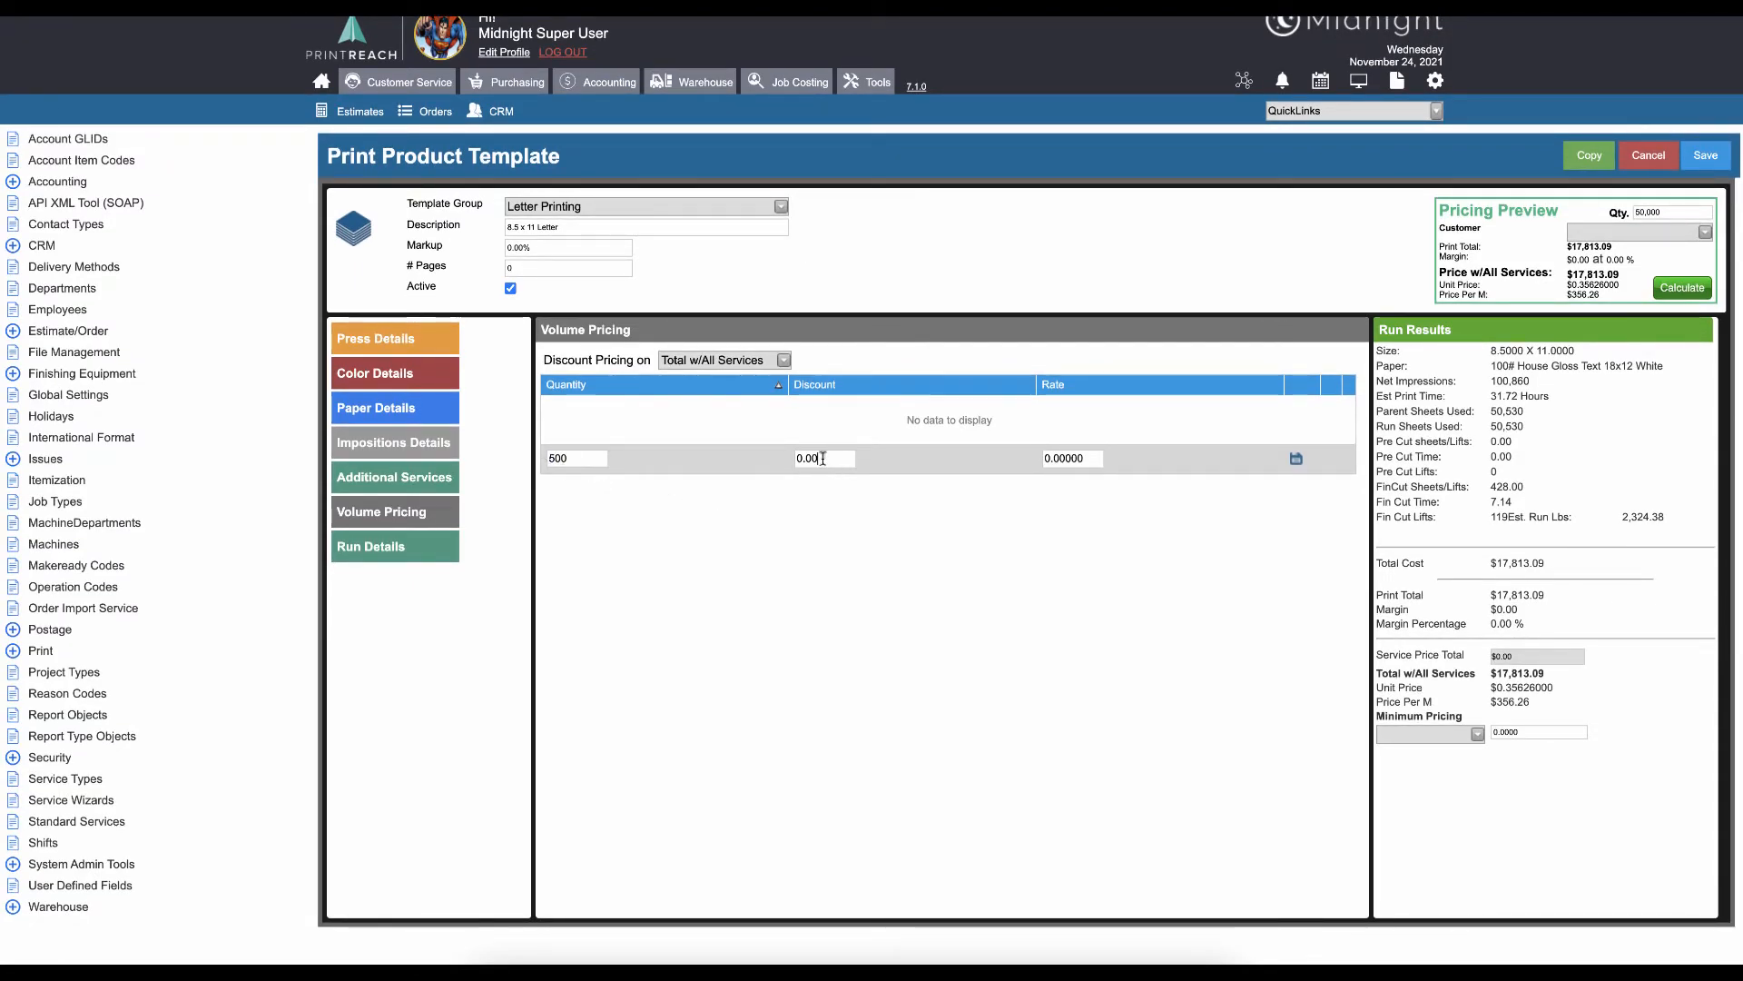
Step: Add volume tiers: 500 pieces at 10% discount and 4,000 pieces at 0.25 rate
text(10.00)
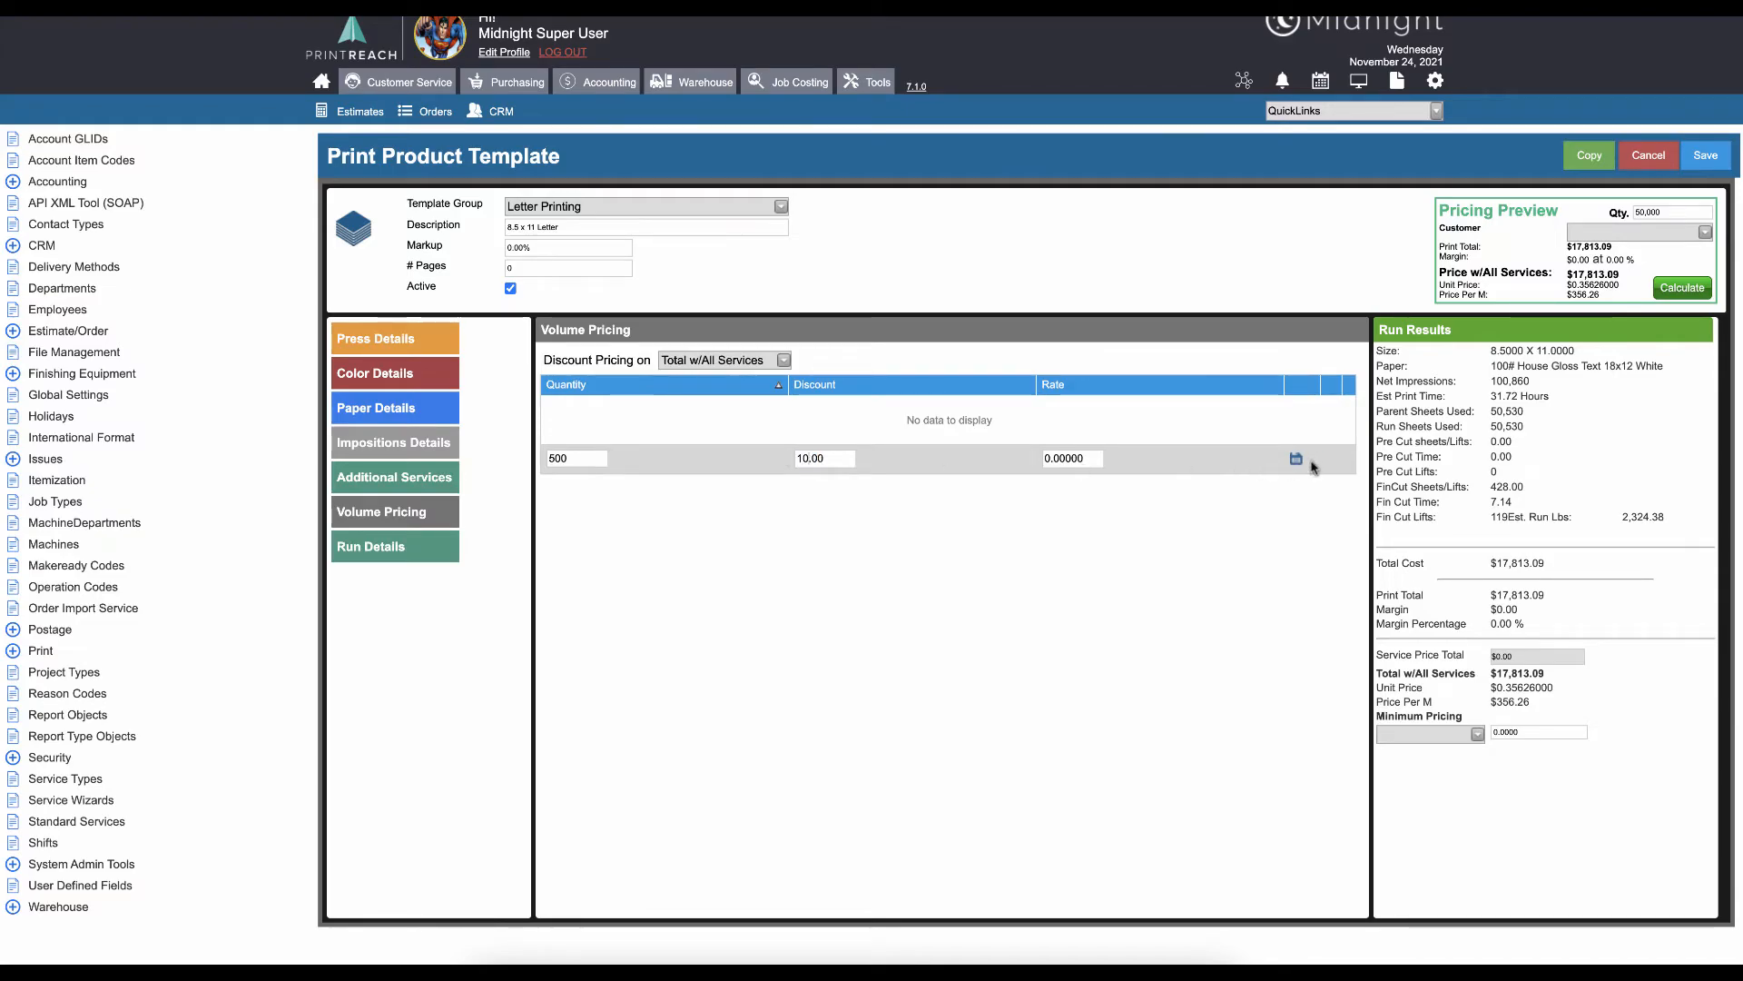
click(1296, 458)
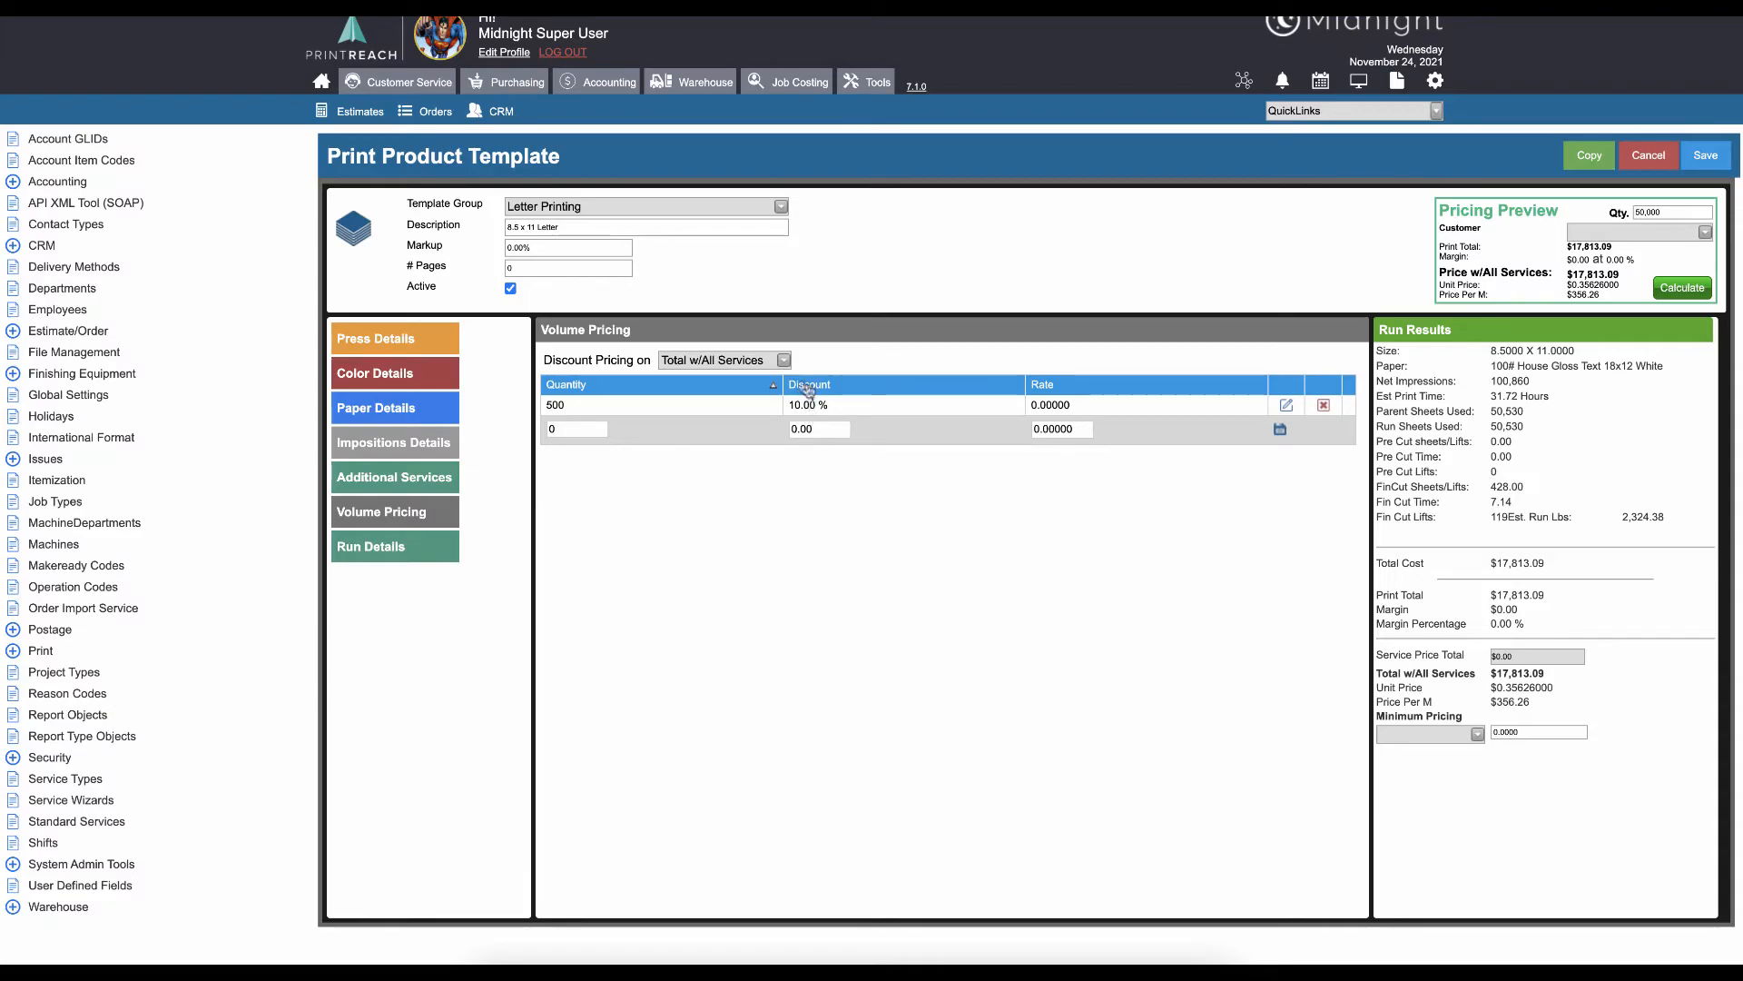
mouse_move(613, 468)
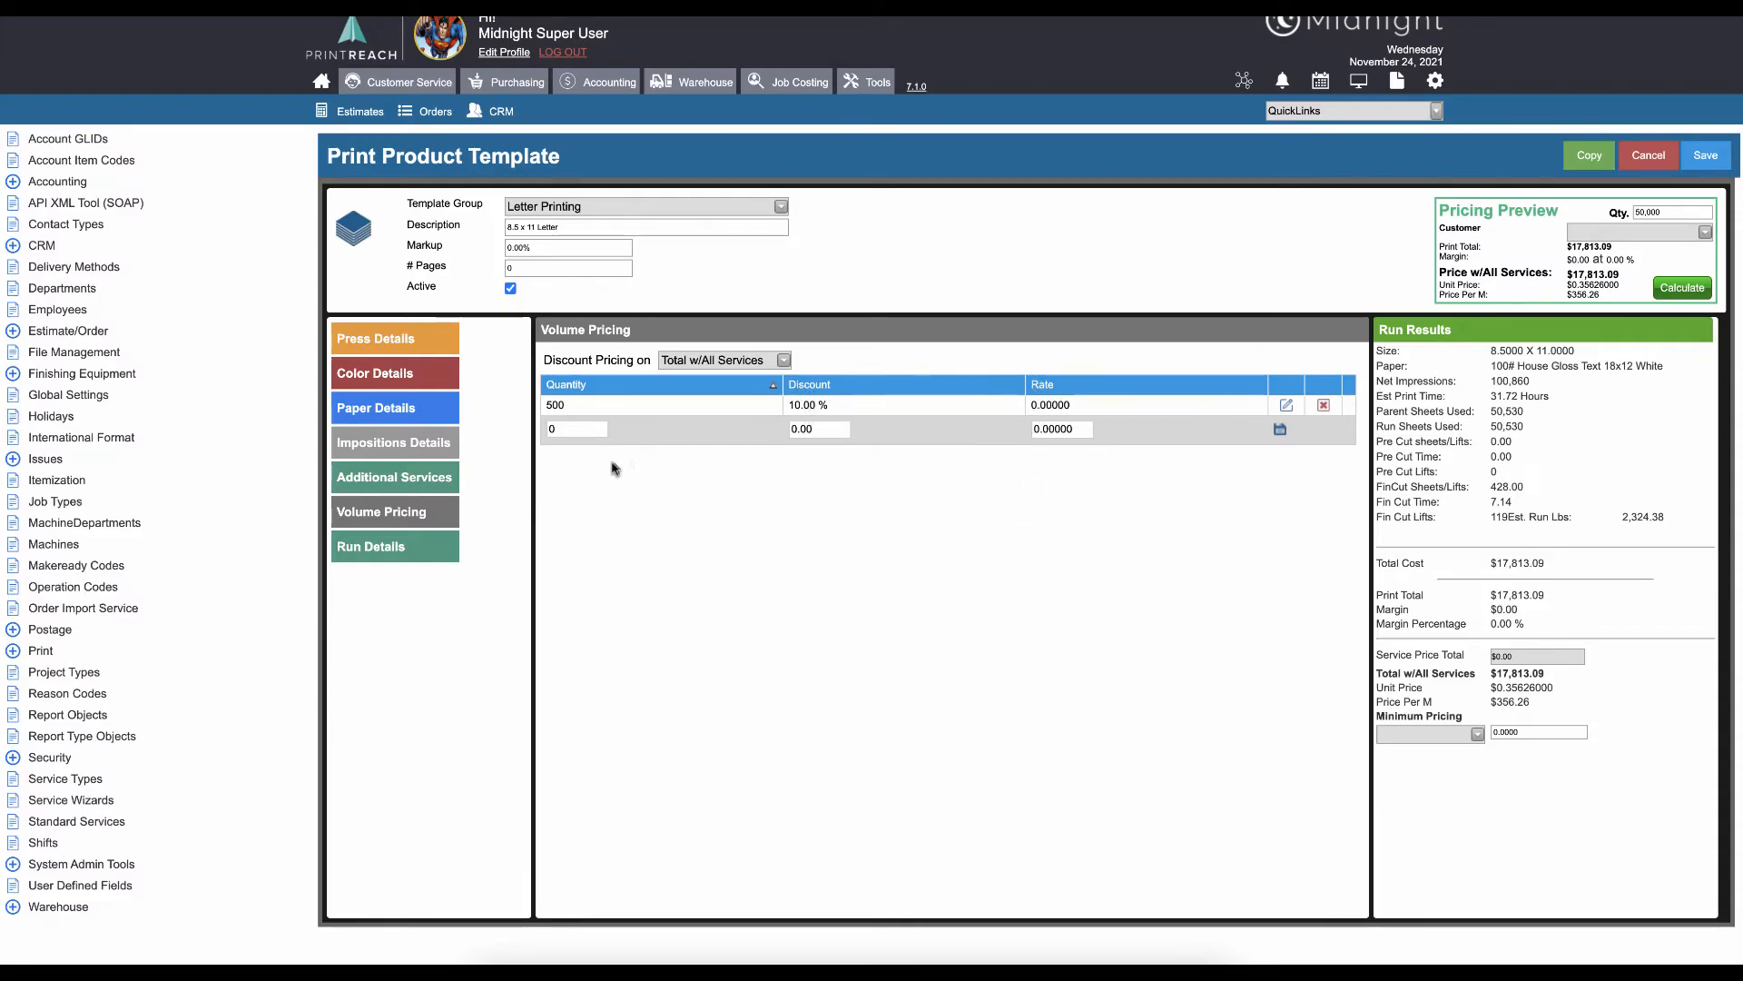
text(40)
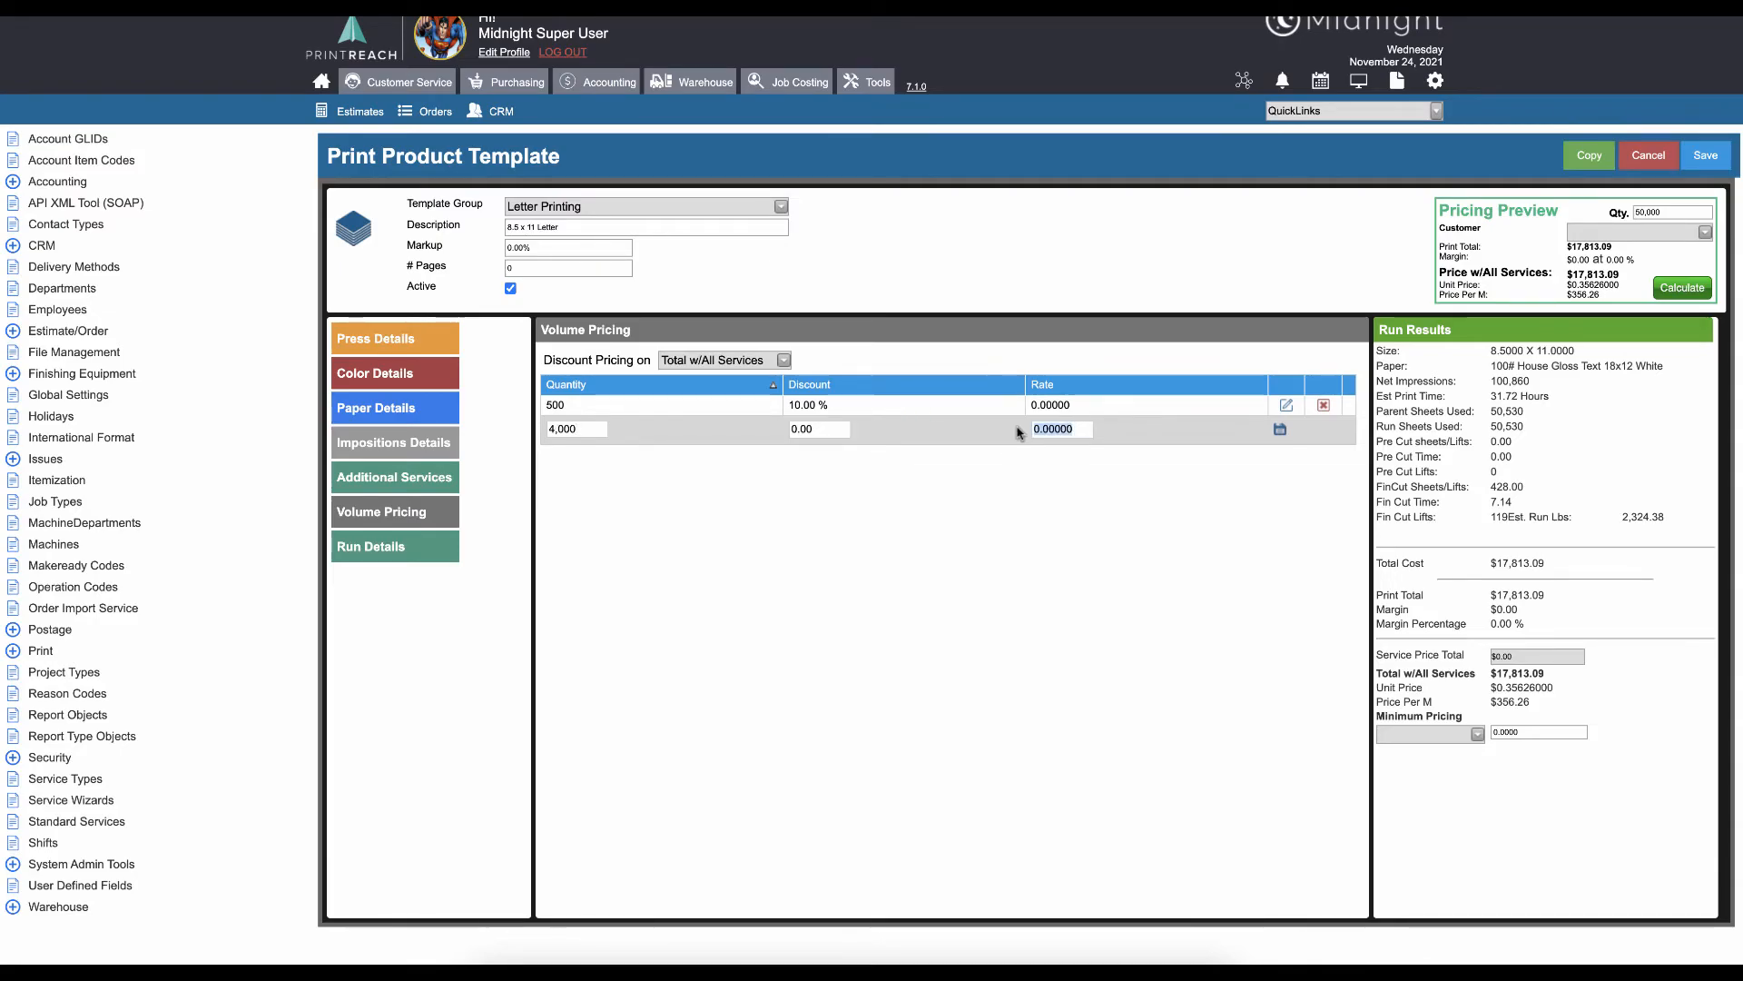
text(25)
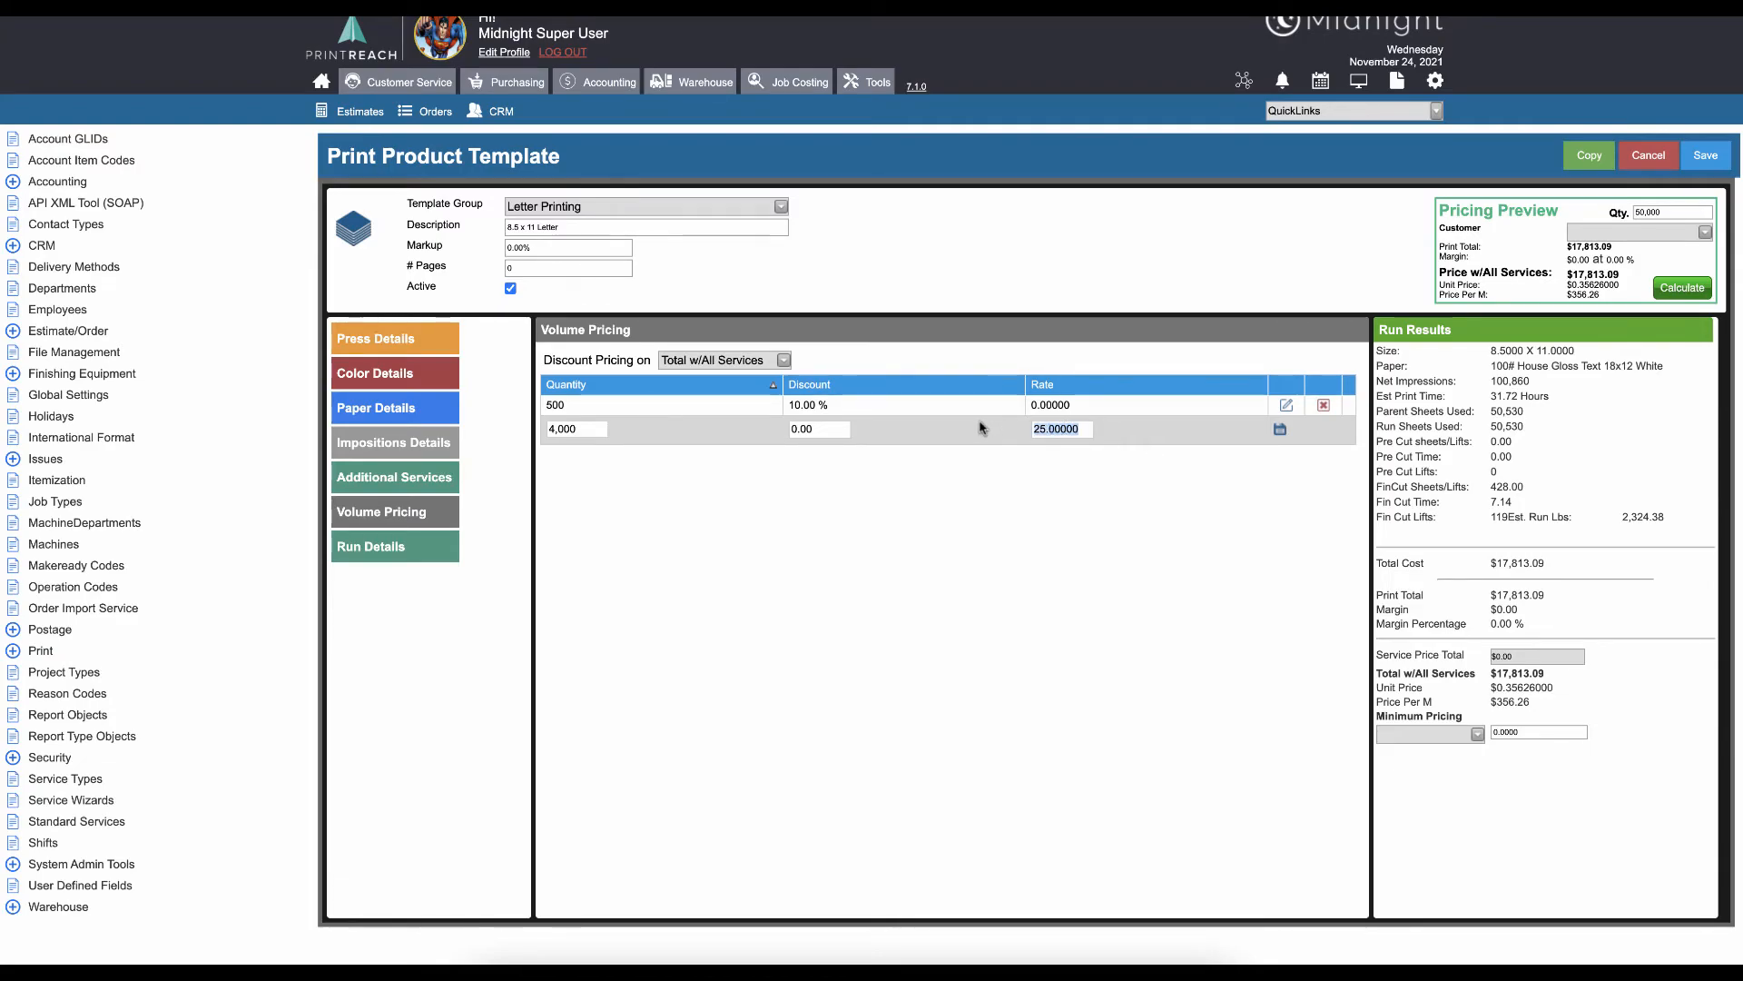
click(1279, 429)
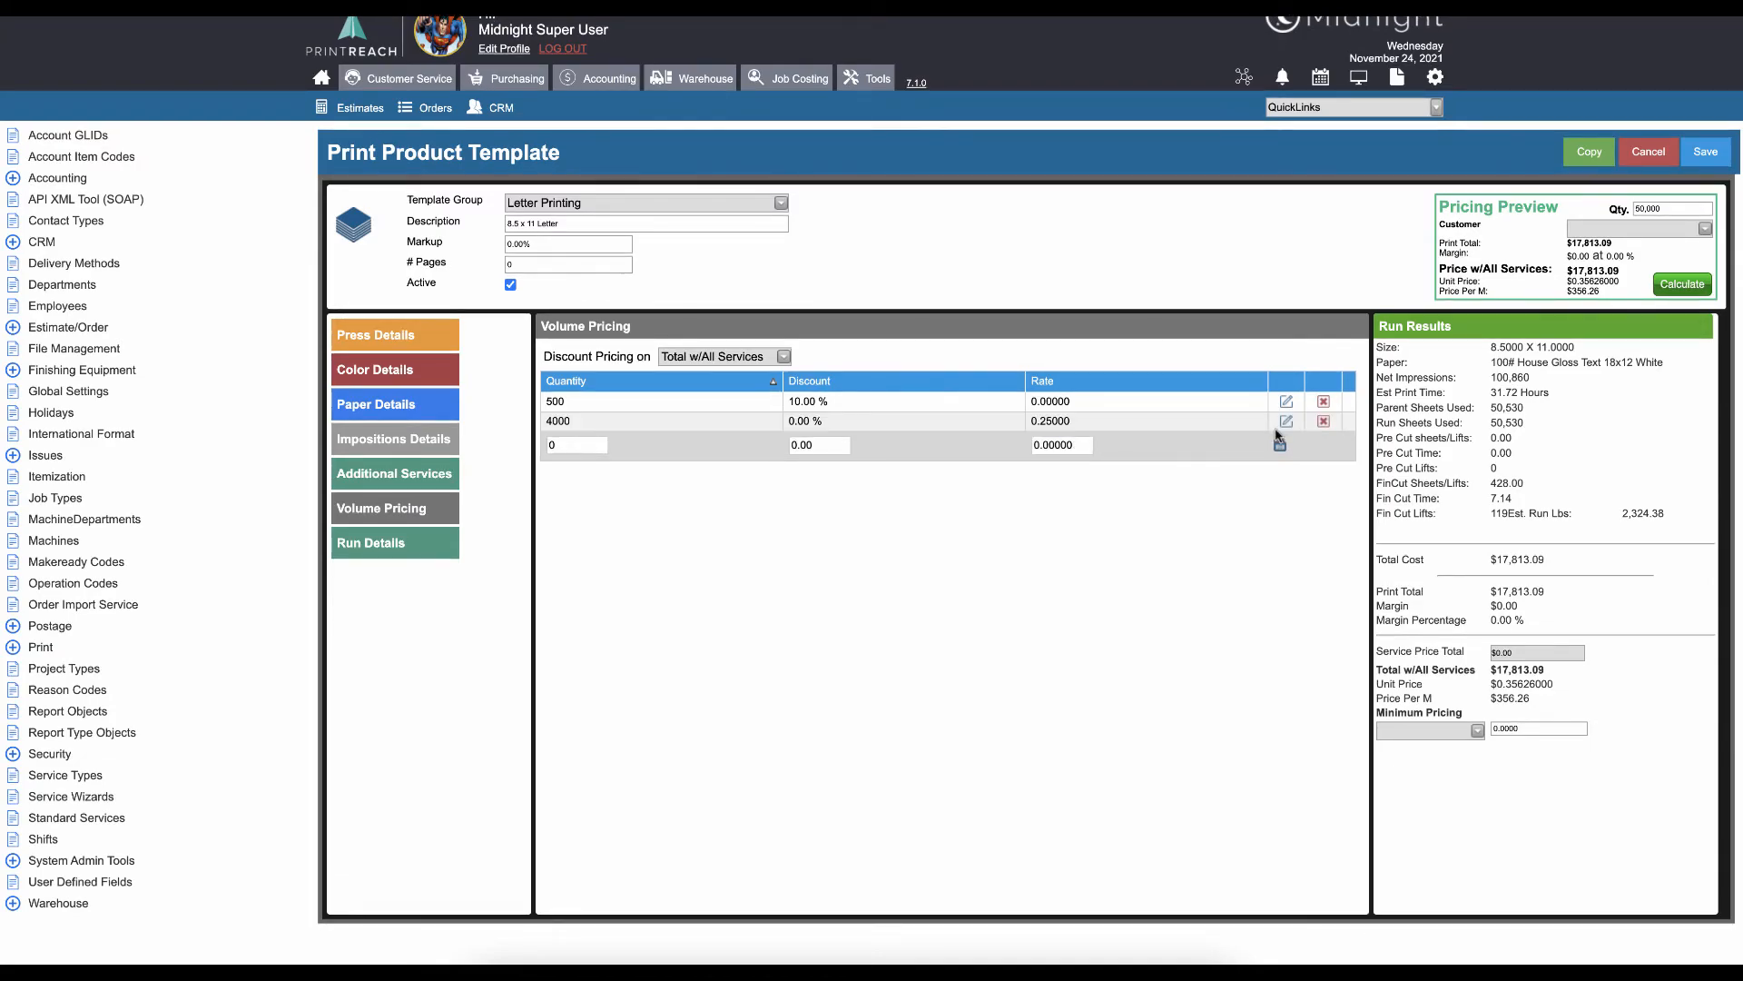
click(371, 543)
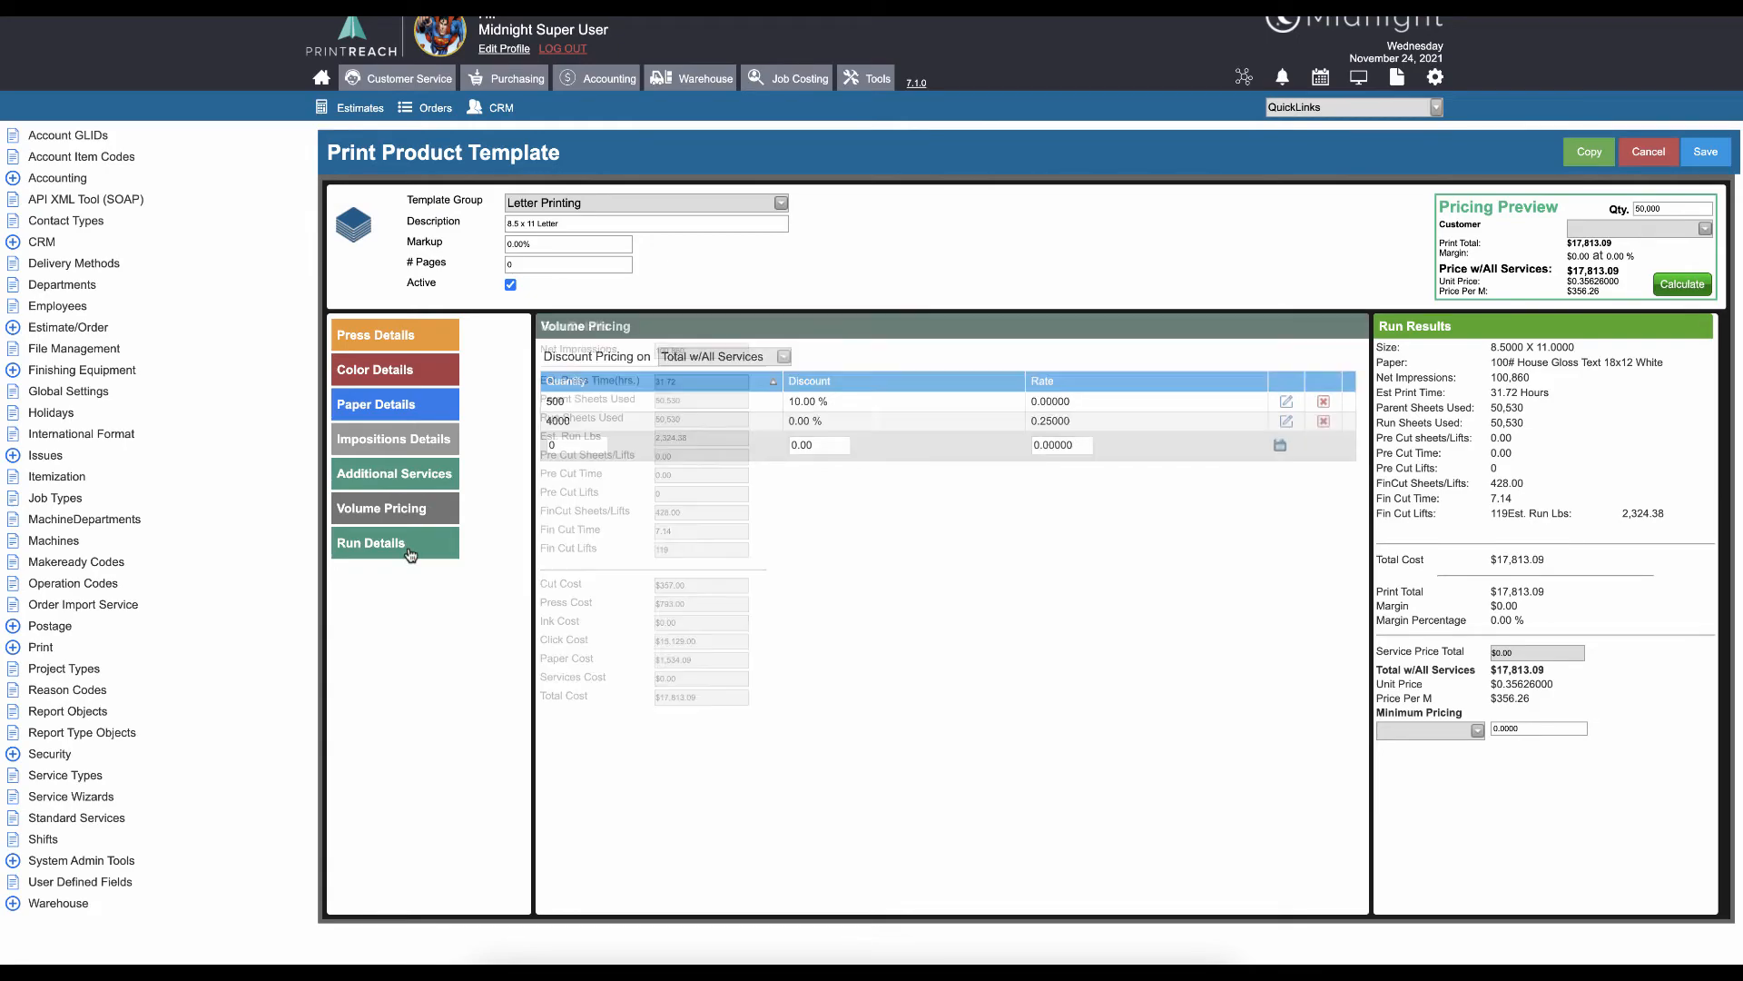
Step: Review Run Details costs, including $15,129.00 click cost and $17,813.09 total cost
click(372, 543)
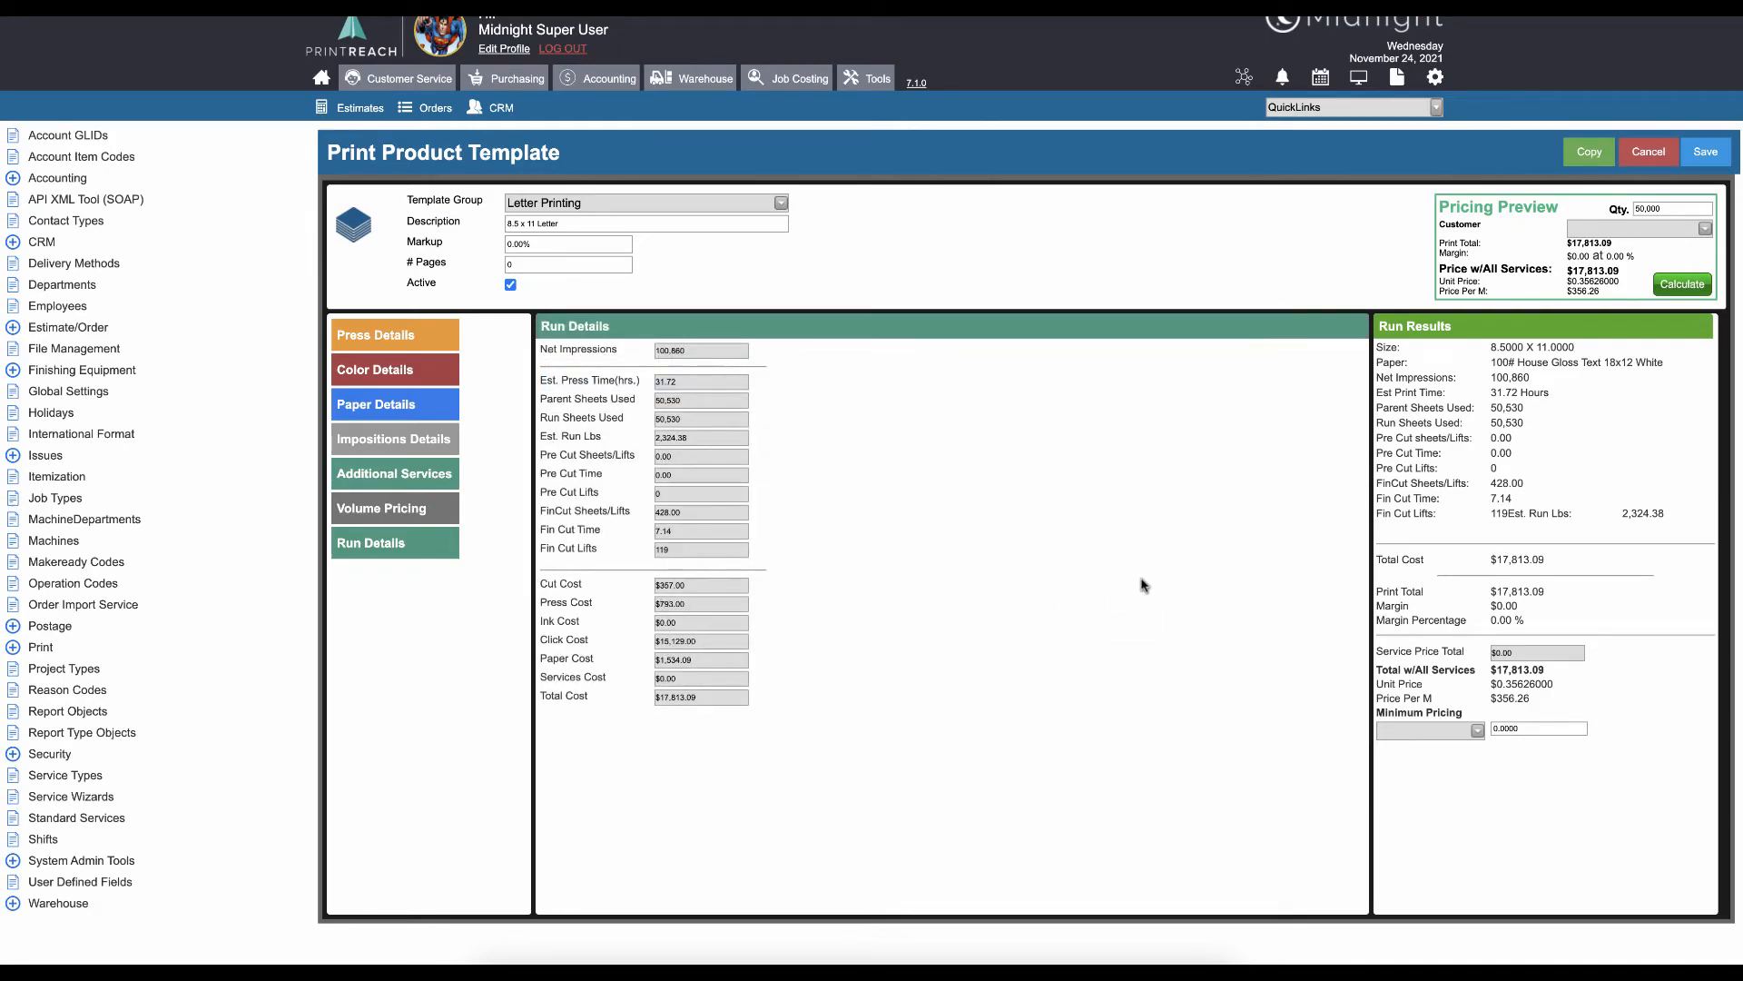
mouse_move(931, 570)
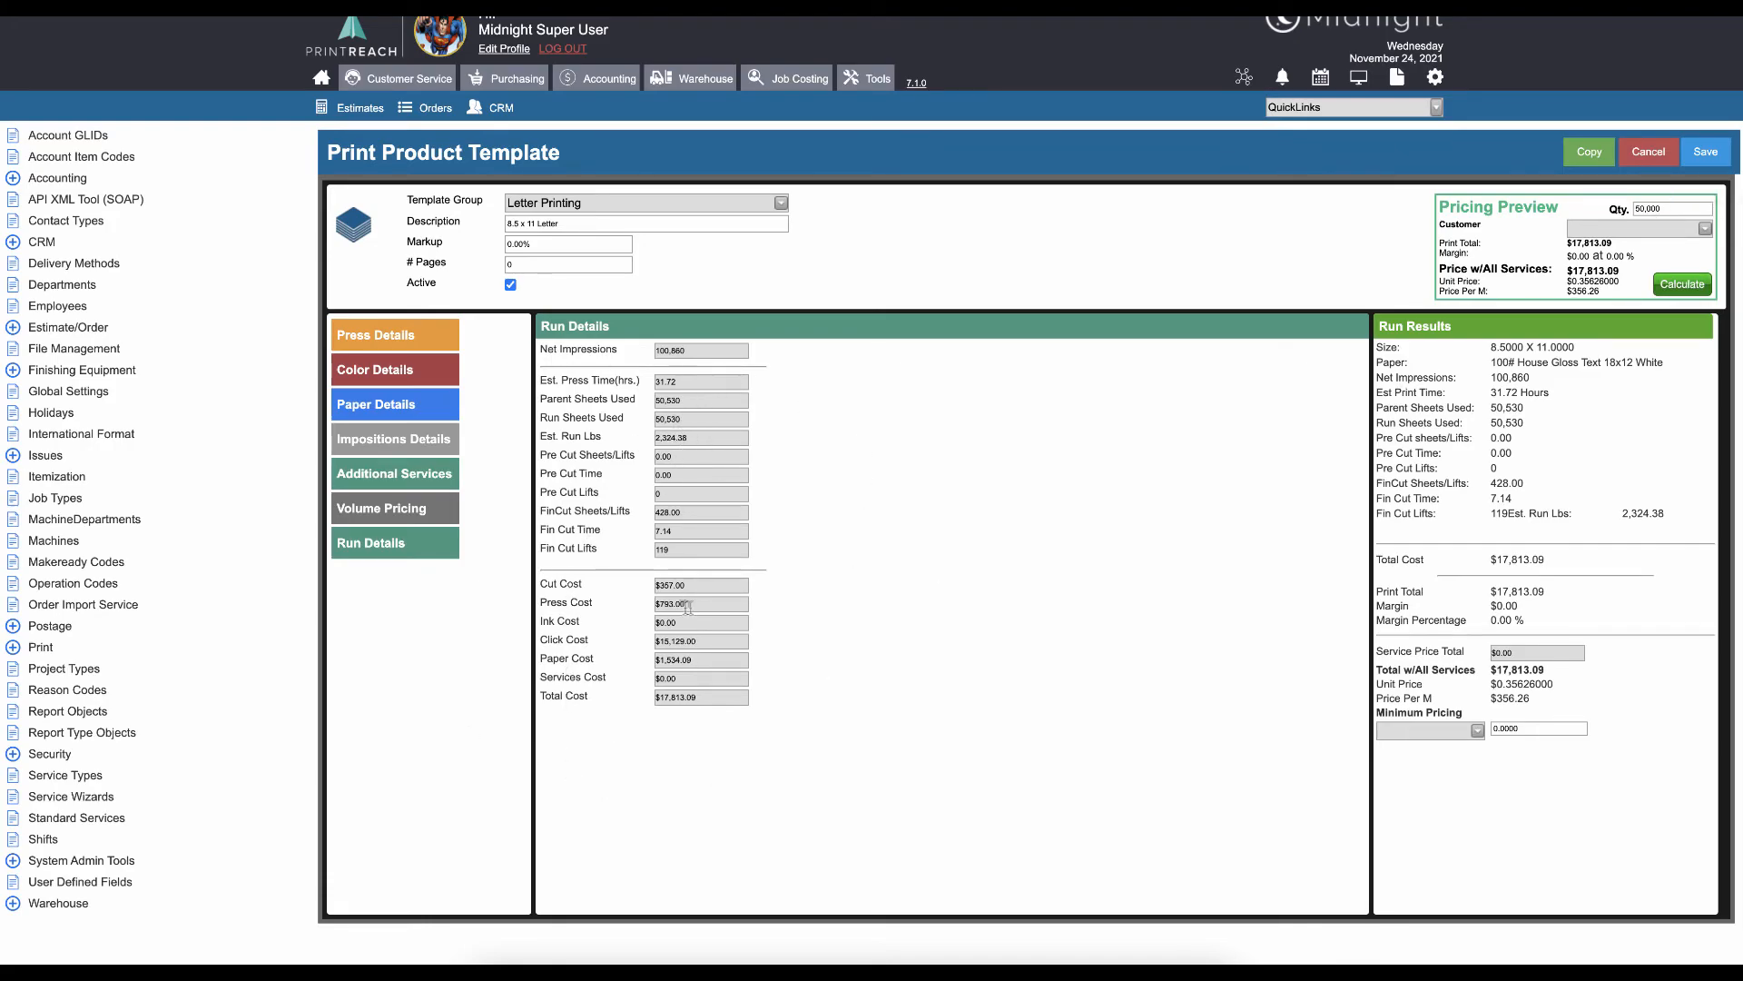
mouse_move(1646, 497)
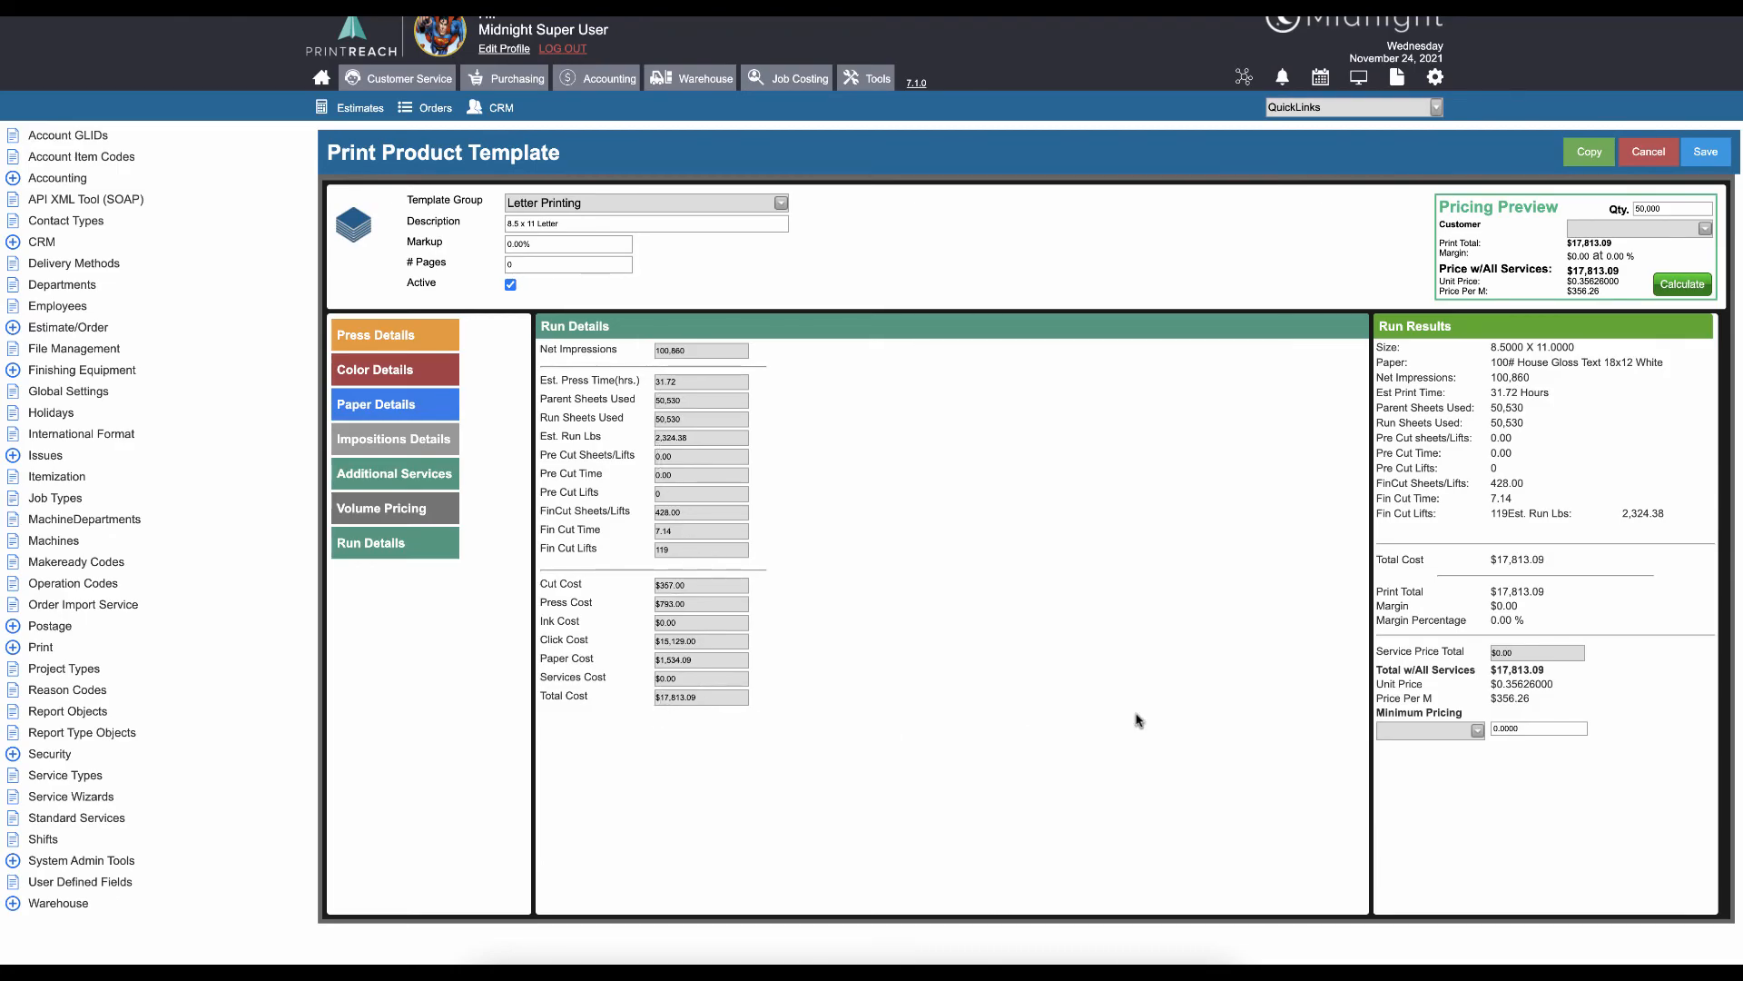
mouse_move(1512, 597)
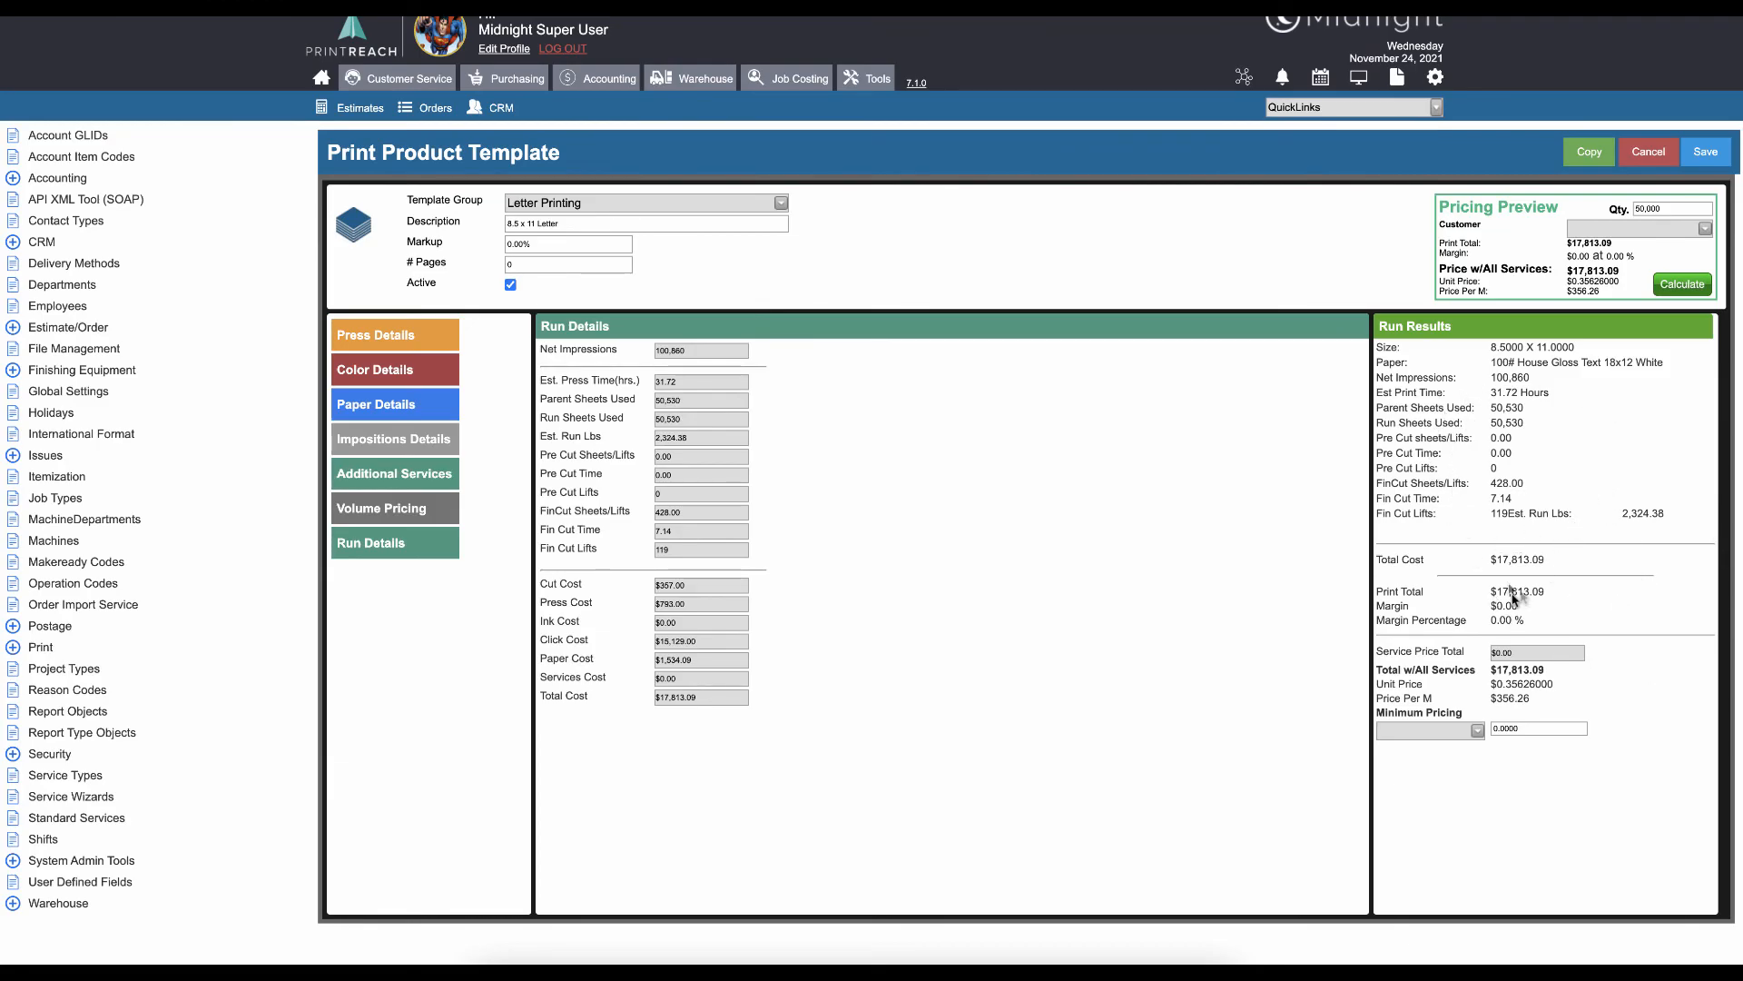
scroll(down, 3)
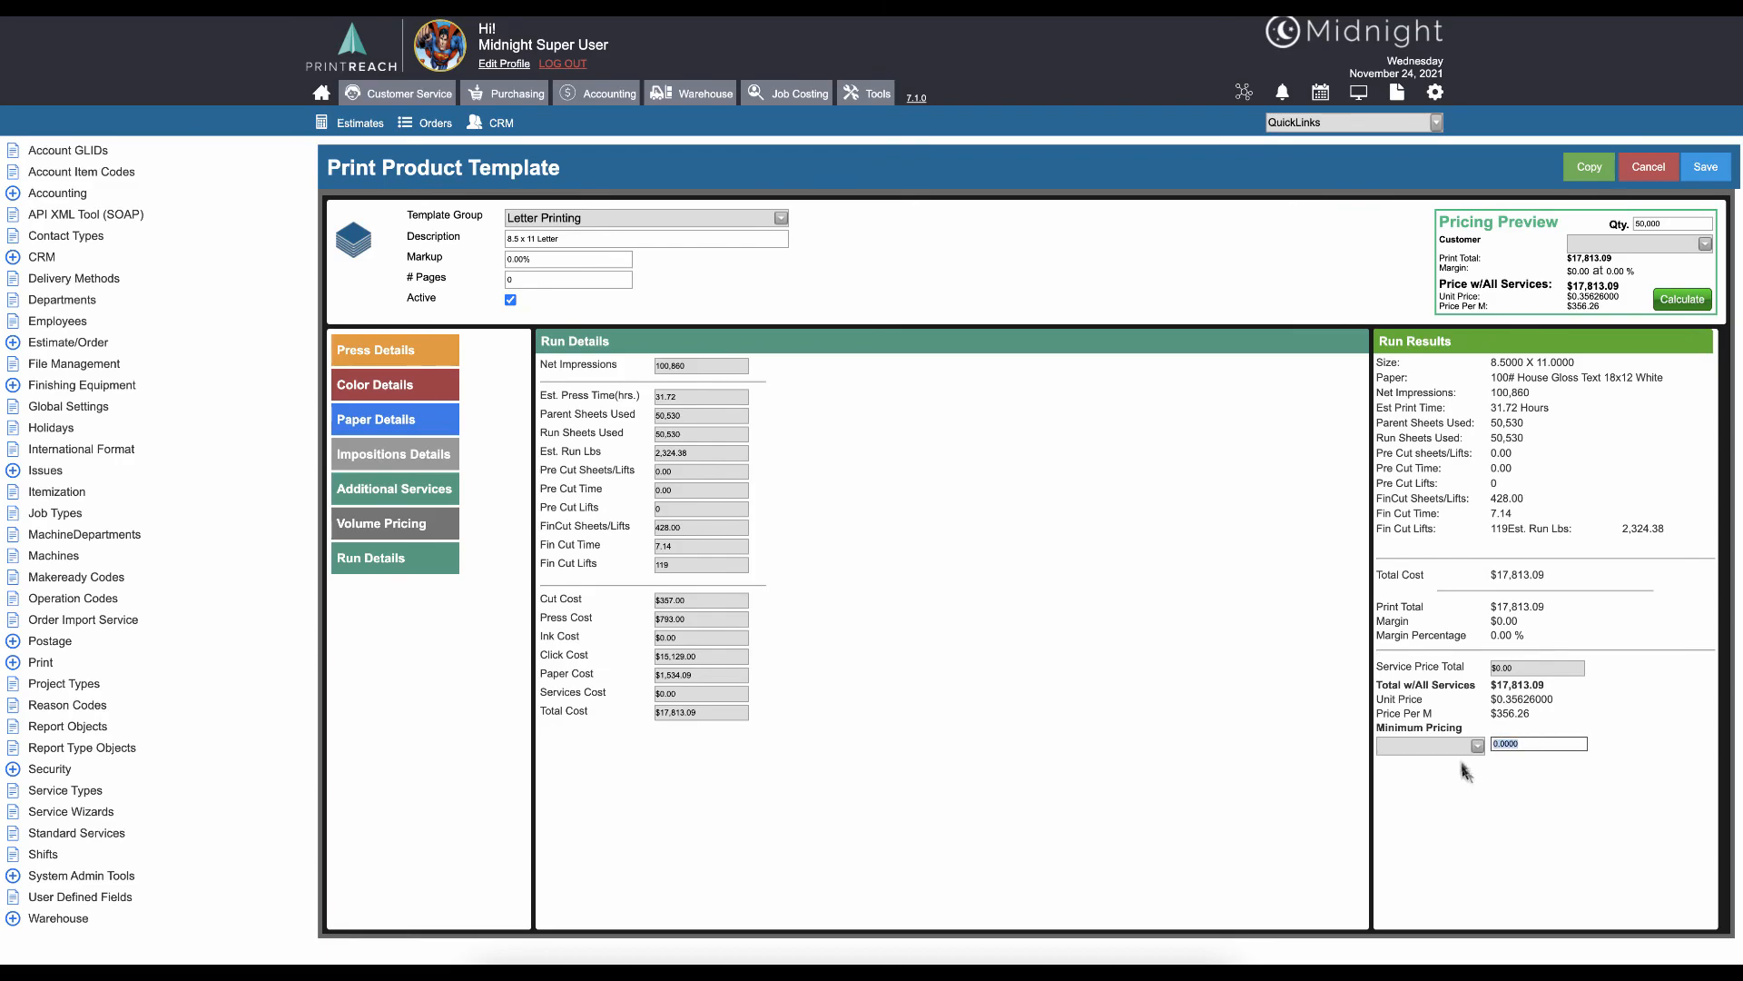
Step: List the Minimum Pricing options: None, Unit Price and Total With All
click(1431, 745)
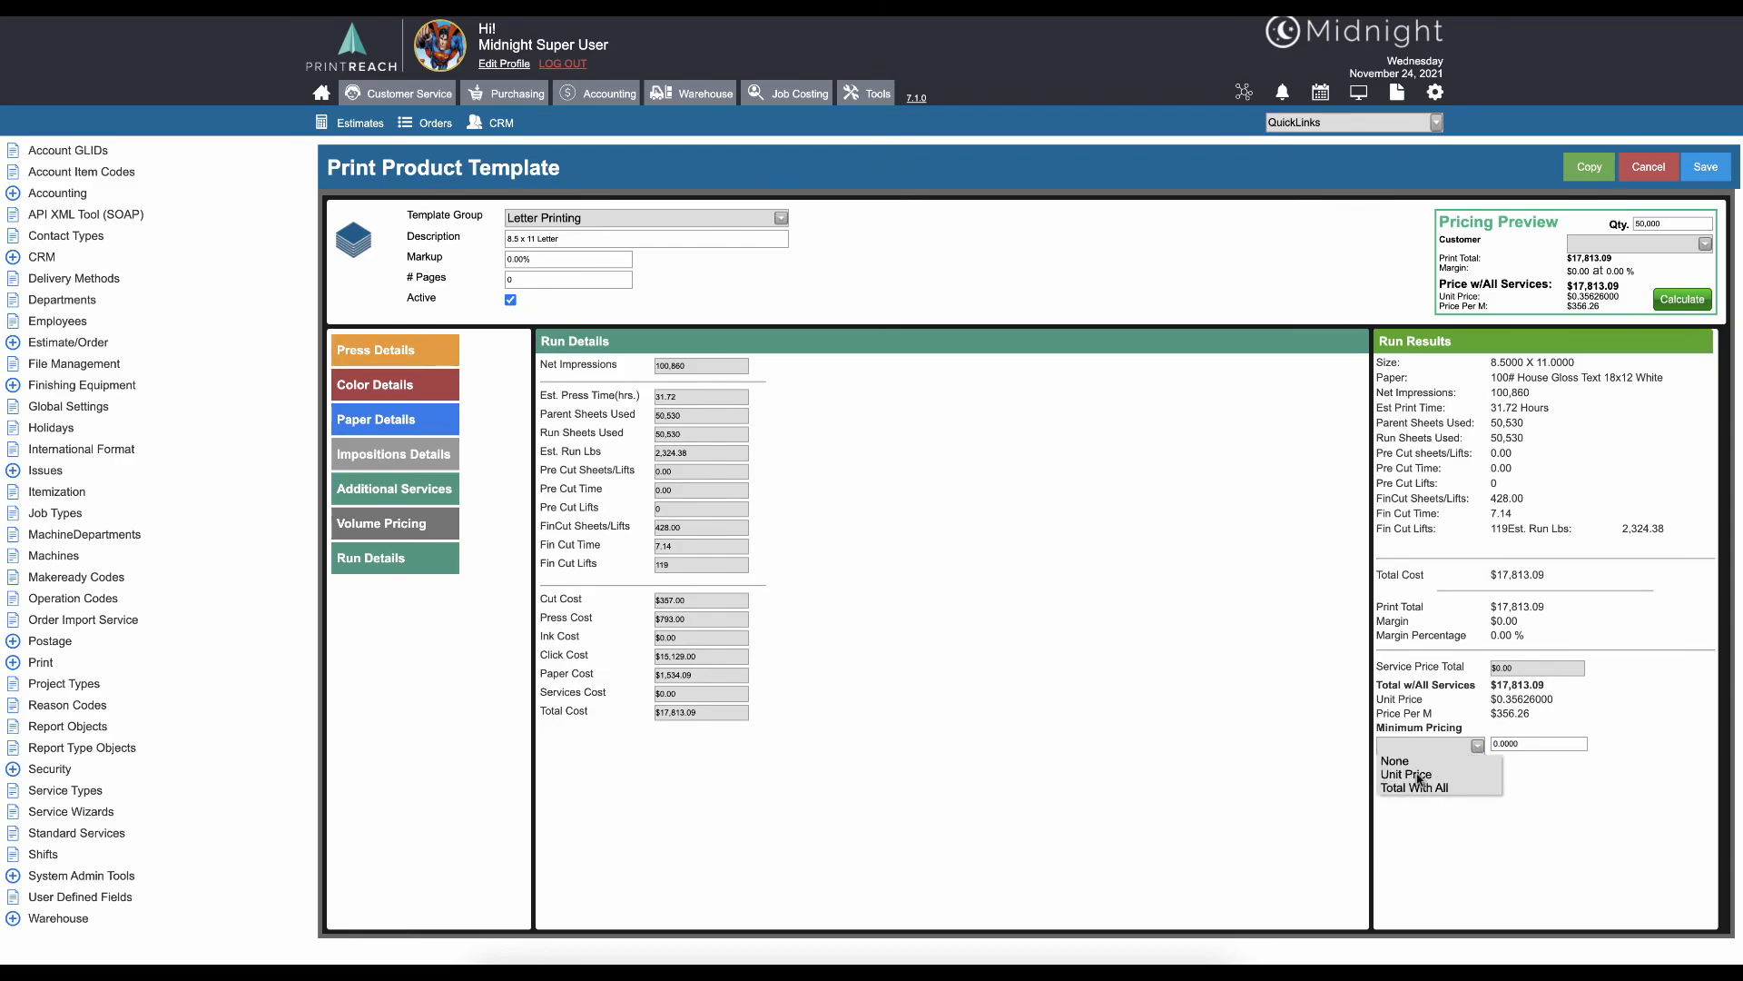
mouse_move(1640, 850)
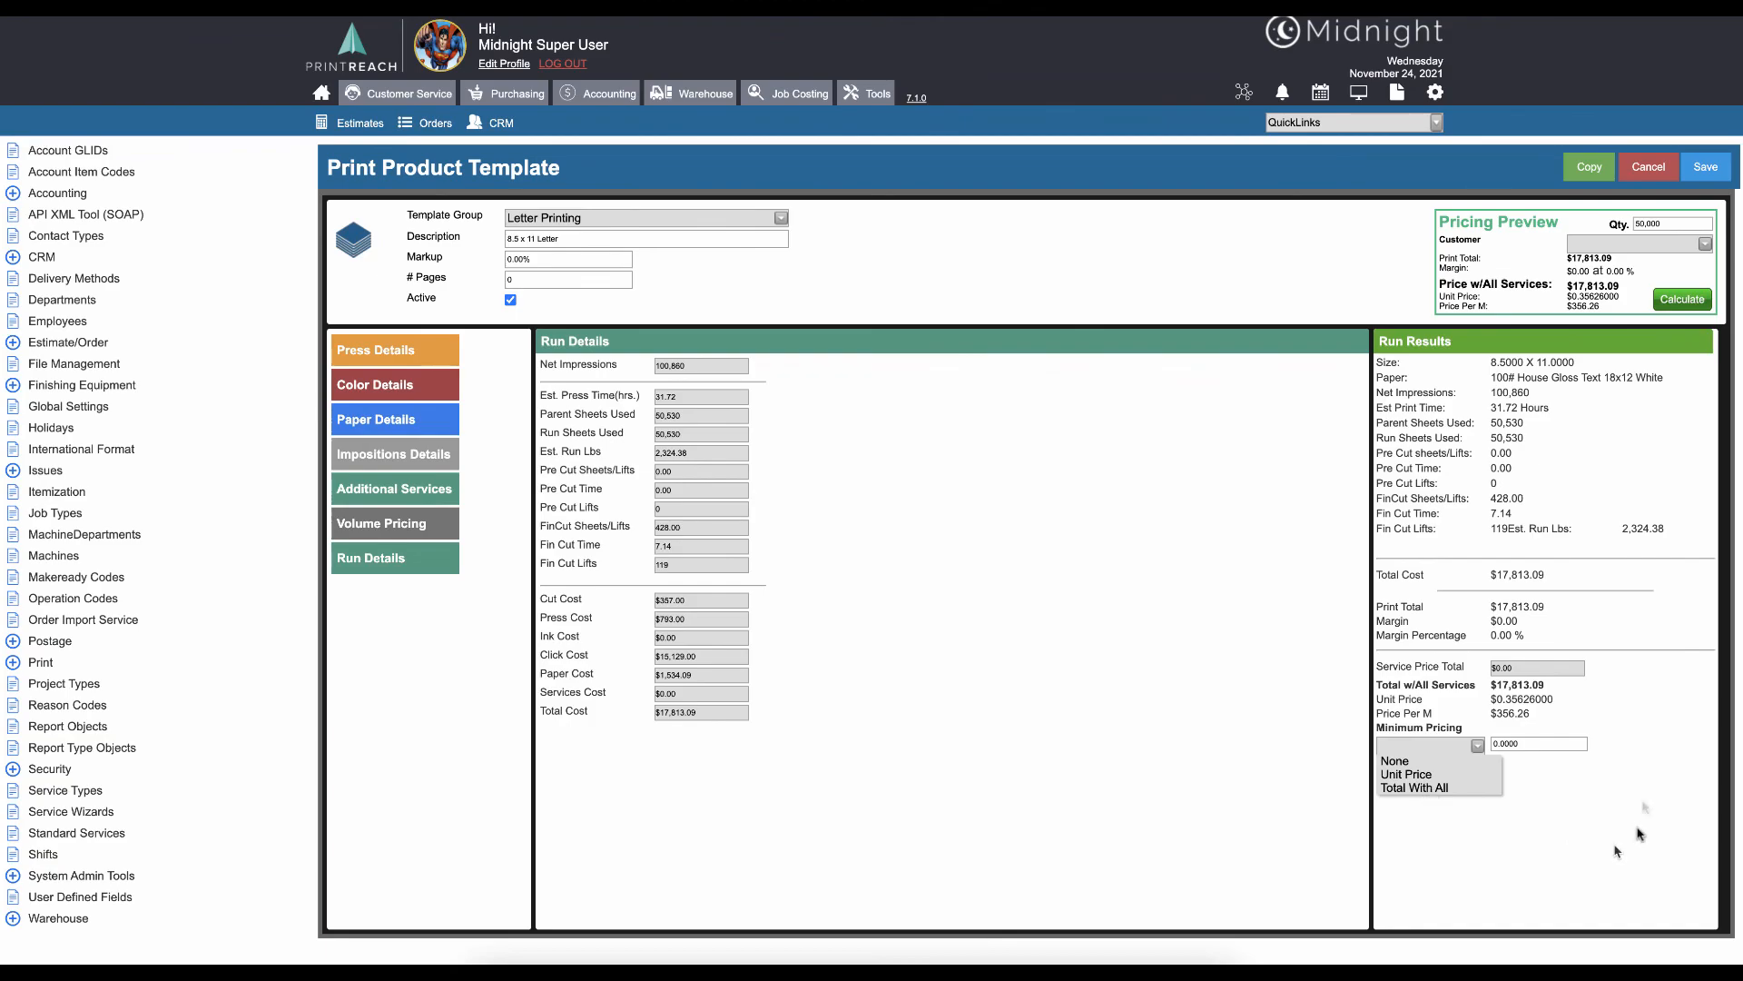